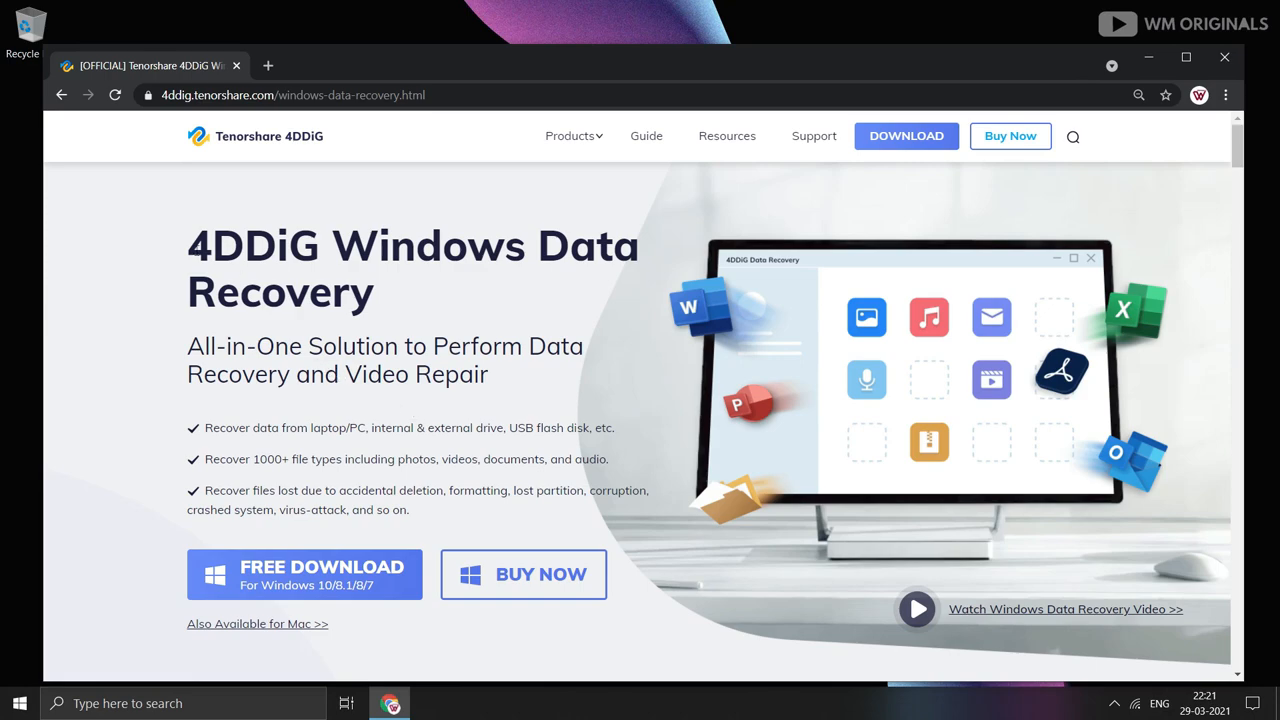
Scroll the 4DDiG page down to the 'Recover All Lost Data Under Different Scenarios' and best-experience sections.
scroll(down, 3)
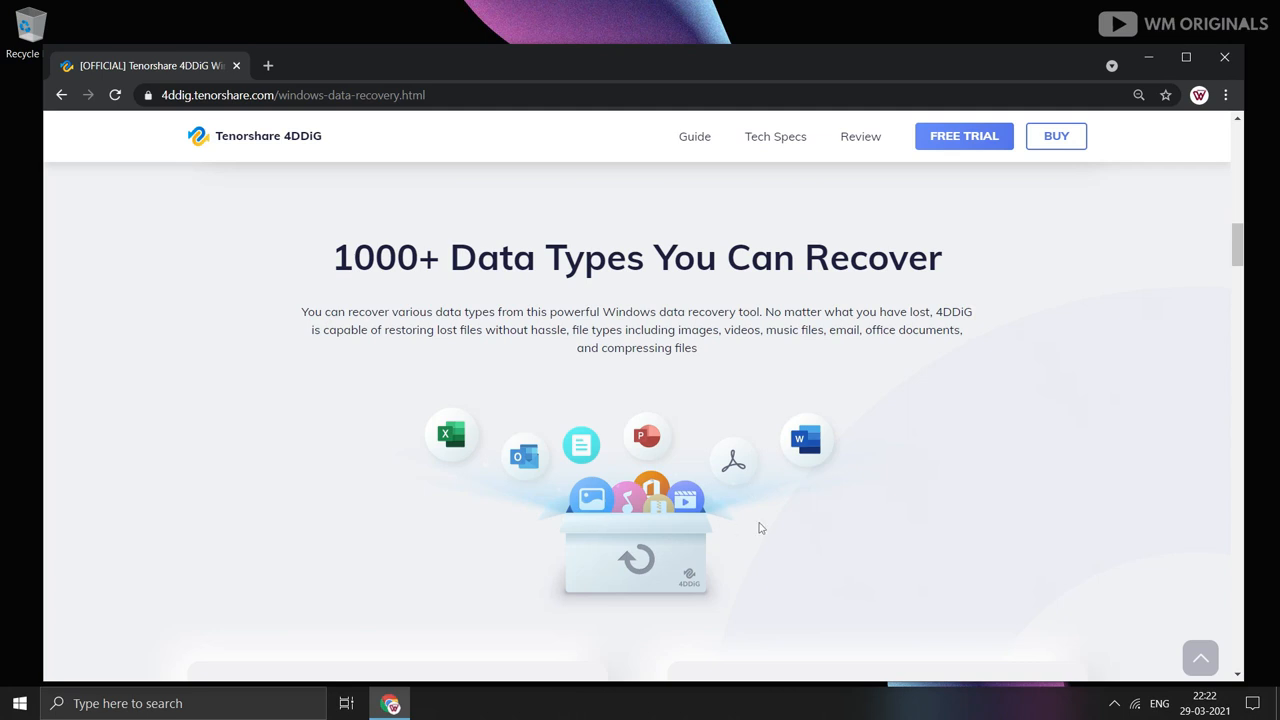
scroll(down, 3)
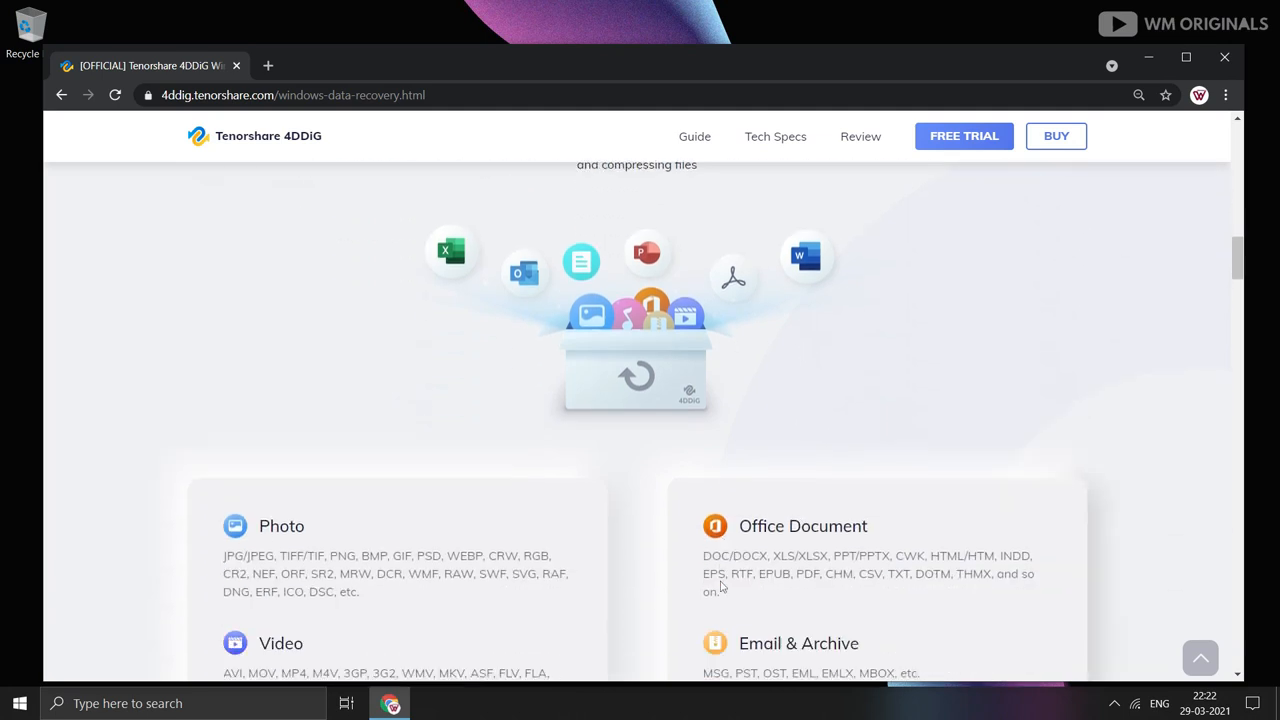
scroll(down, 3)
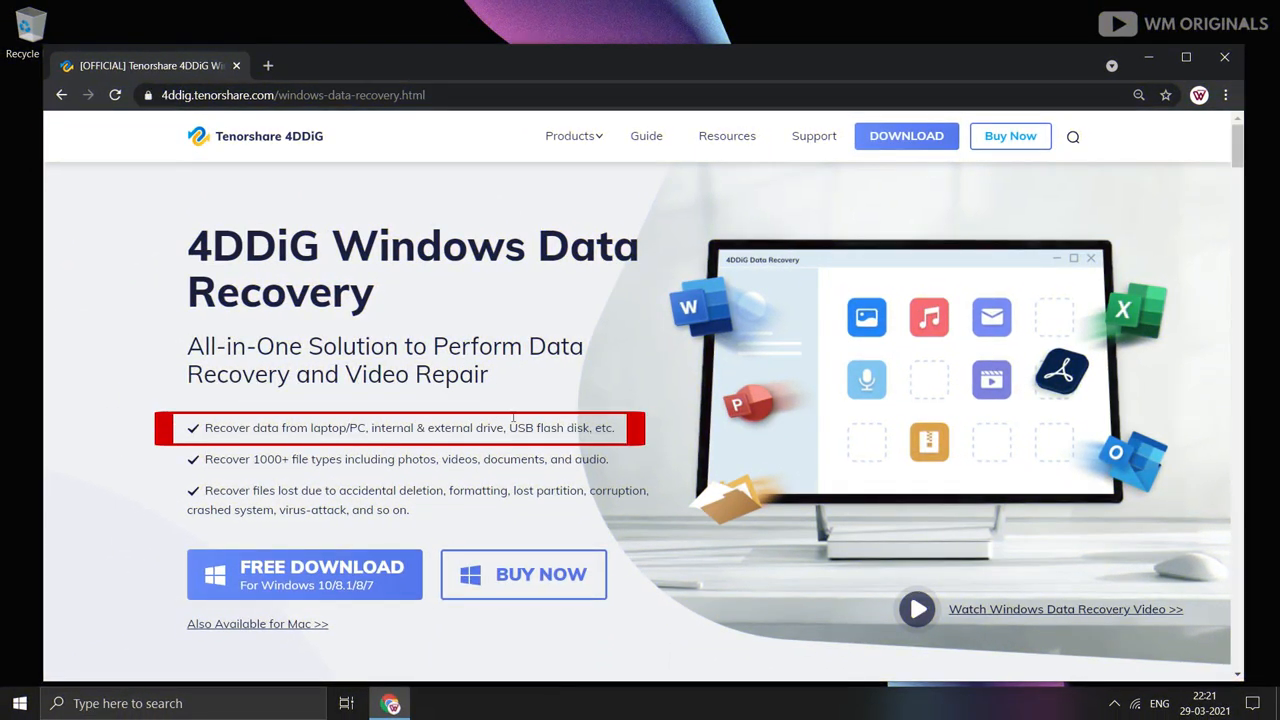
mouse_move(344, 512)
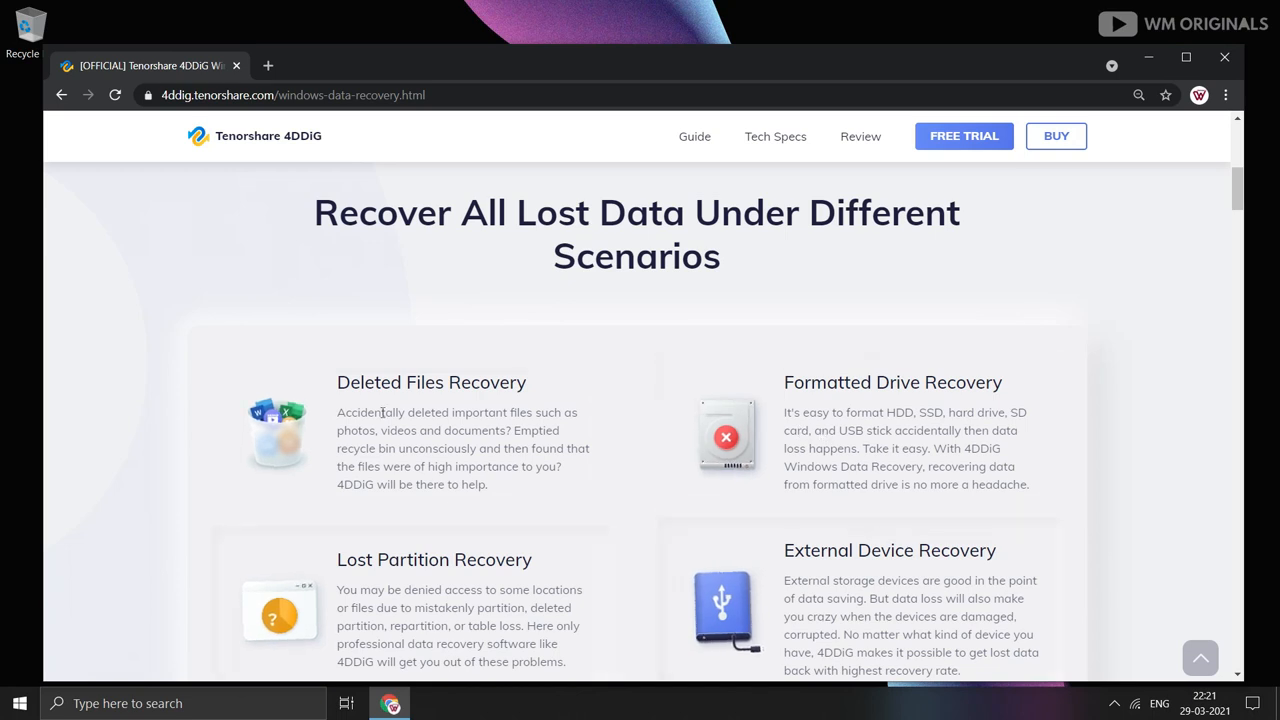
mouse_move(804, 440)
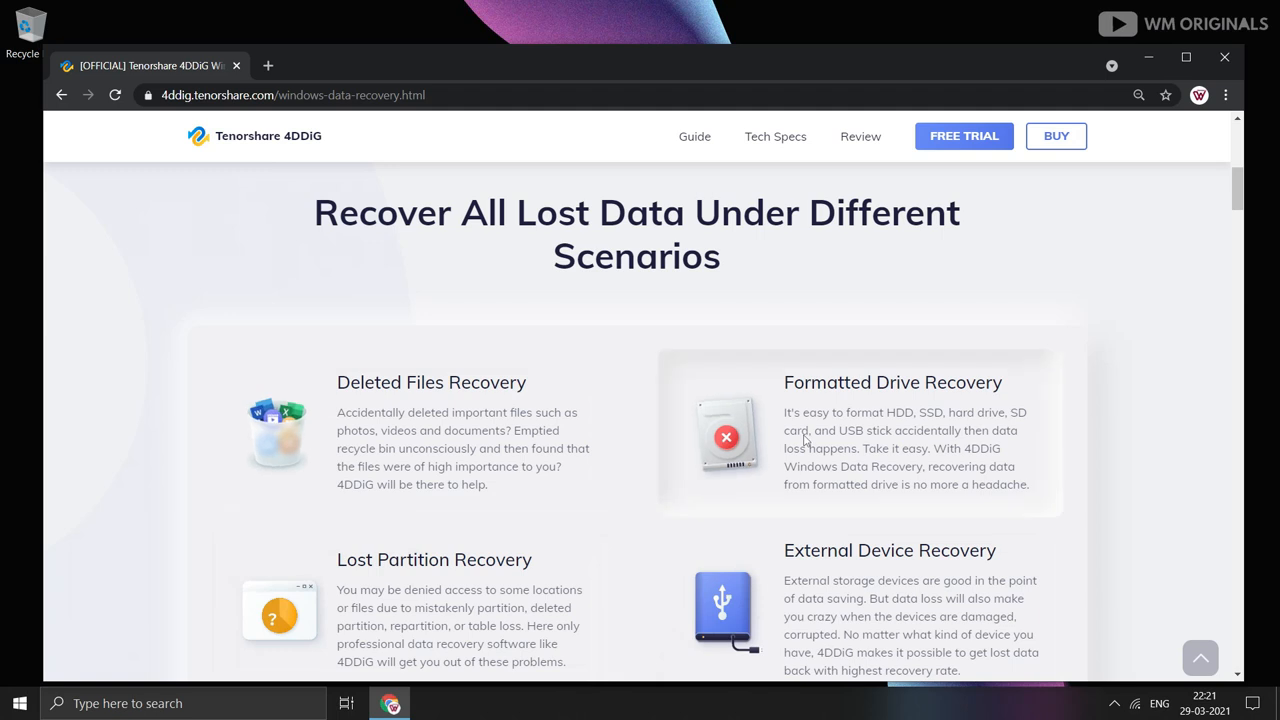
scroll(down, 3)
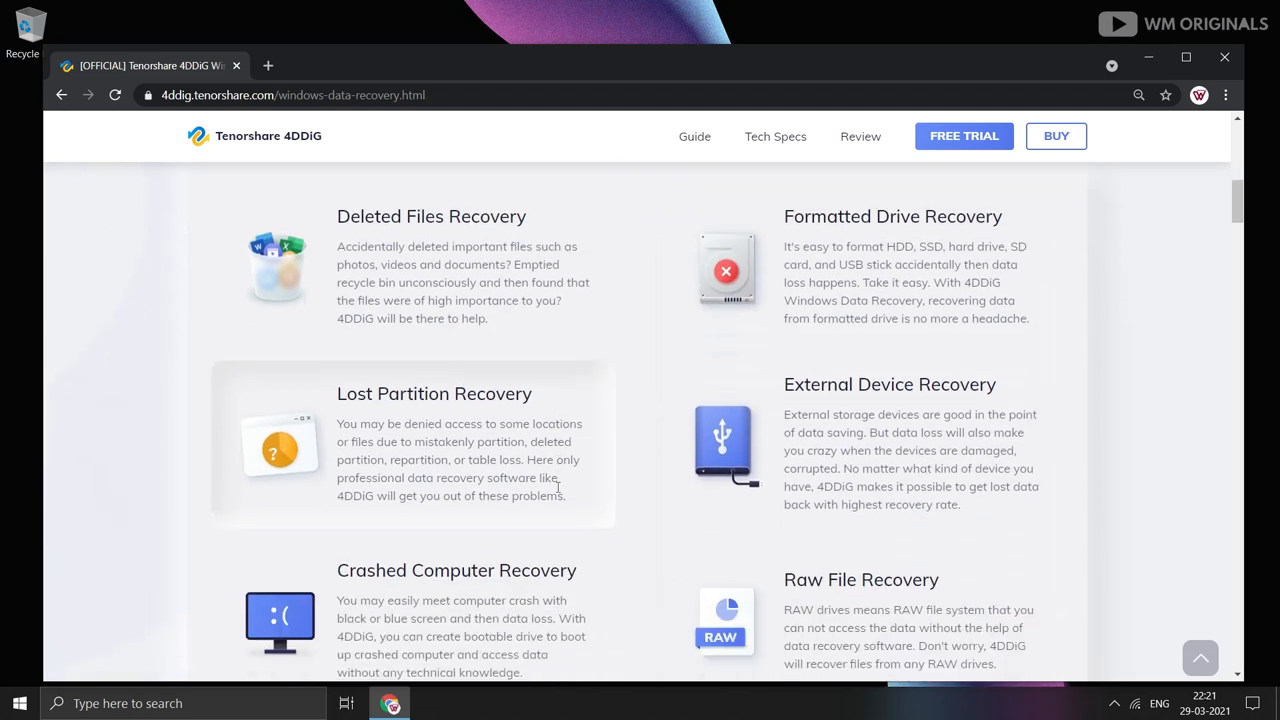
scroll(down, 3)
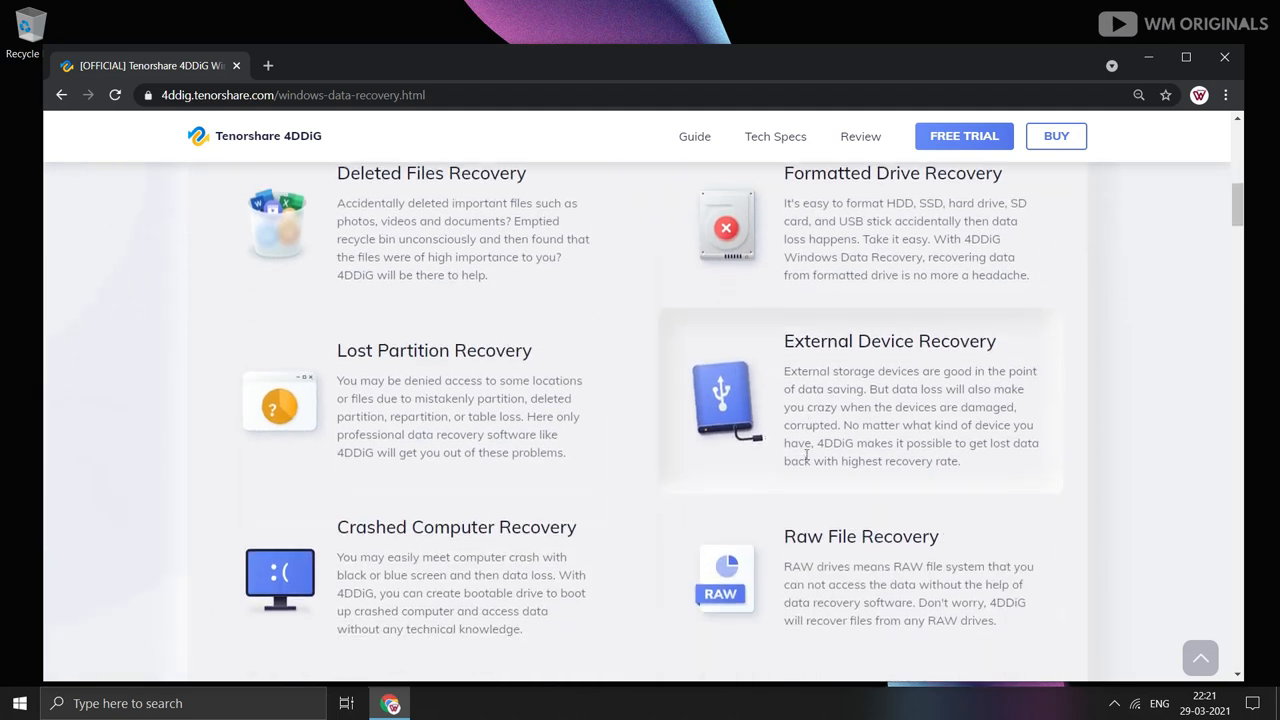
scroll(down, 3)
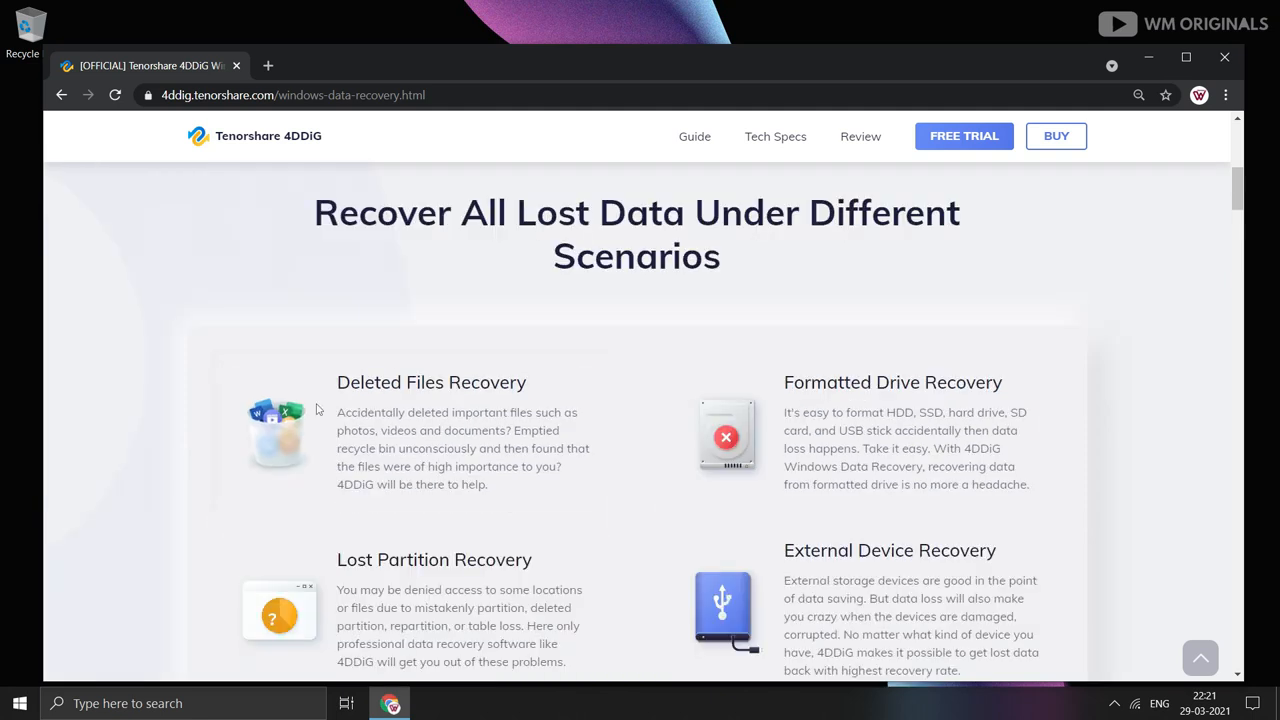
mouse_move(594, 420)
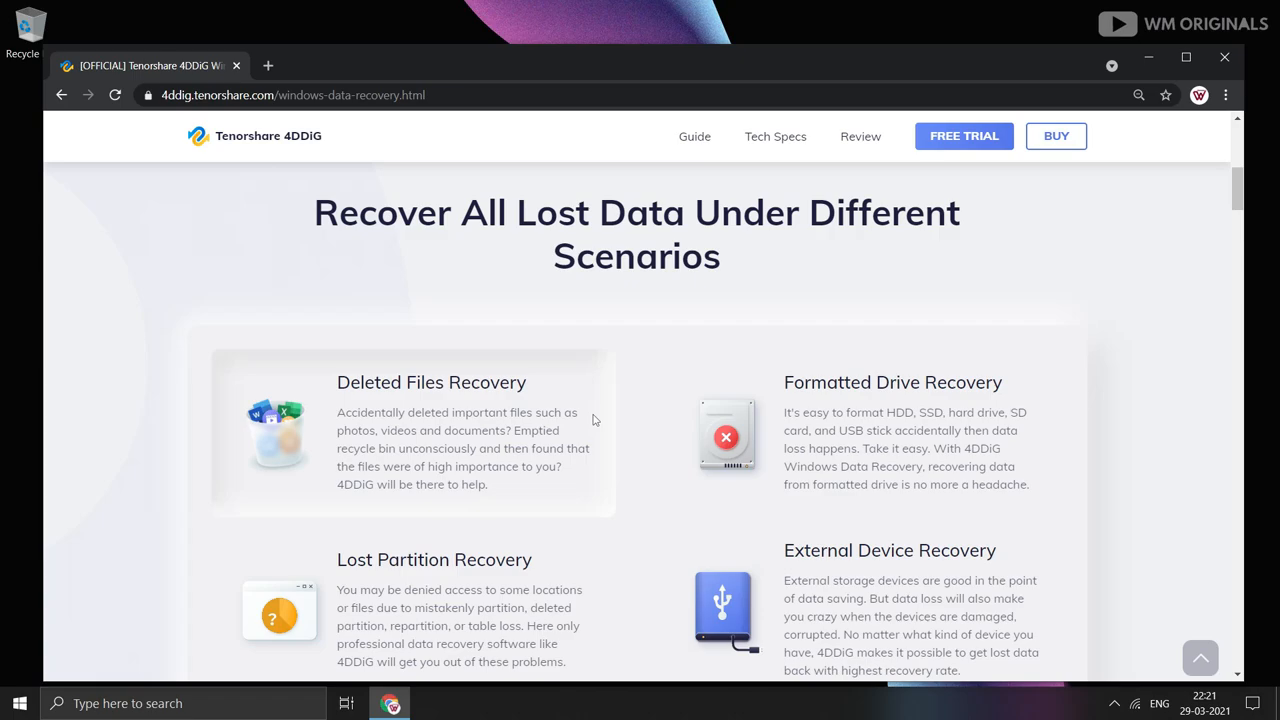
scroll(down, 3)
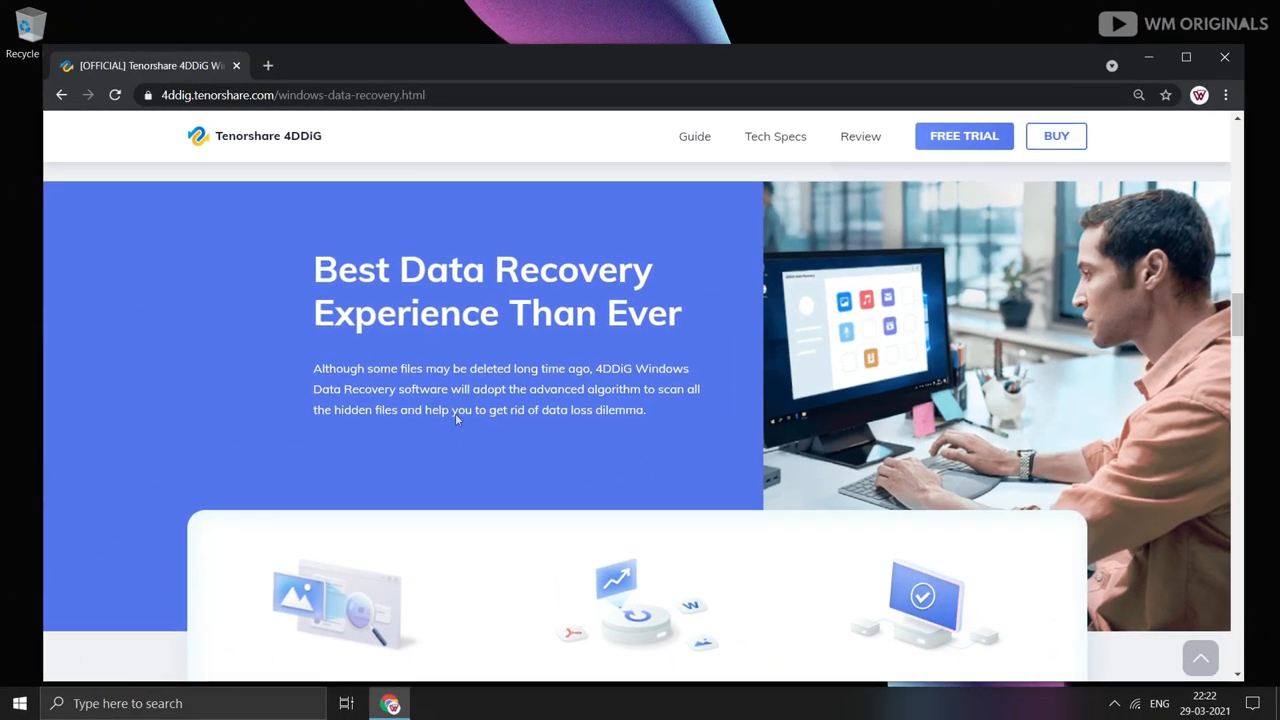
Scroll down to the Free Scan & Preview, Flexible Resume Recovery and Easy File Recovery cards.
scroll(down, 3)
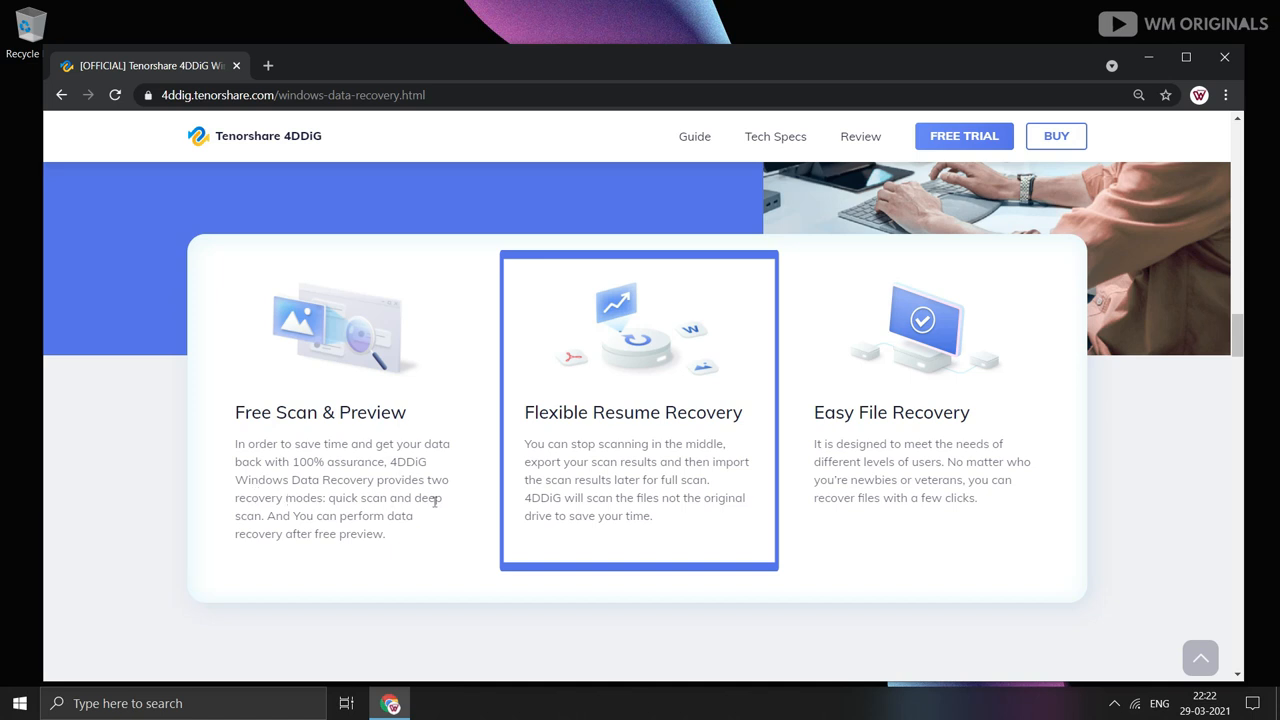
mouse_move(412, 516)
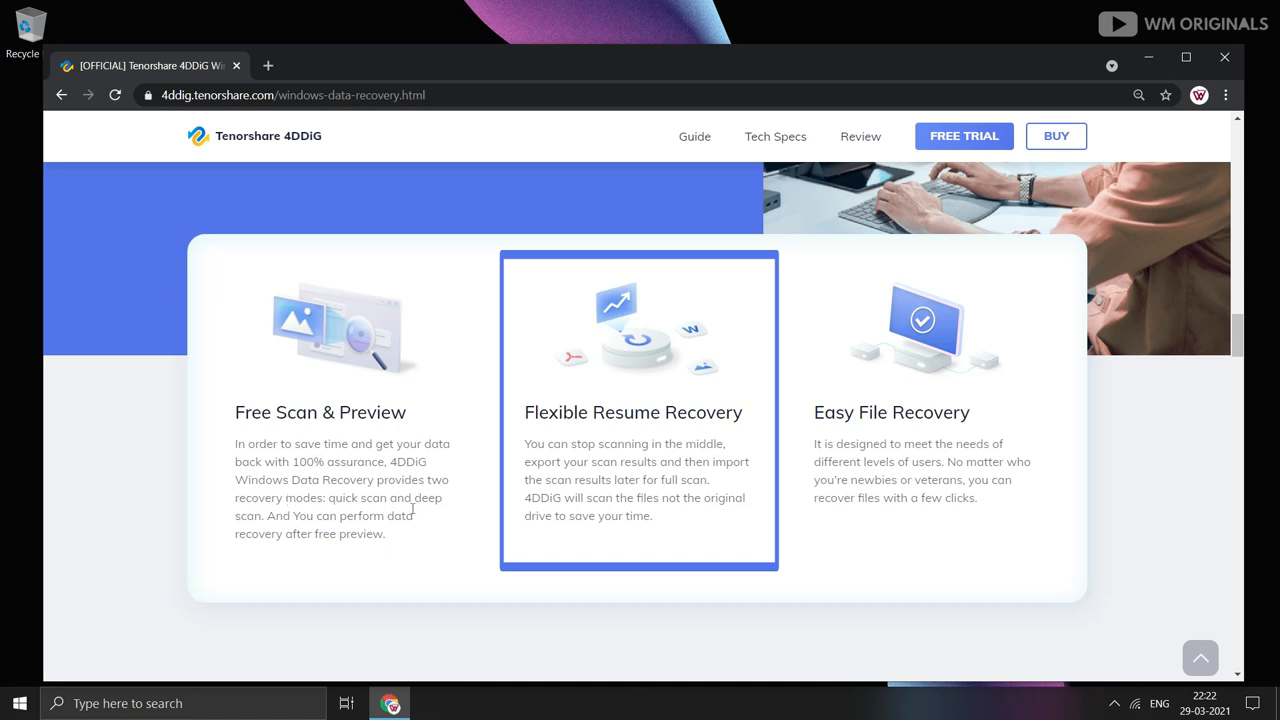
mouse_move(660, 420)
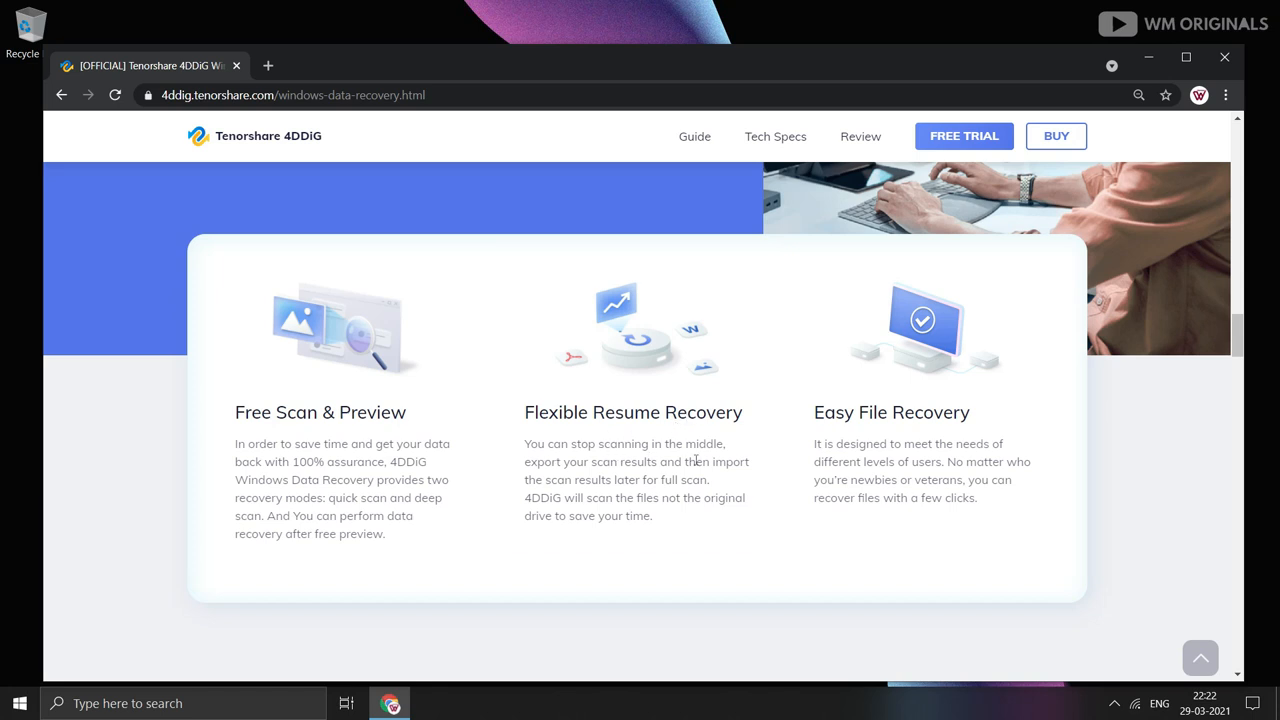
mouse_move(908, 410)
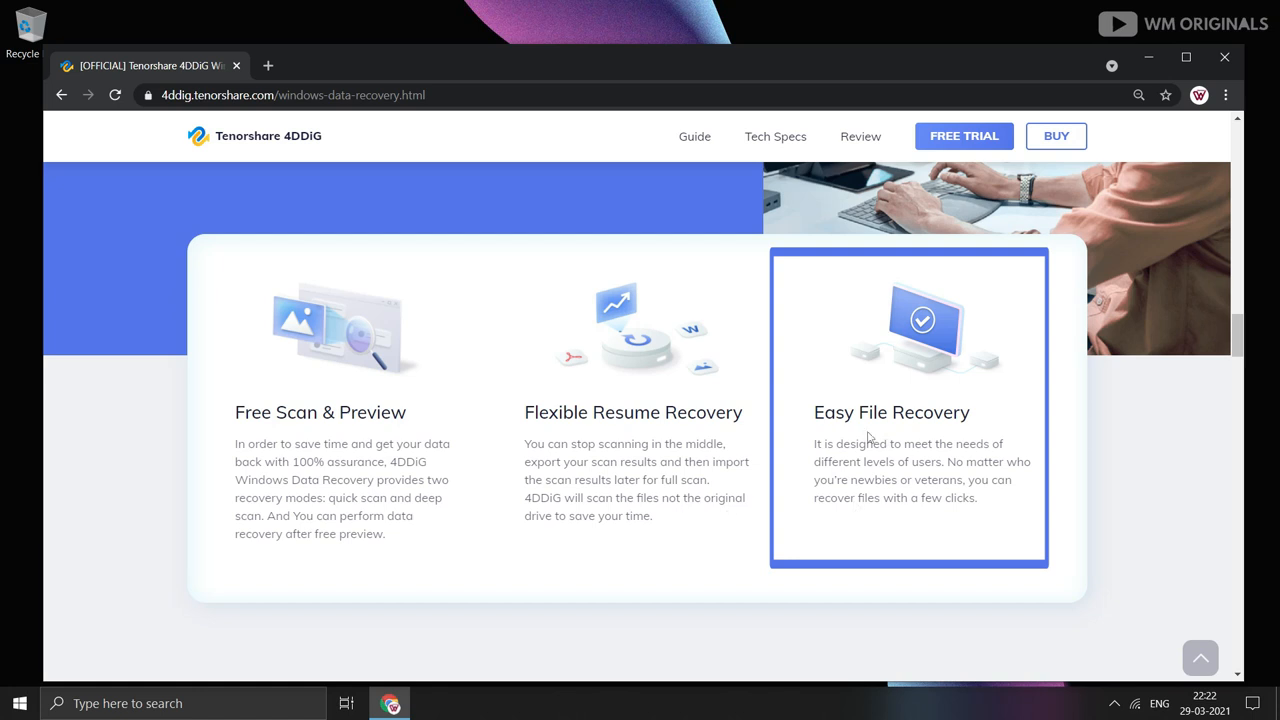
mouse_move(914, 500)
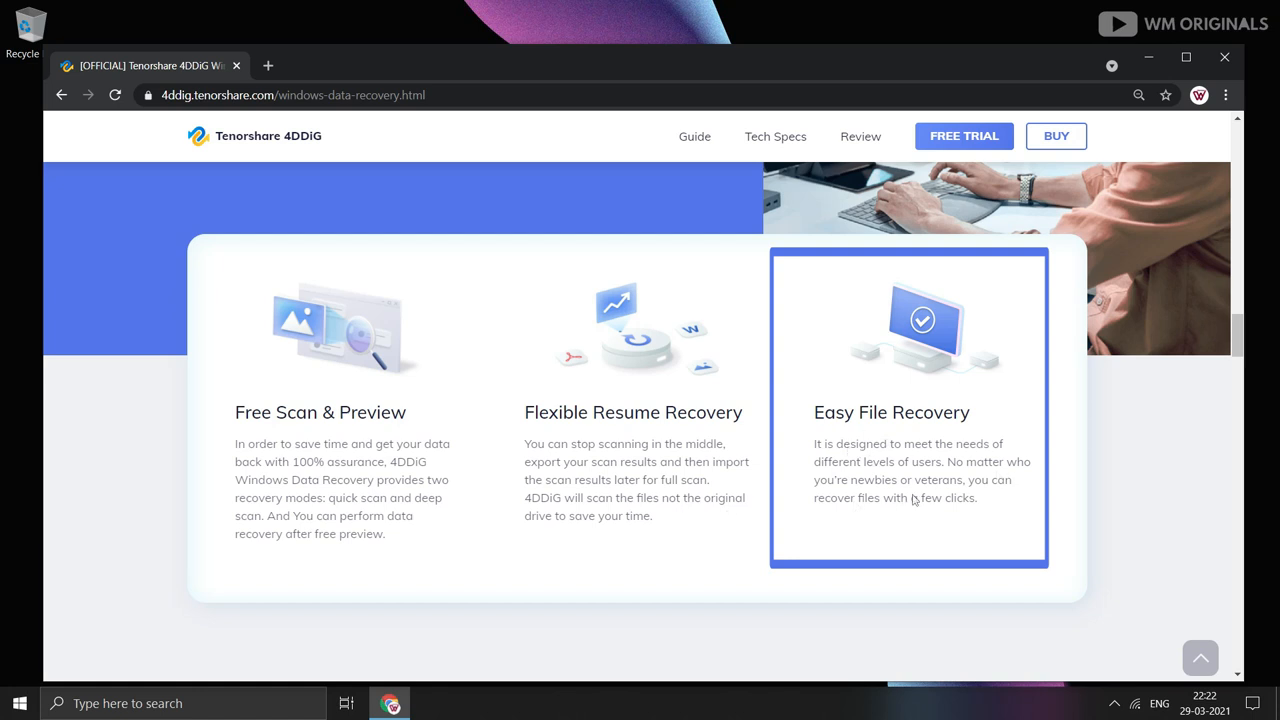
scroll(down, 3)
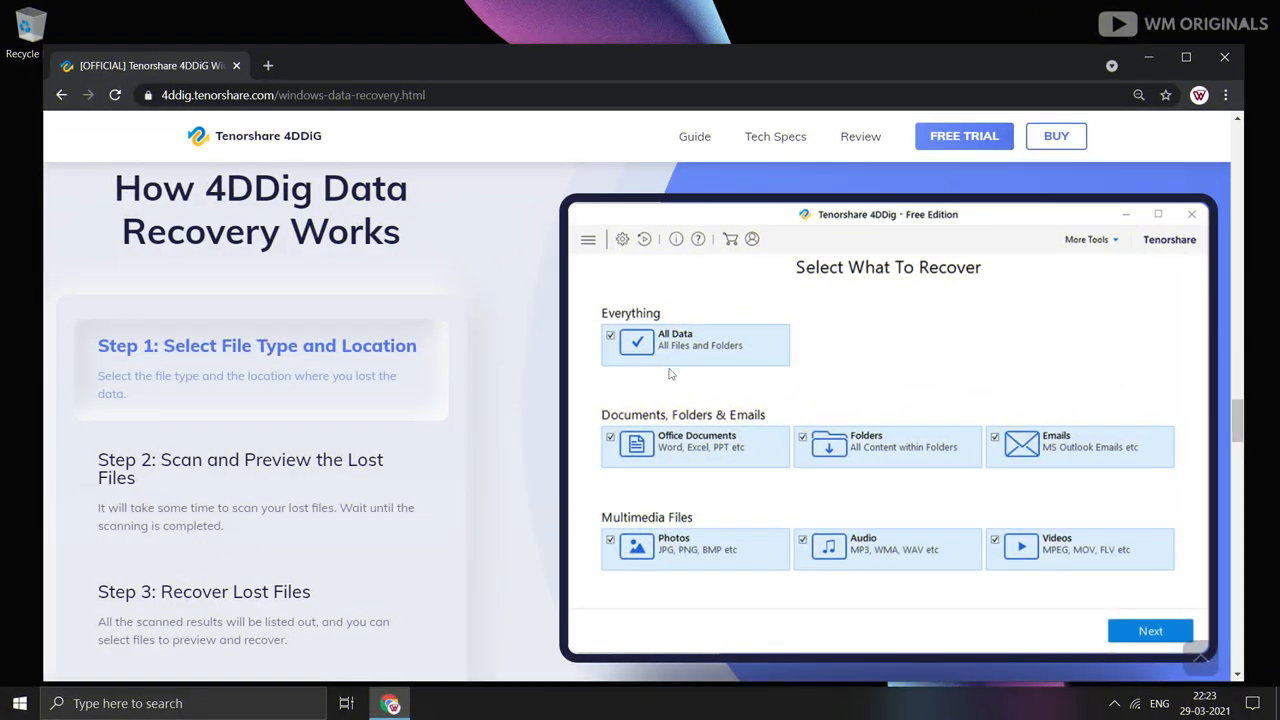
View Step 2 and Step 3 of how recovery works, then reach the Technical Specifications section.
click(1150, 630)
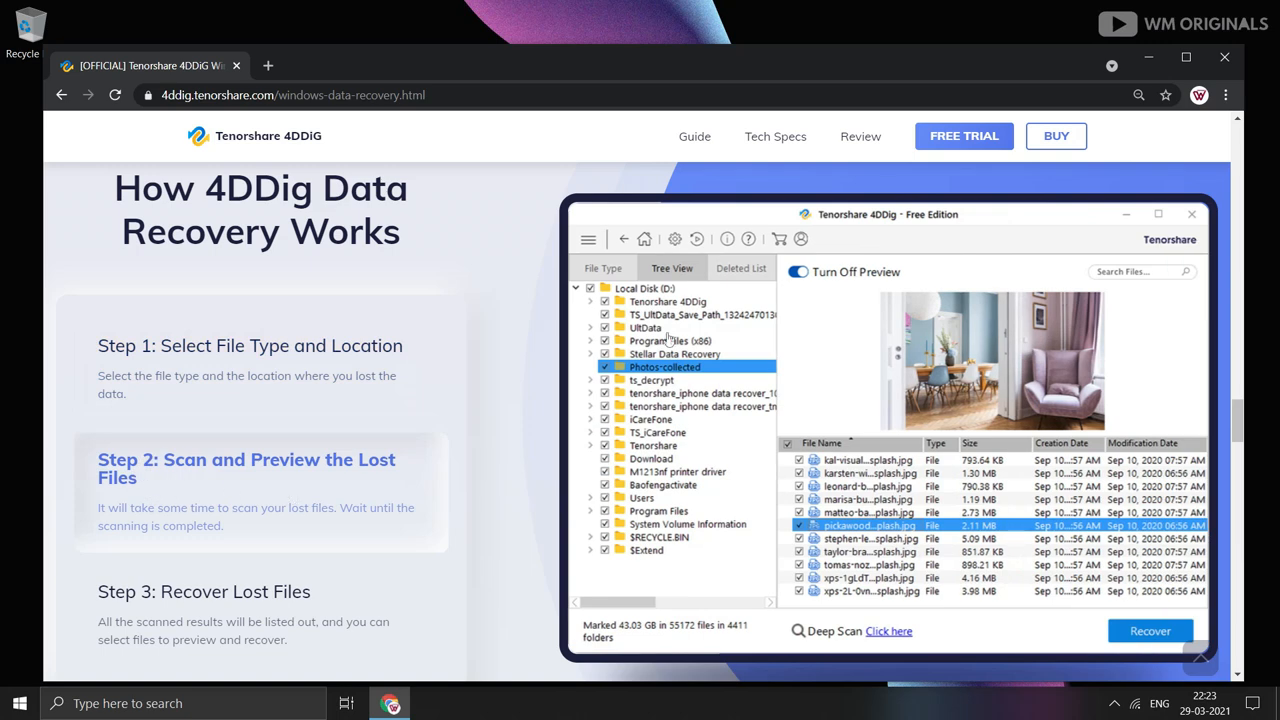
click(1150, 630)
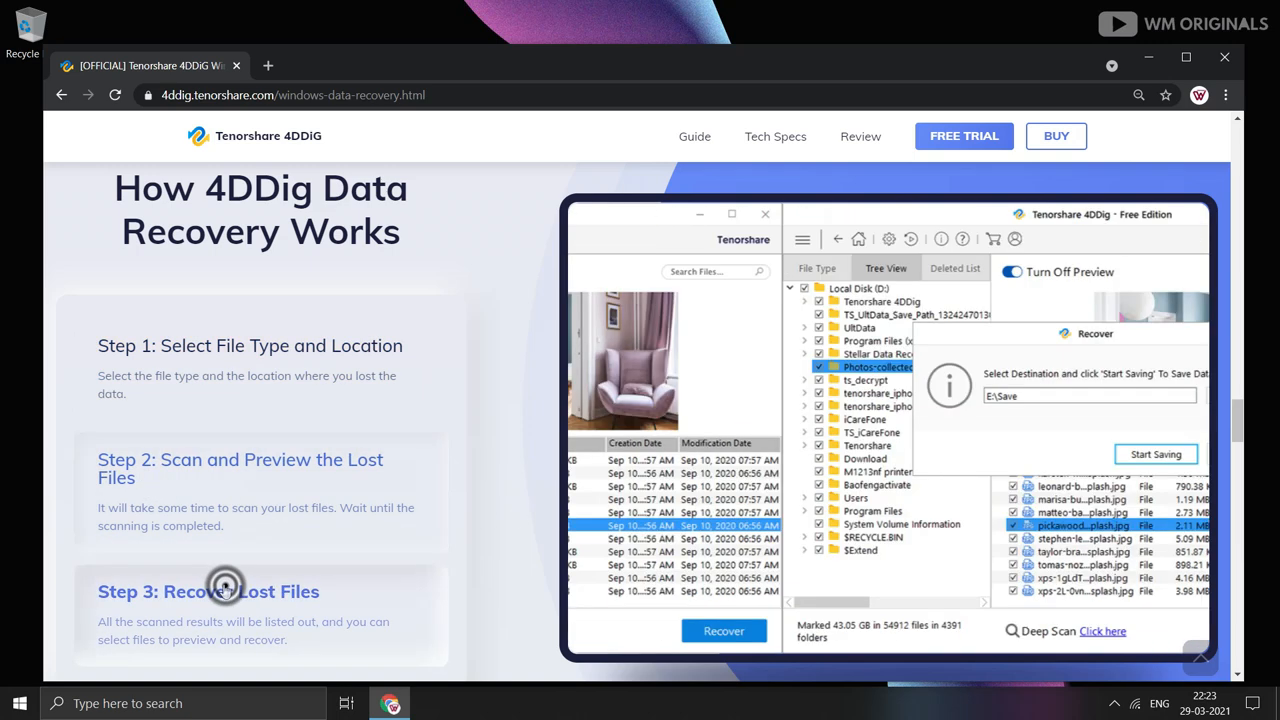
scroll(down, 3)
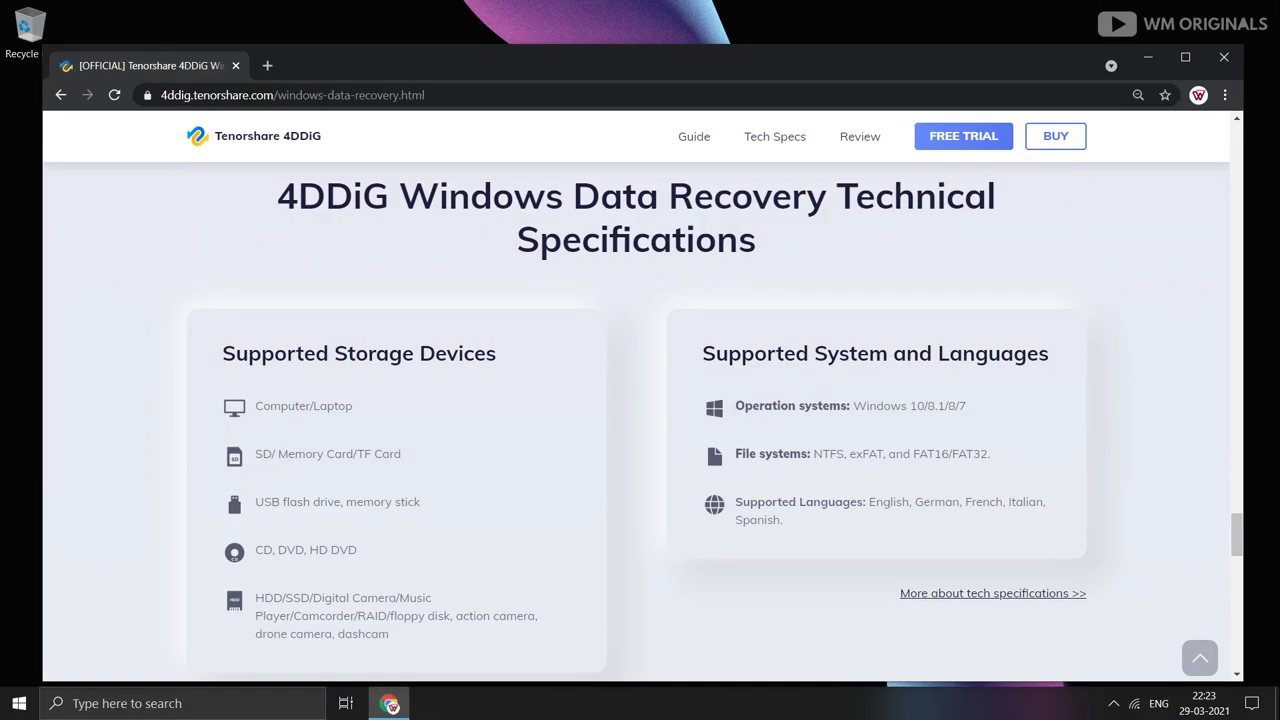
mouse_move(1020, 502)
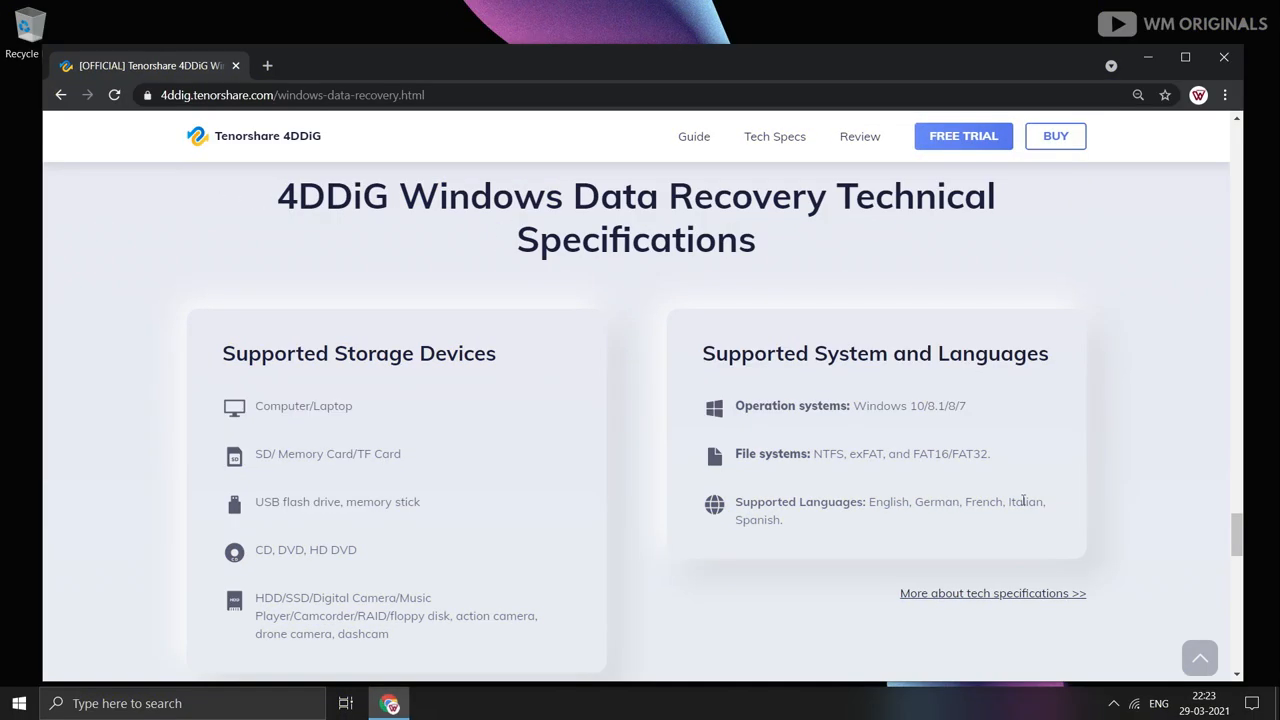
Download the 4DDiG free trial, run the installer, install it and start the program.
click(964, 136)
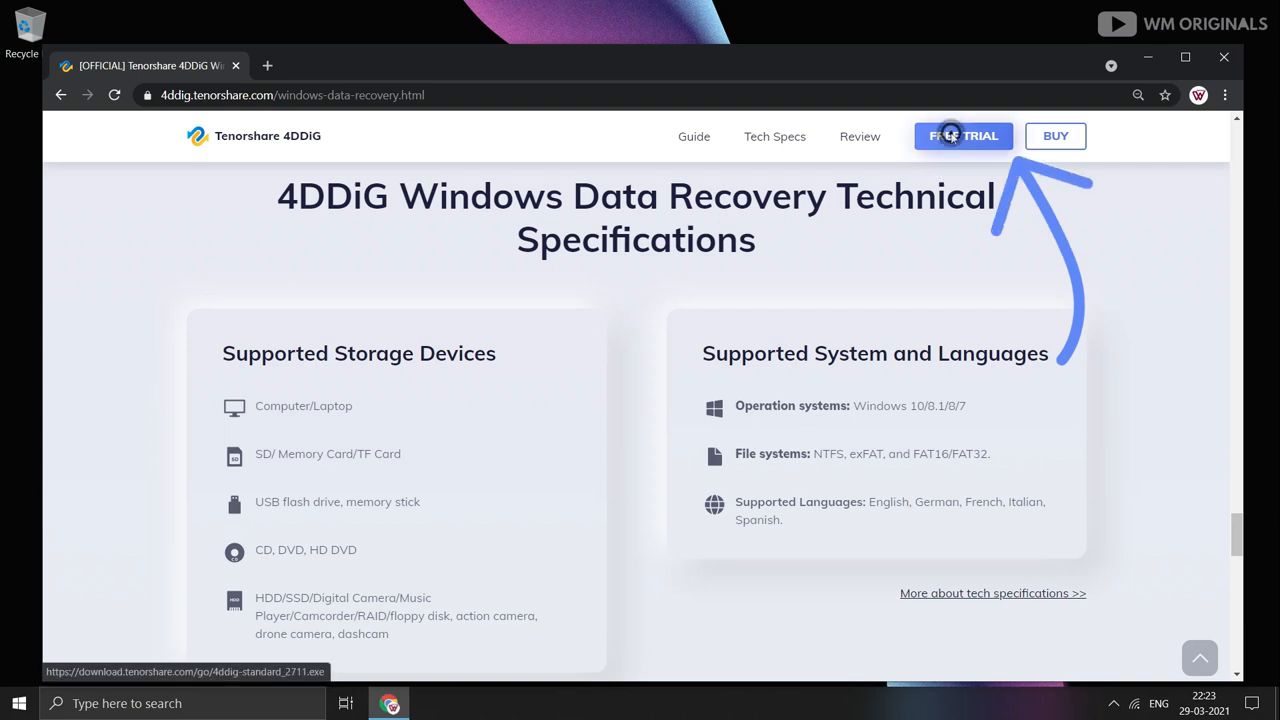
click(964, 136)
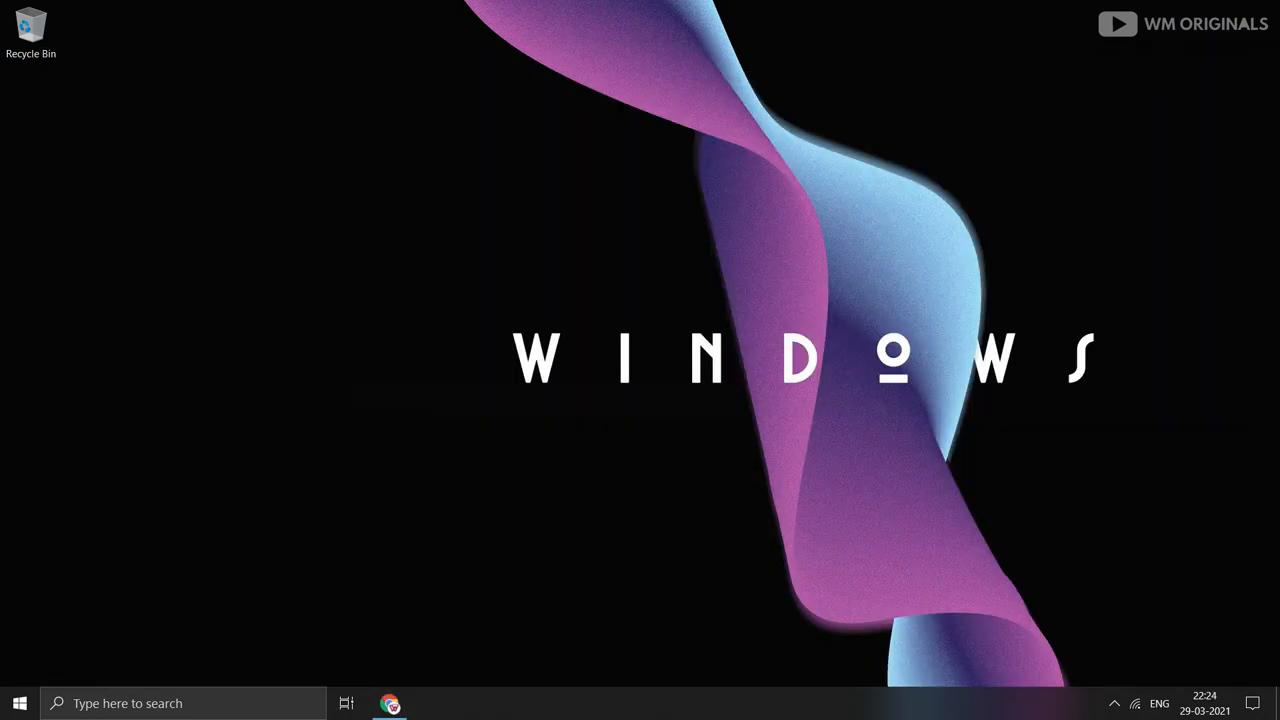
click(430, 704)
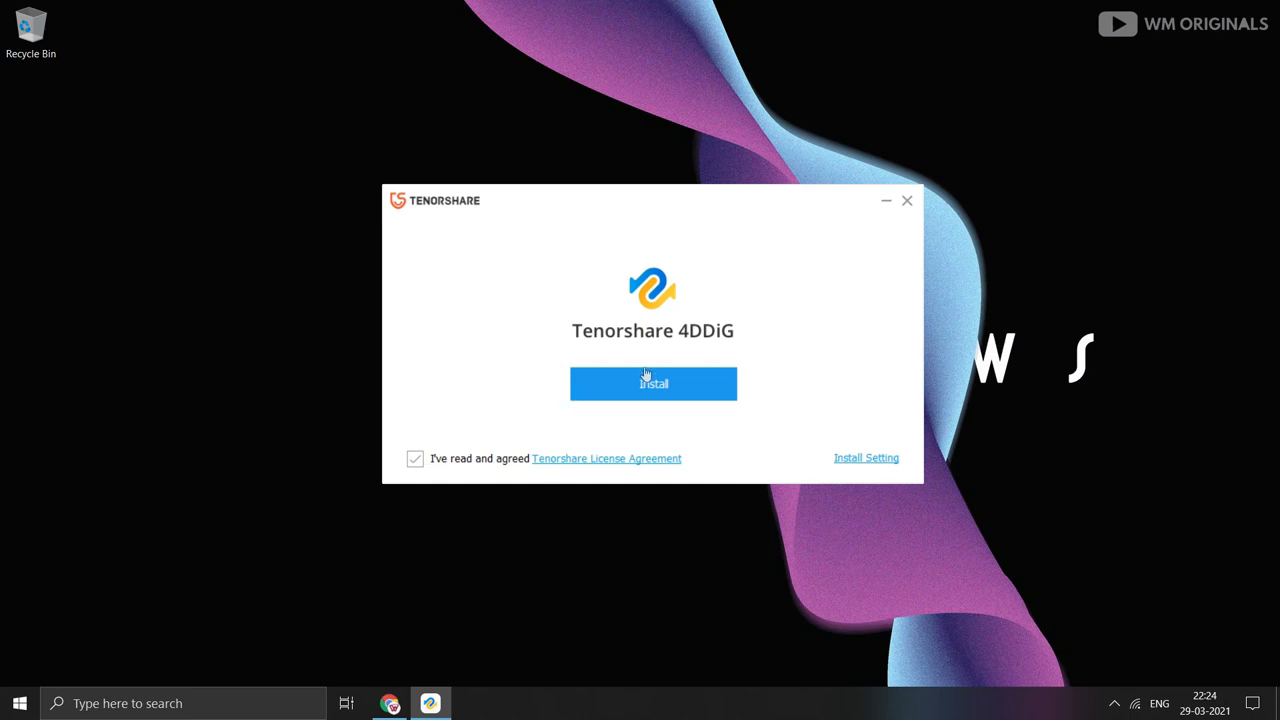
click(652, 384)
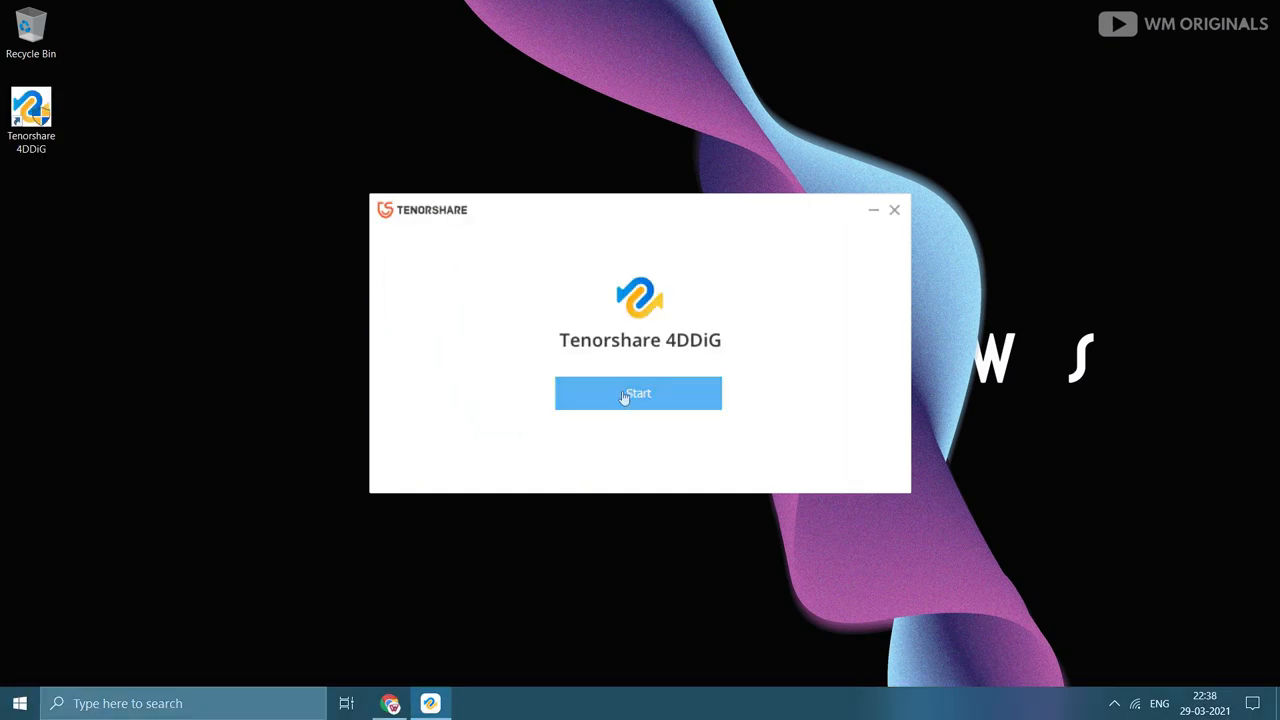
click(638, 392)
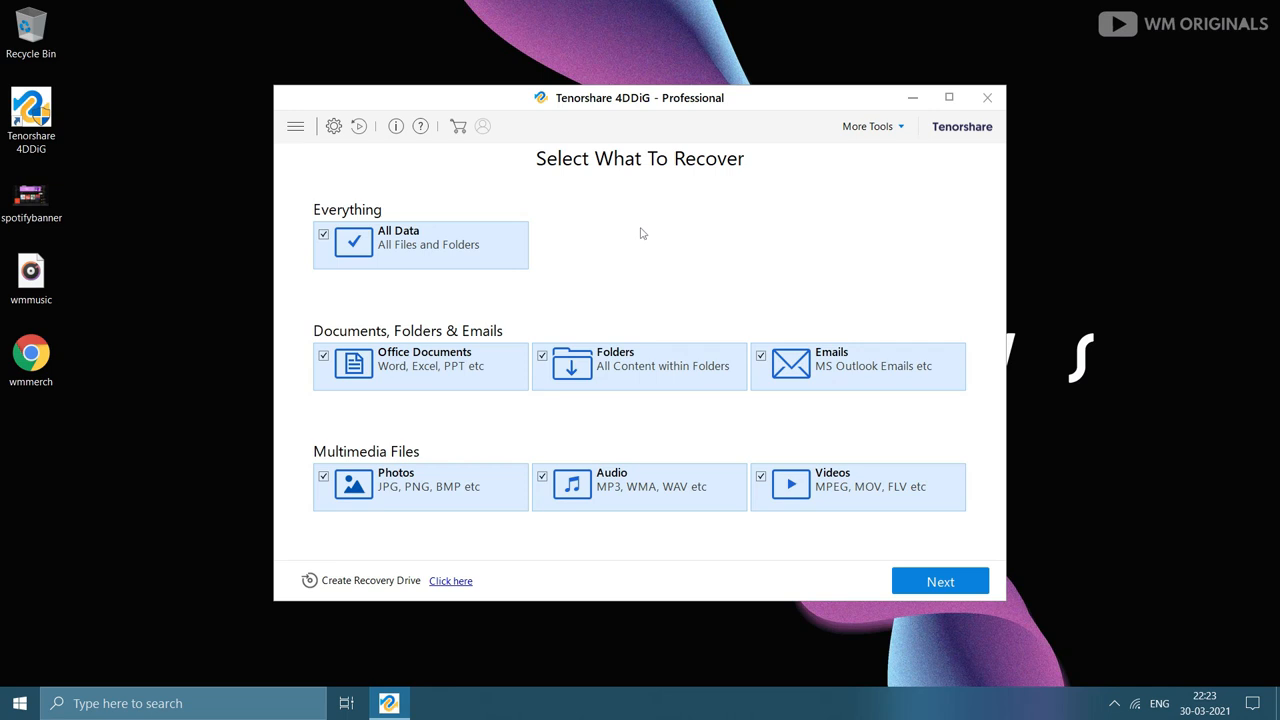
mouse_move(768, 226)
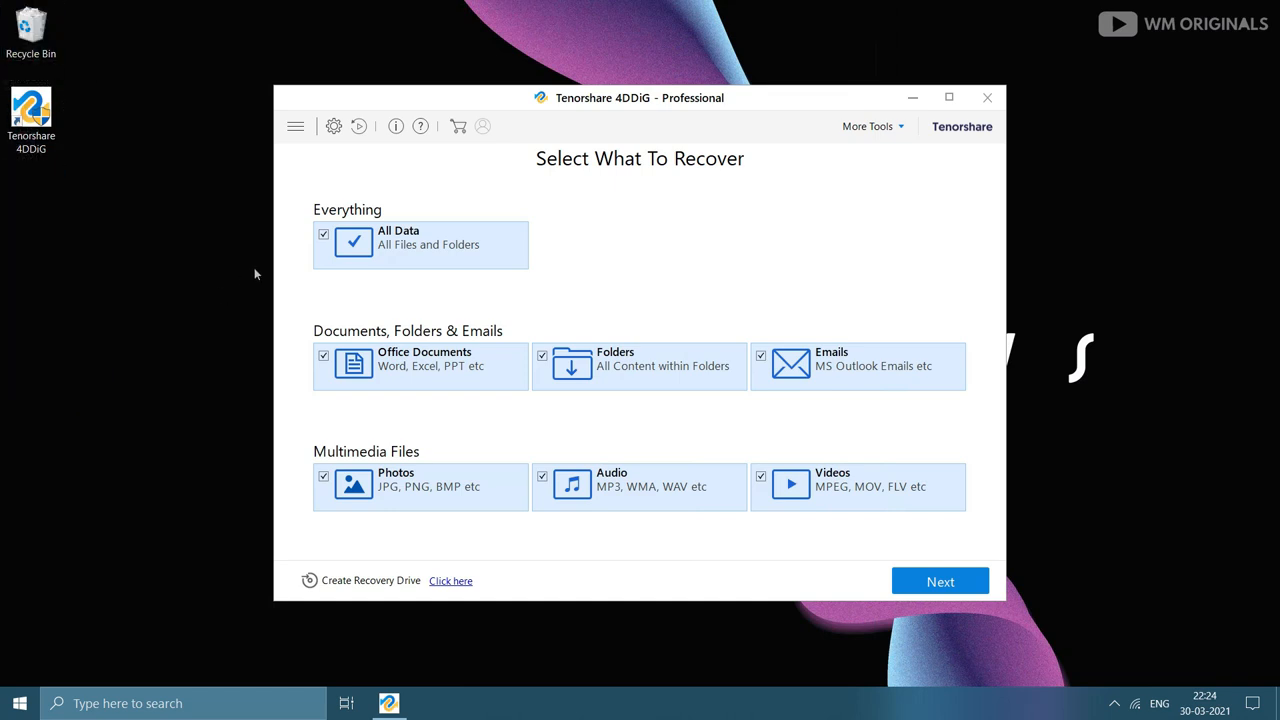
Empty the Recycle Bin so the three deleted test files are permanently gone.
right_click(30, 20)
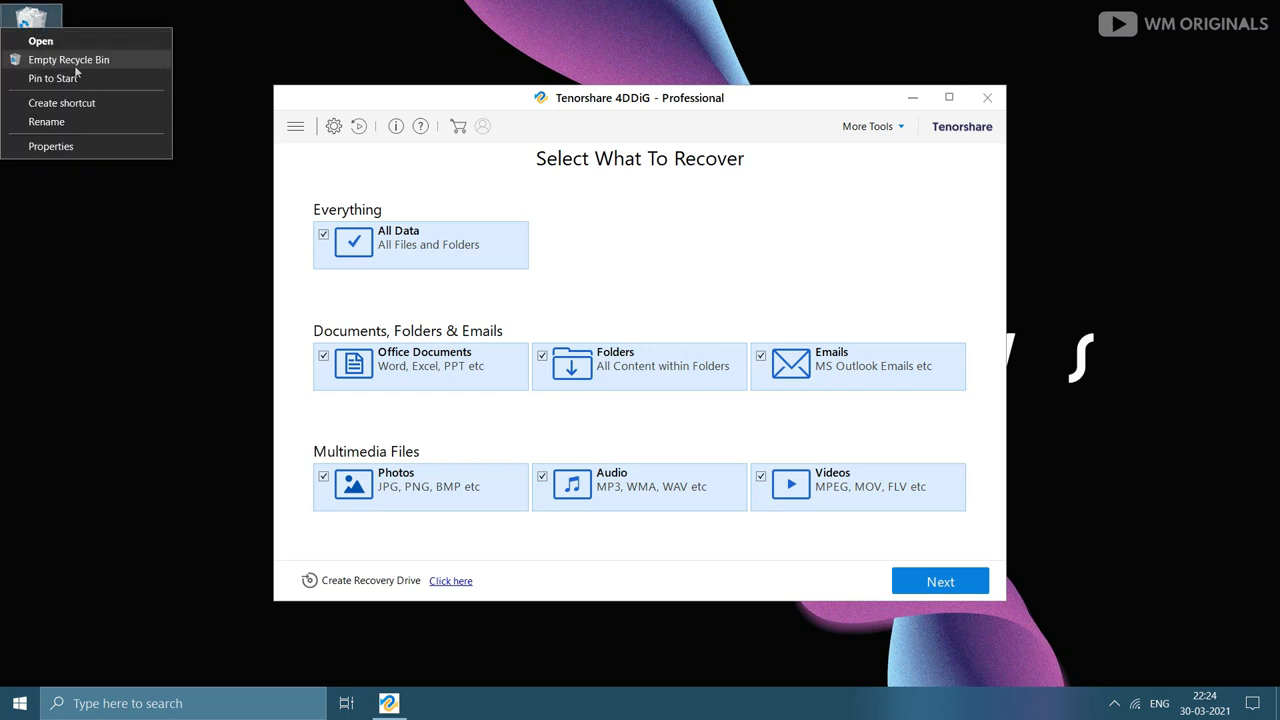
click(828, 390)
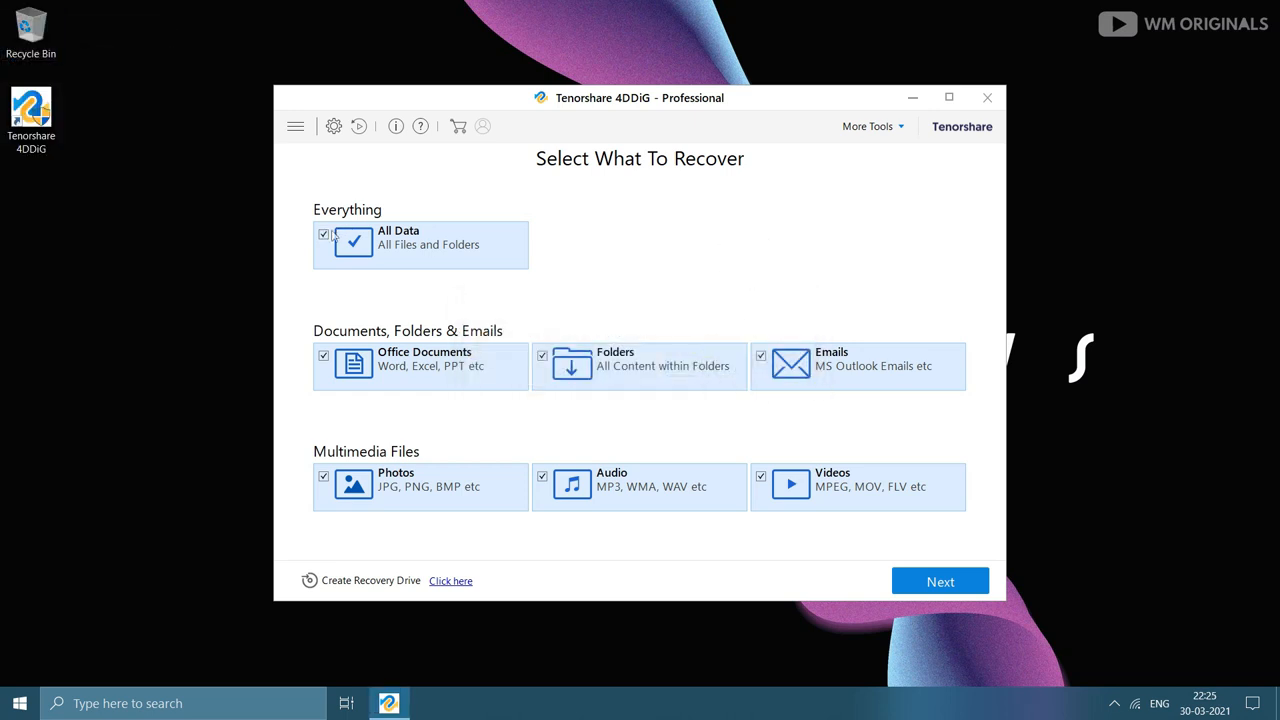
Uncheck All Data and select only Office Documents, Photos and Audio for recovery.
click(324, 232)
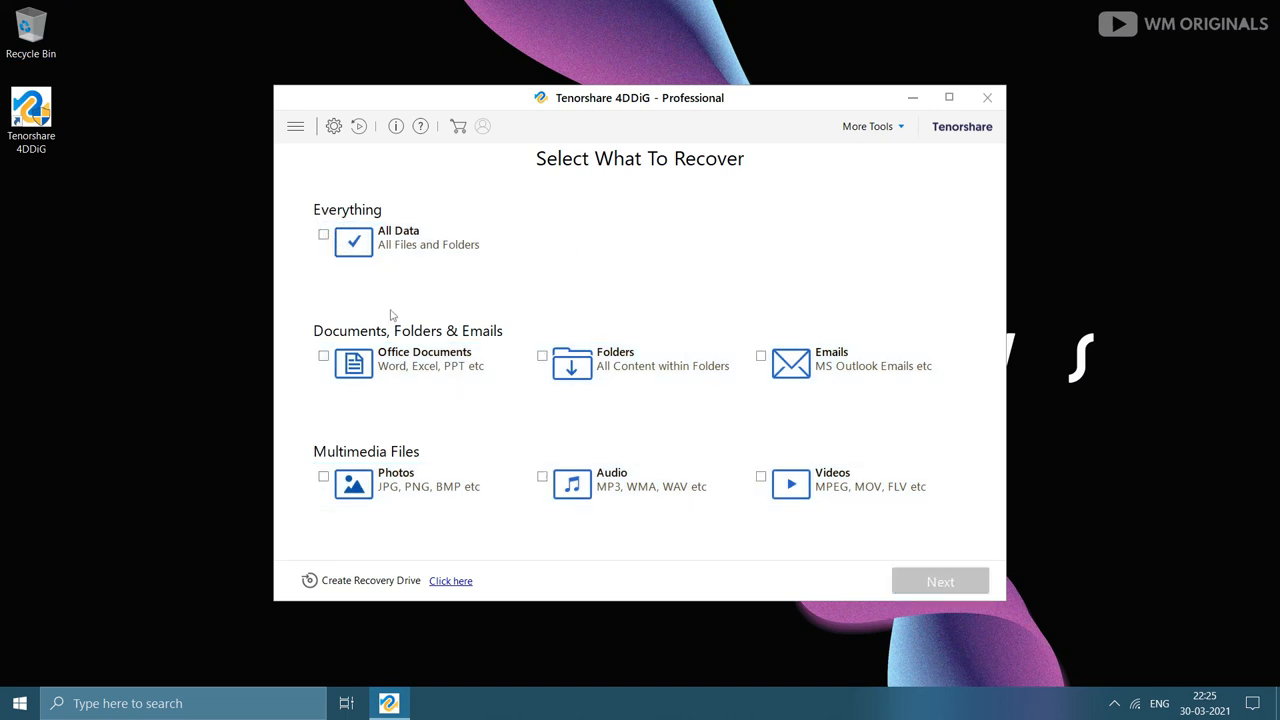
click(324, 356)
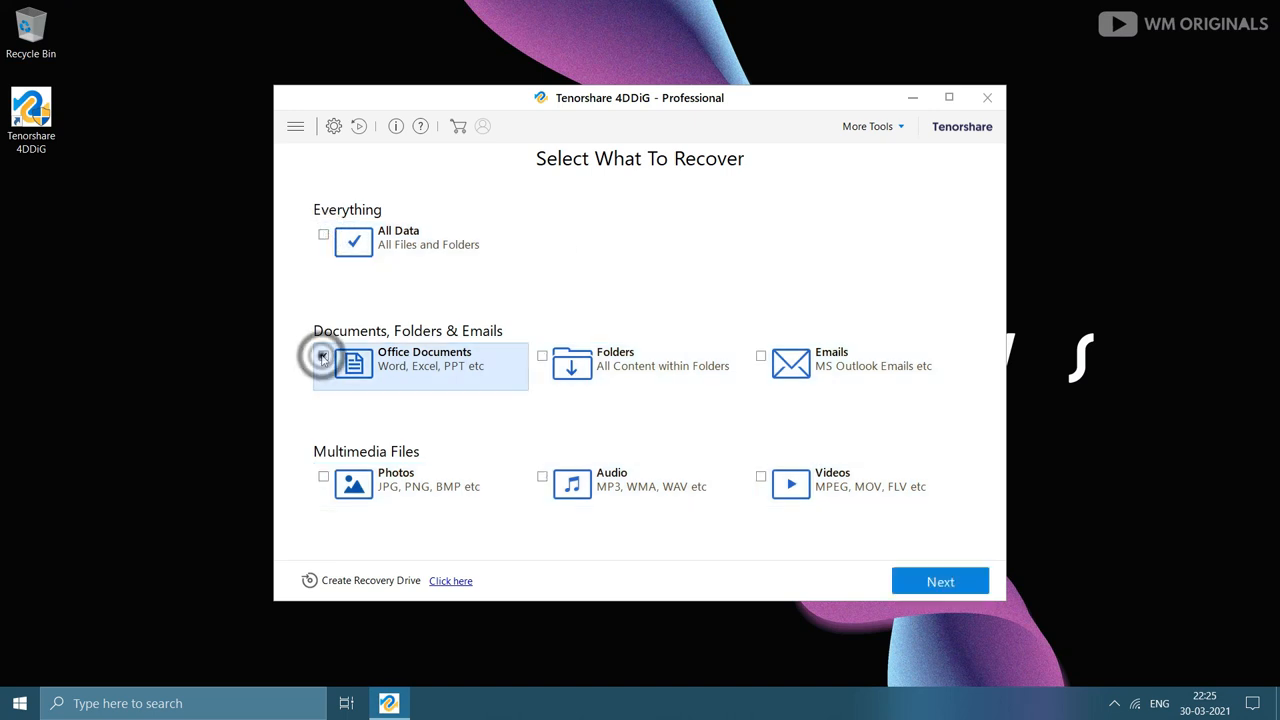
click(324, 356)
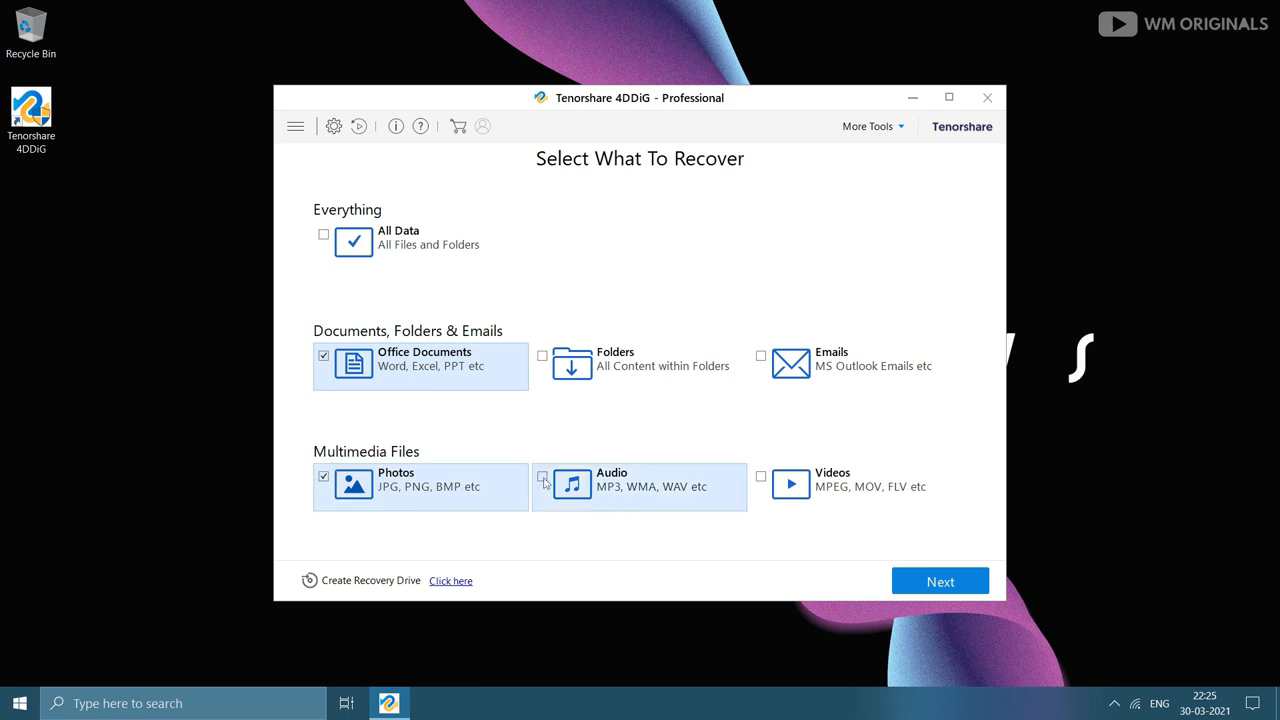
click(540, 484)
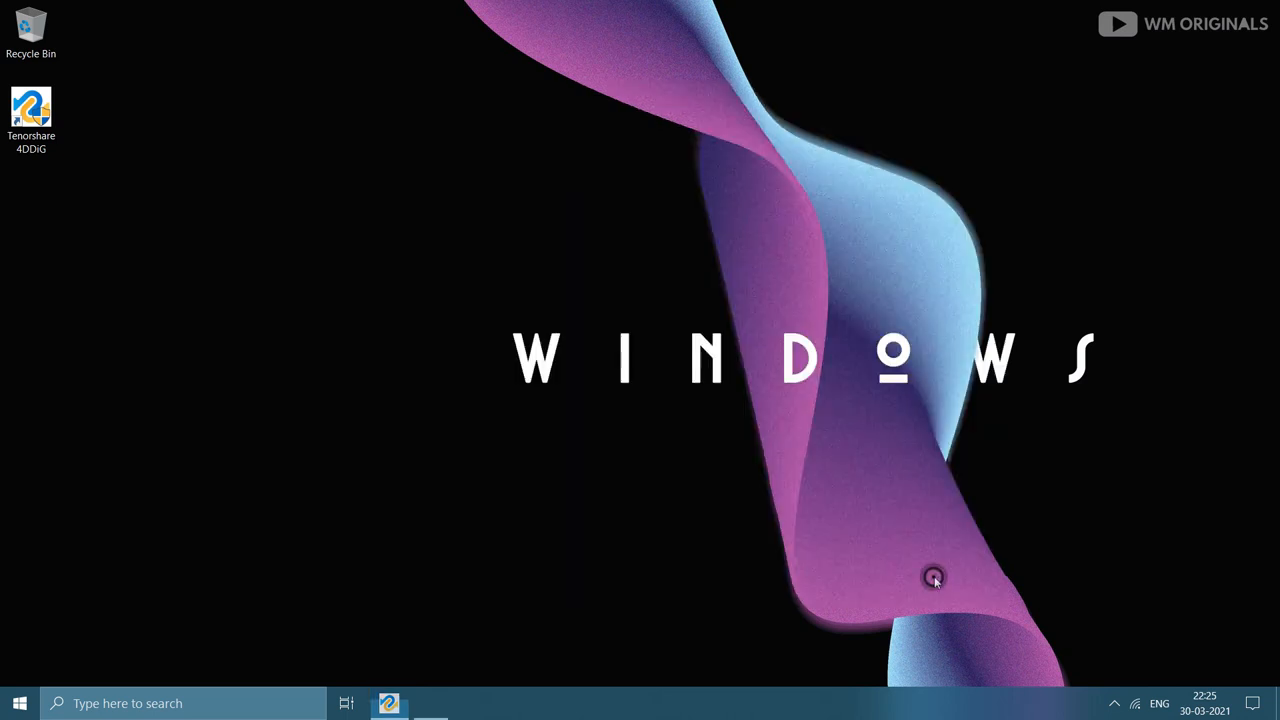
Continue to Recover From, leave lost-partition search off and scan Local Disk (C:).
click(388, 704)
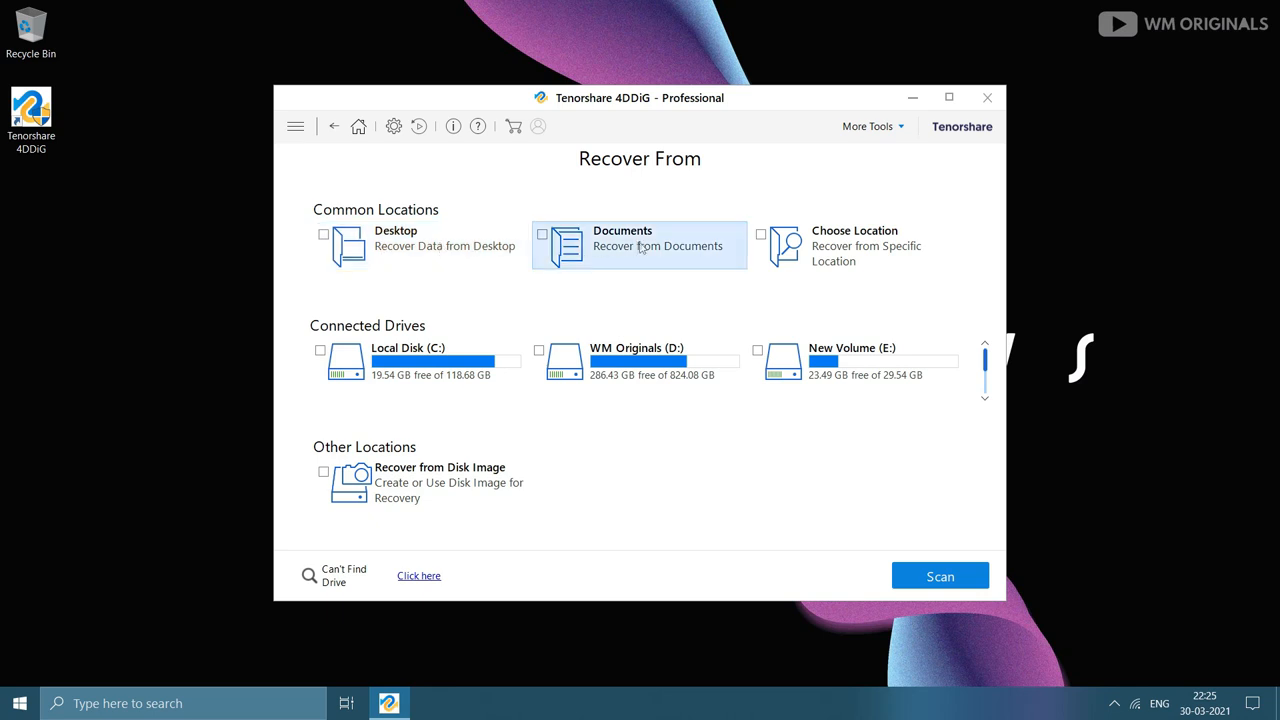
mouse_move(896, 260)
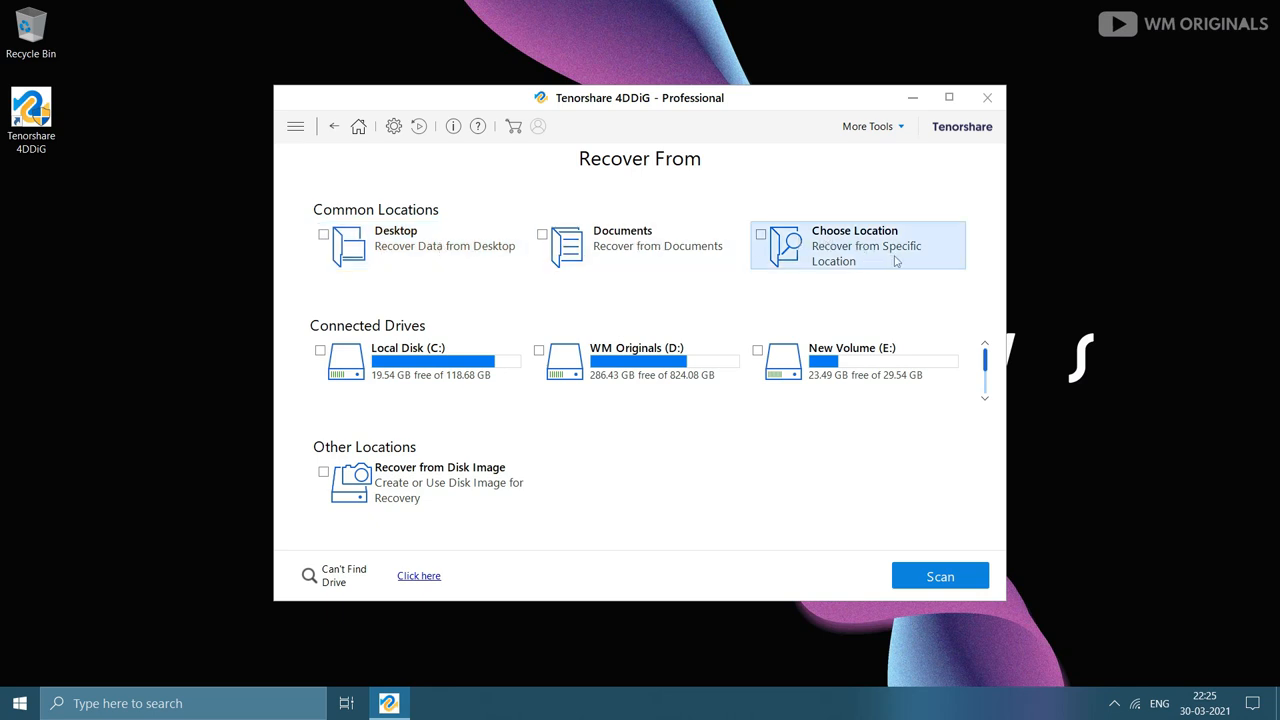
mouse_move(380, 378)
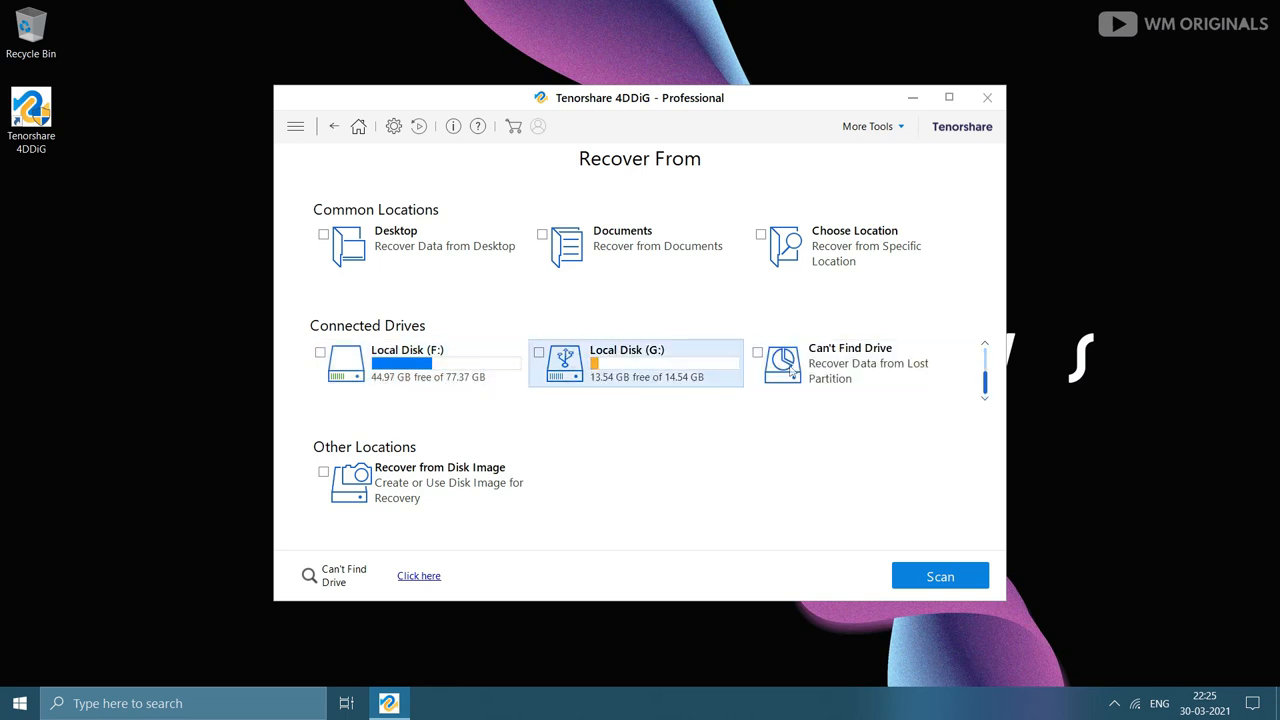
click(856, 364)
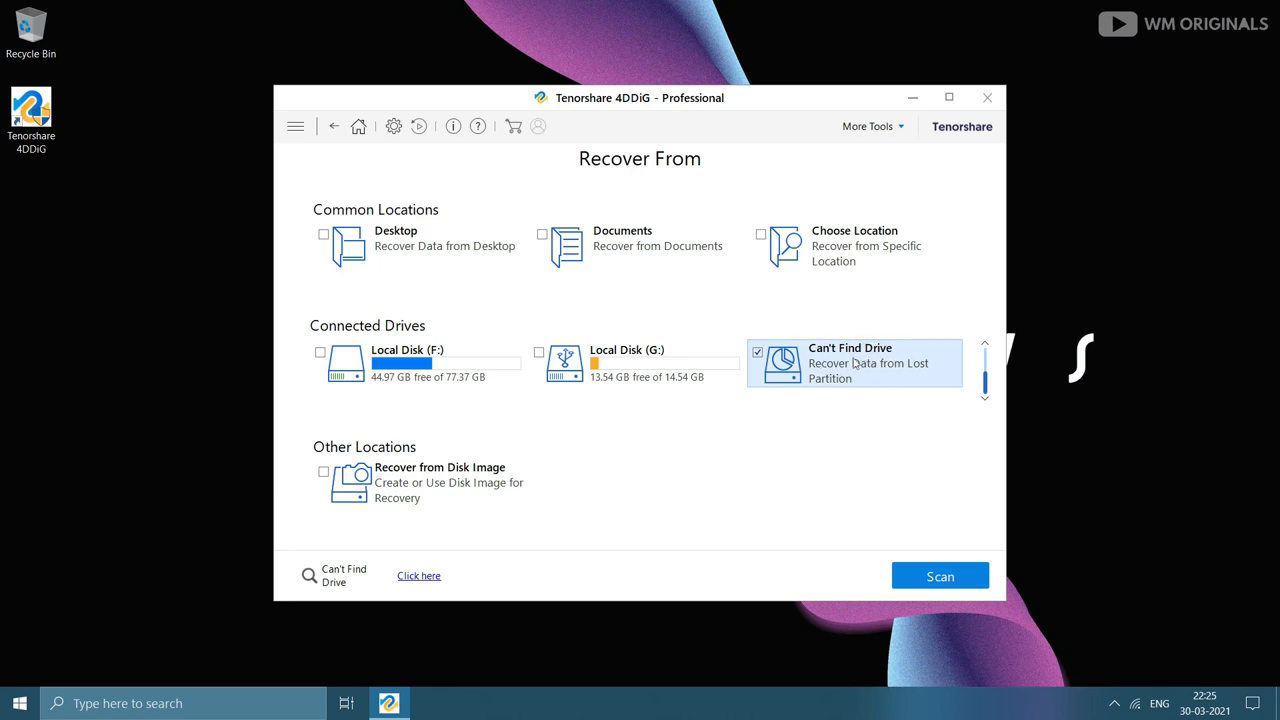
click(756, 352)
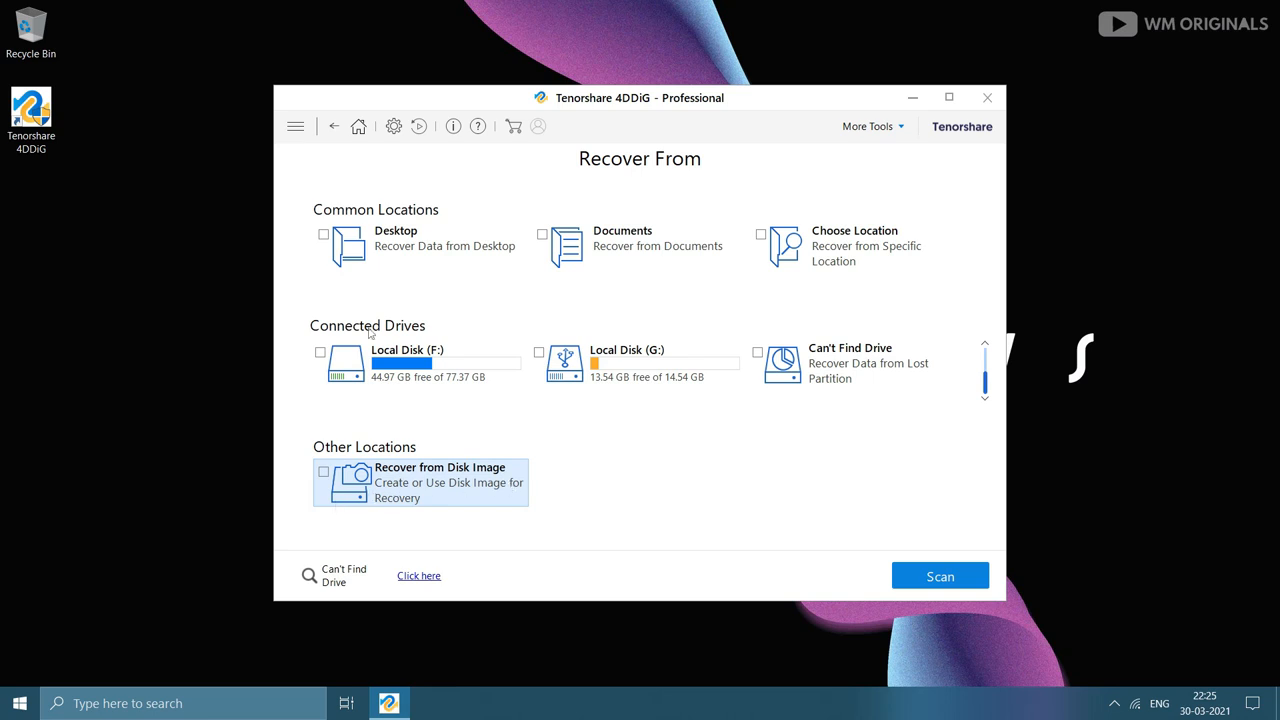
click(322, 234)
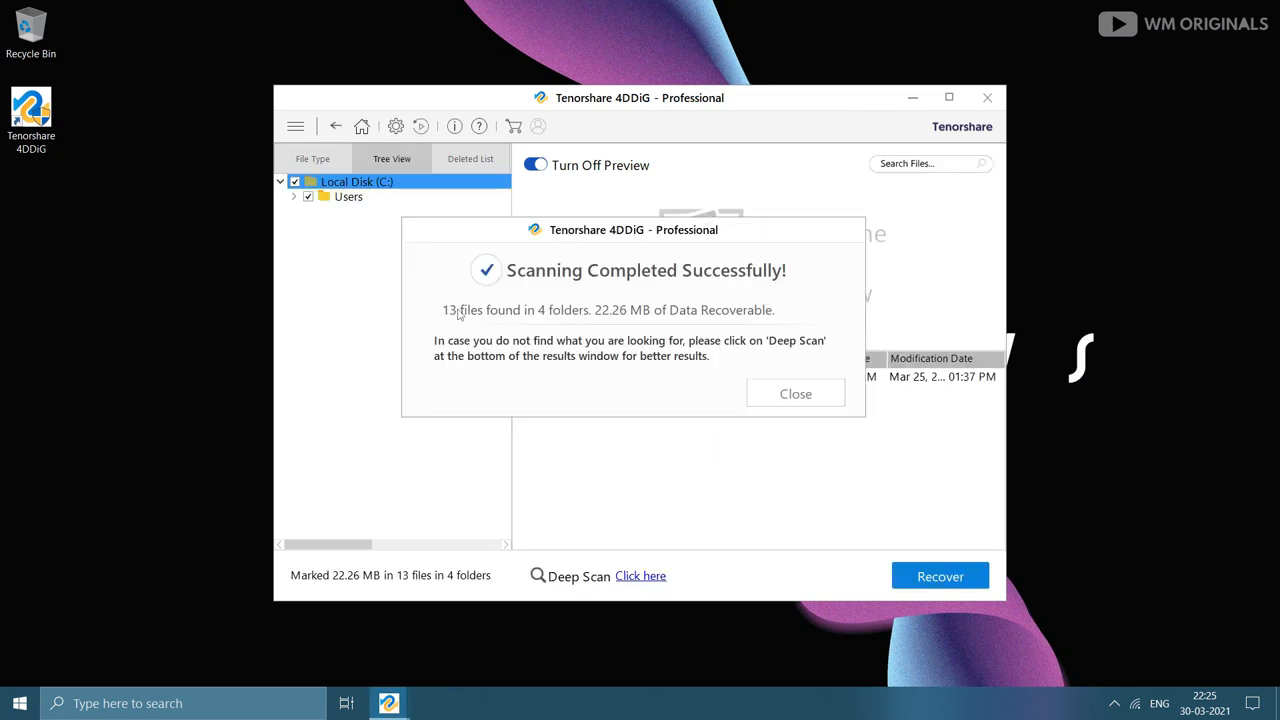
mouse_move(818, 328)
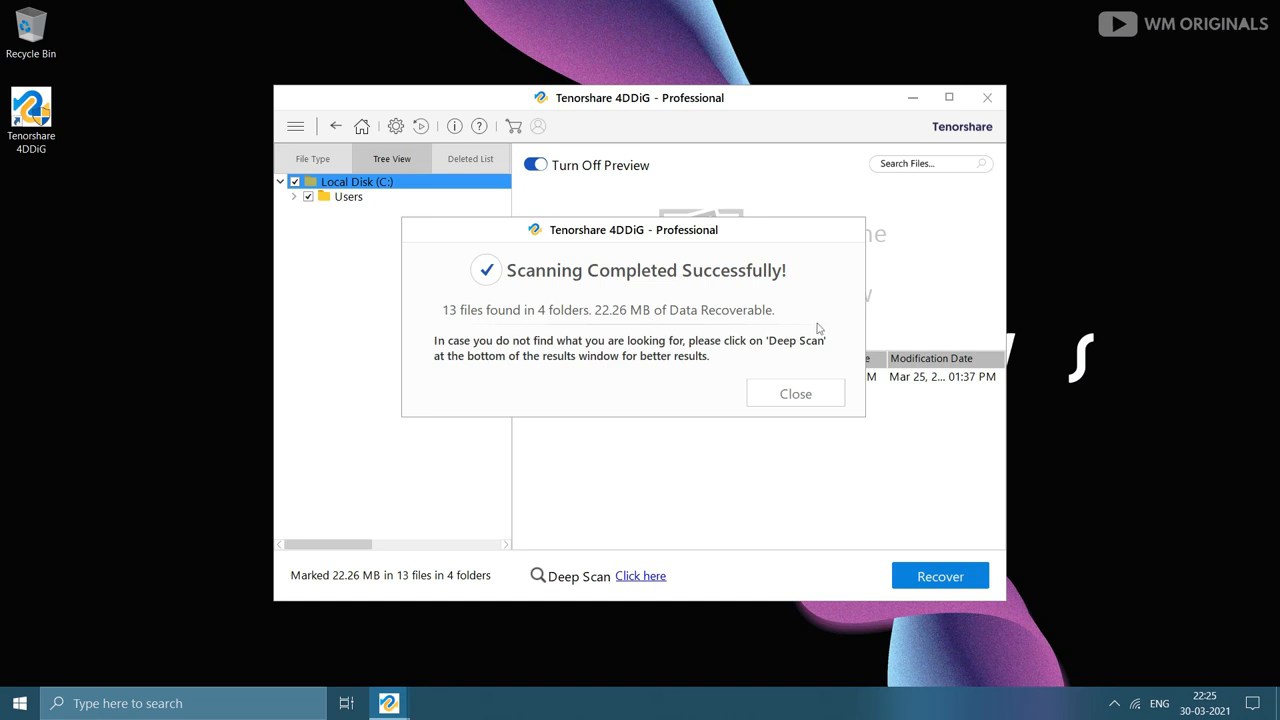
Dismiss the scan-completed message, group results by File Type and preview wmmerch.pdf under Document.
click(796, 392)
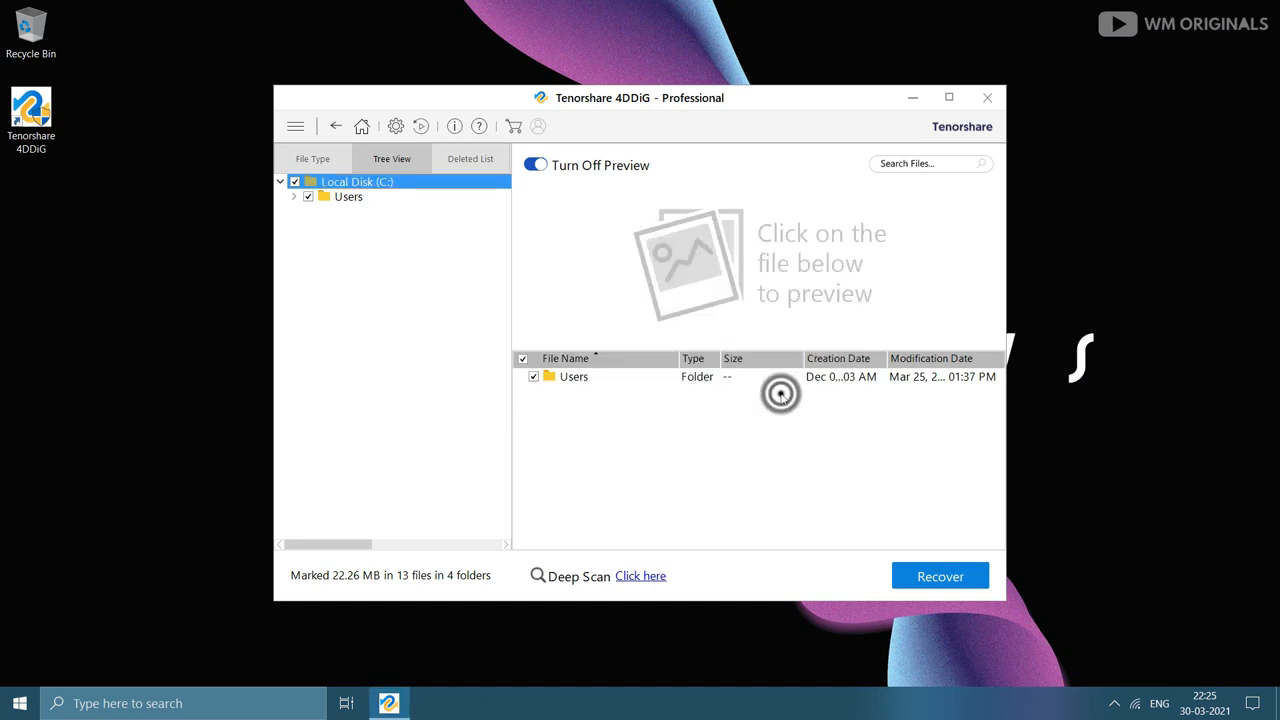
click(312, 158)
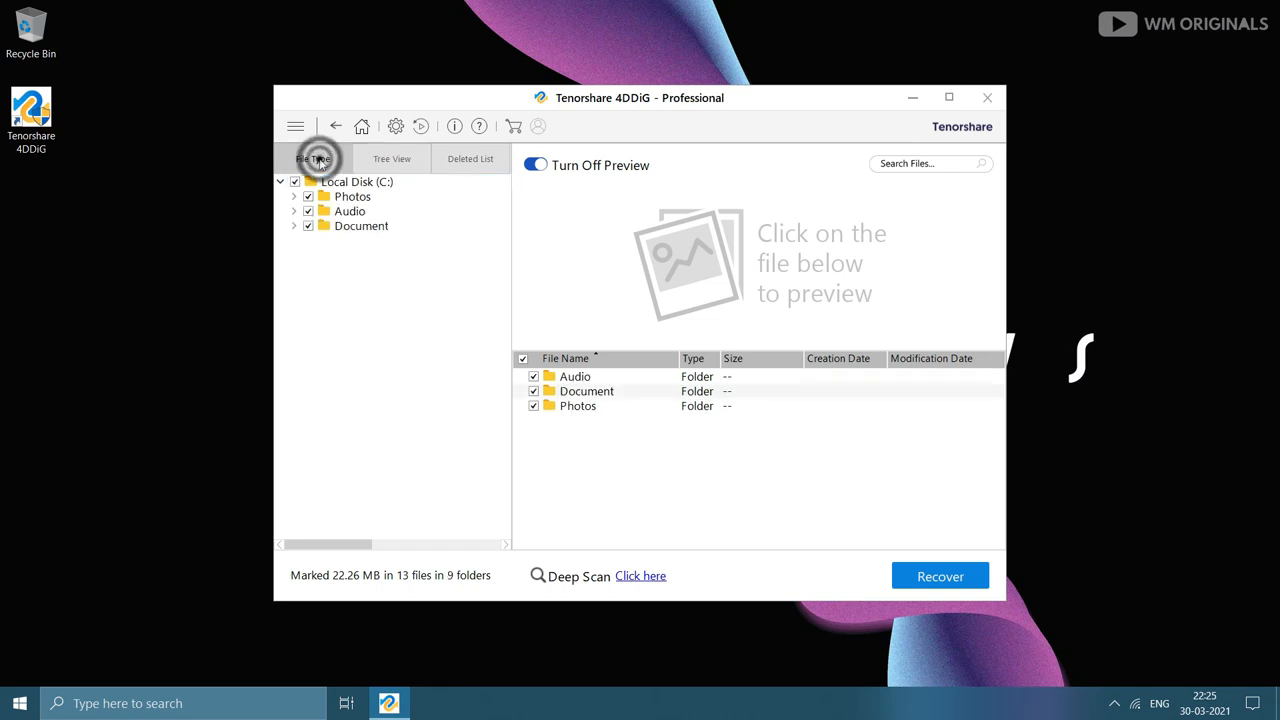
click(360, 224)
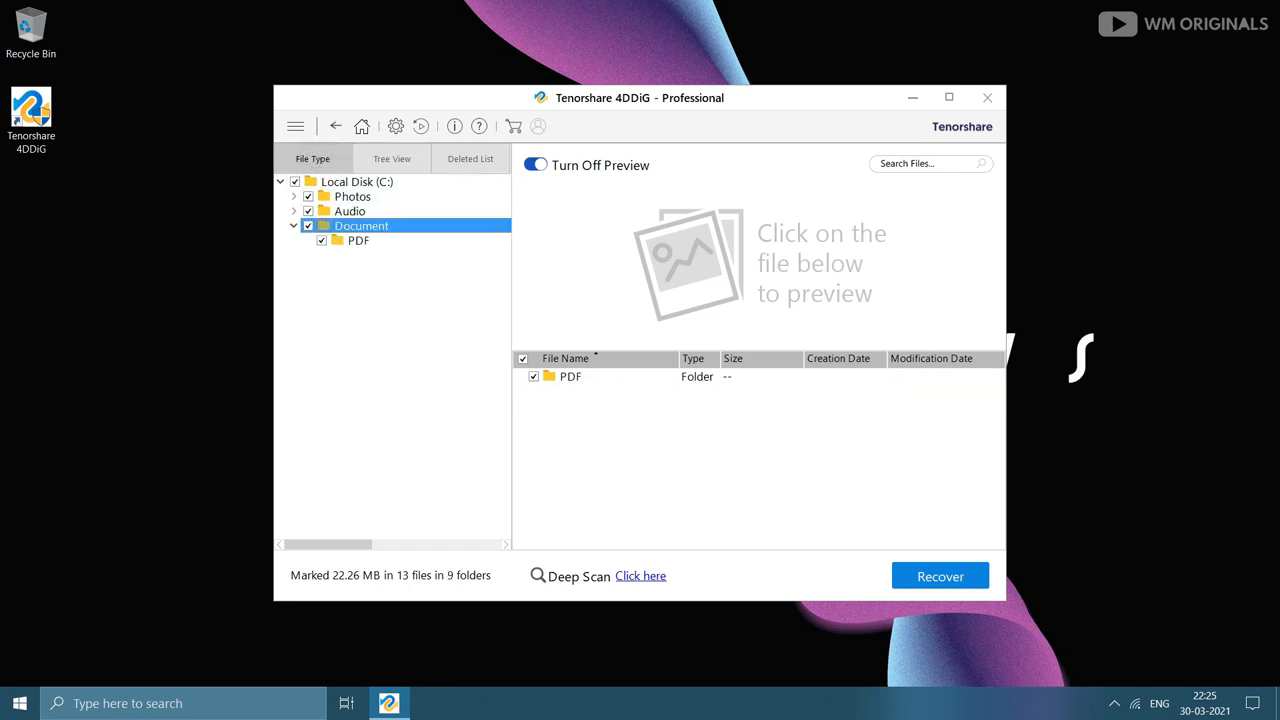
click(366, 240)
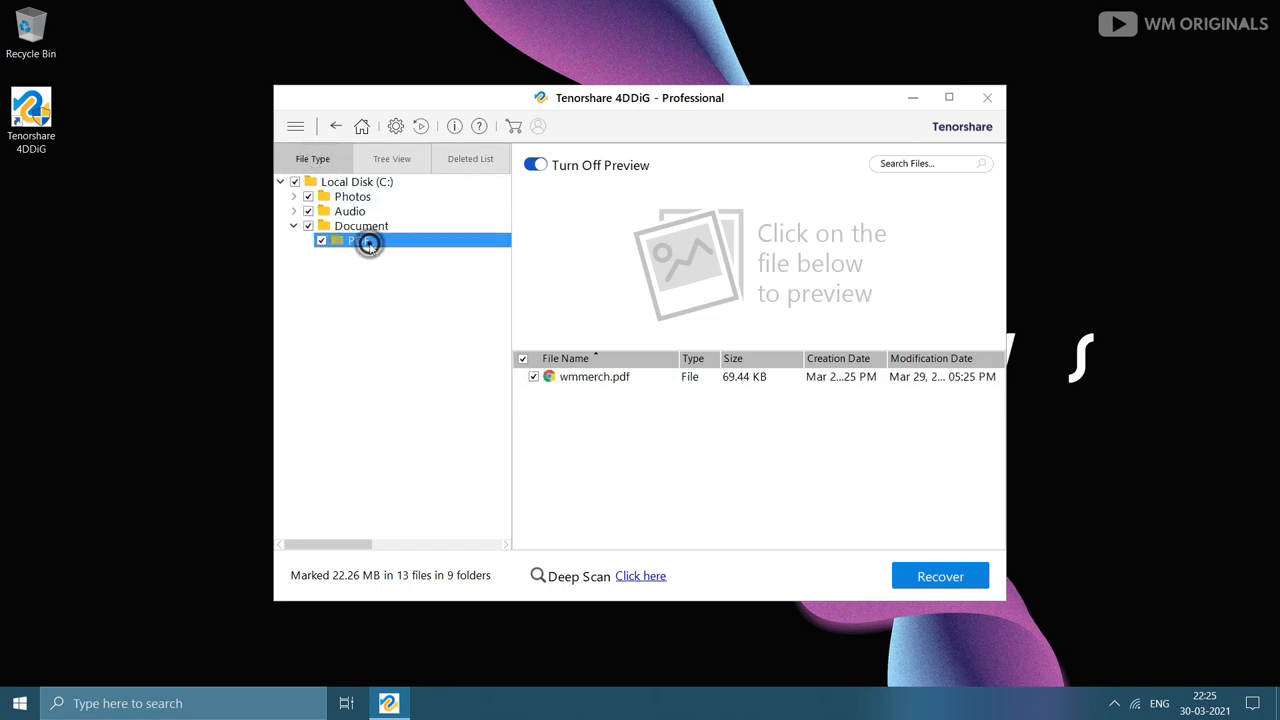
click(596, 376)
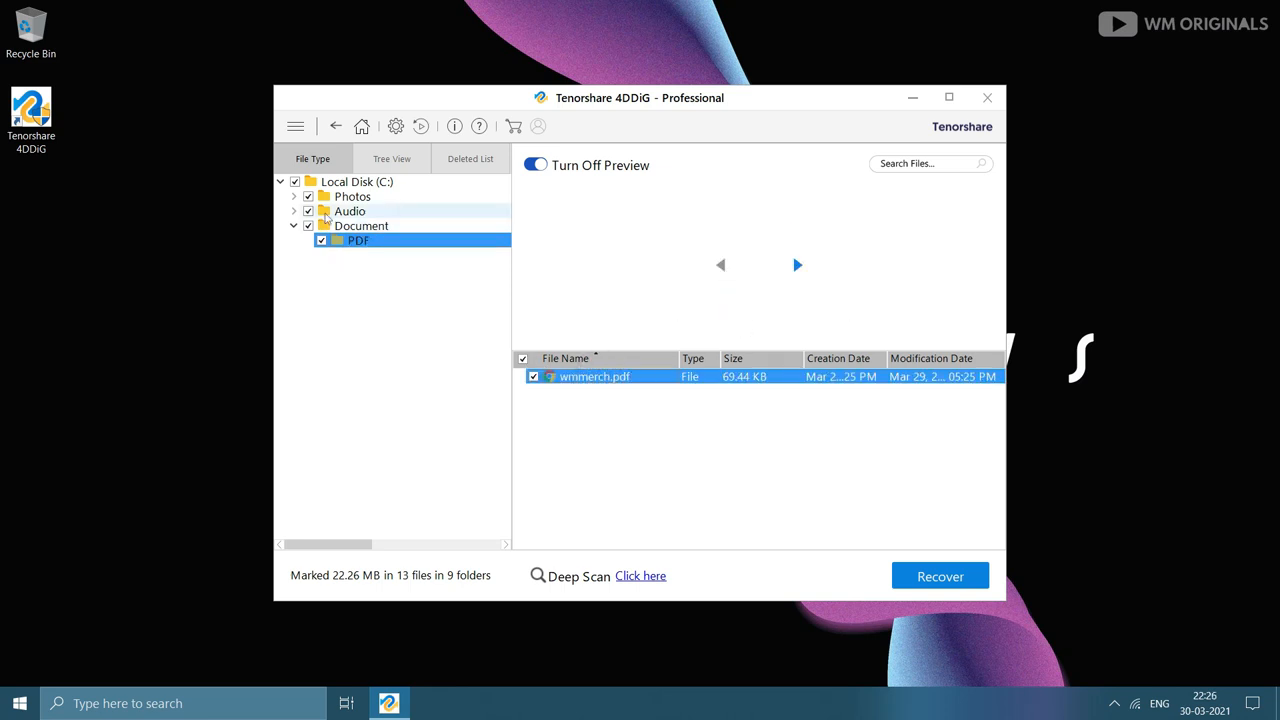
Preview wmmusic.wav in the WAV folder and the JPEG photos, leaving all files unmarked.
click(350, 212)
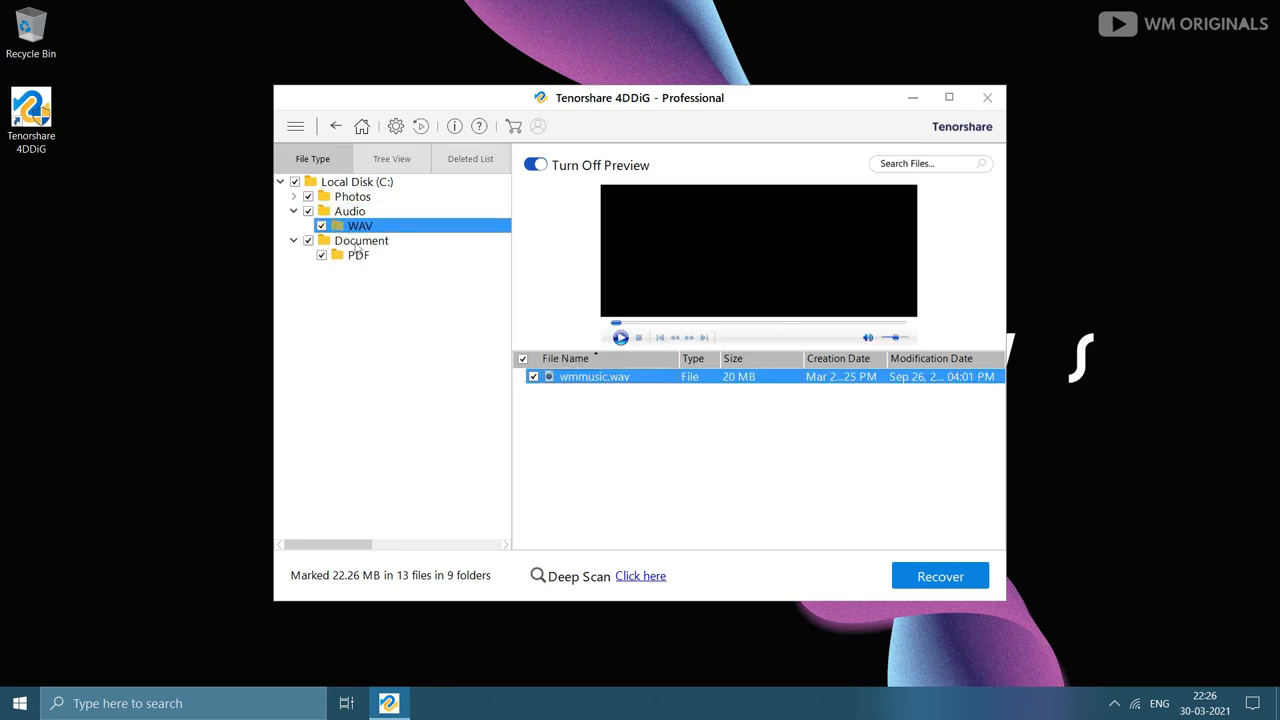
click(352, 196)
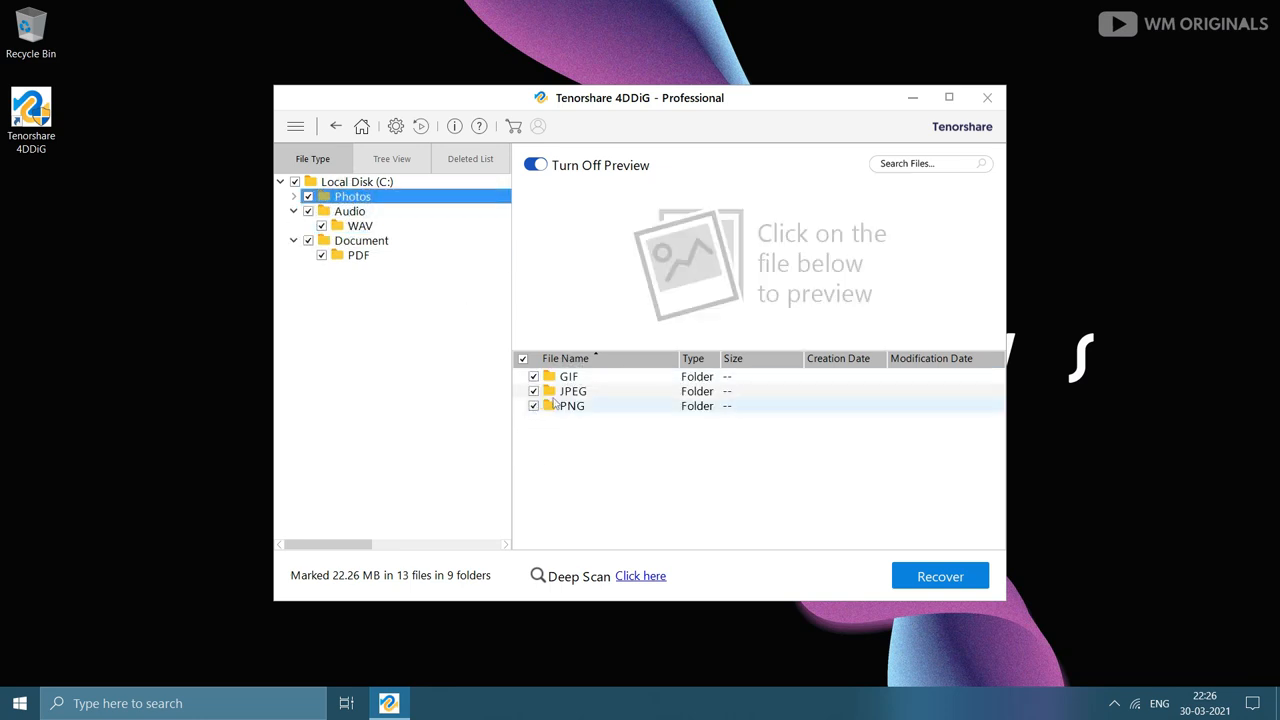
click(568, 390)
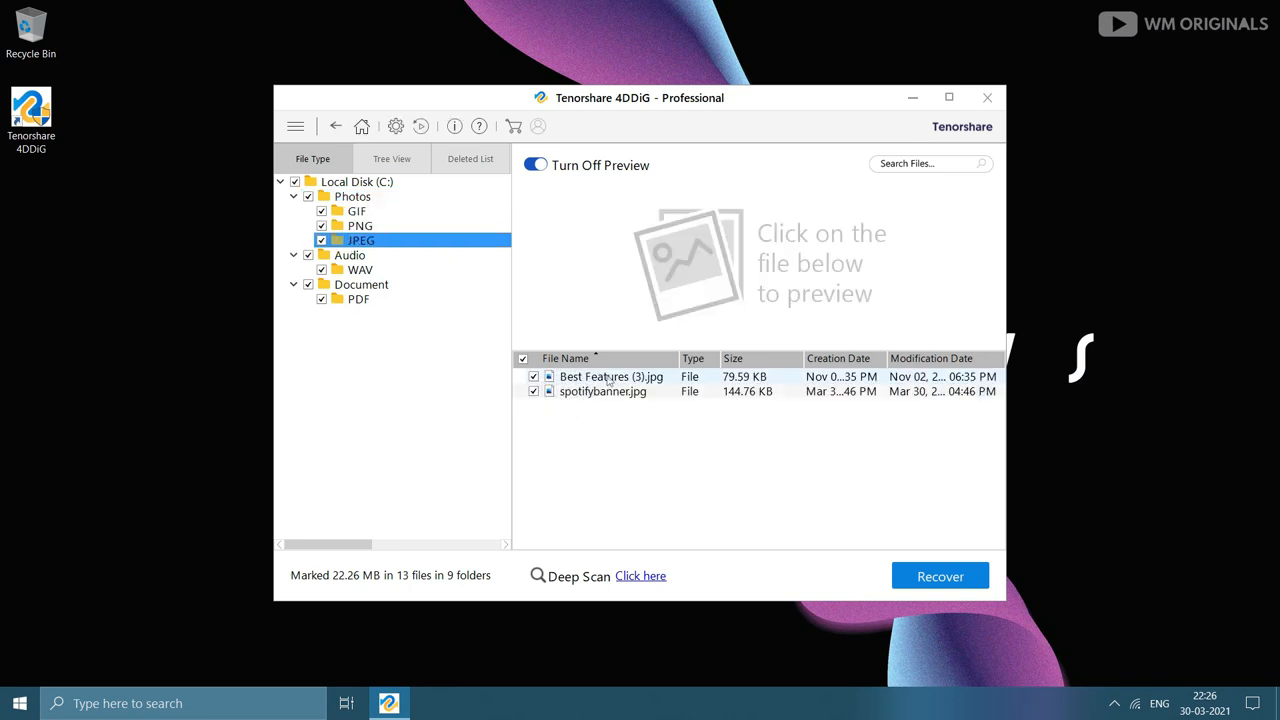
click(600, 390)
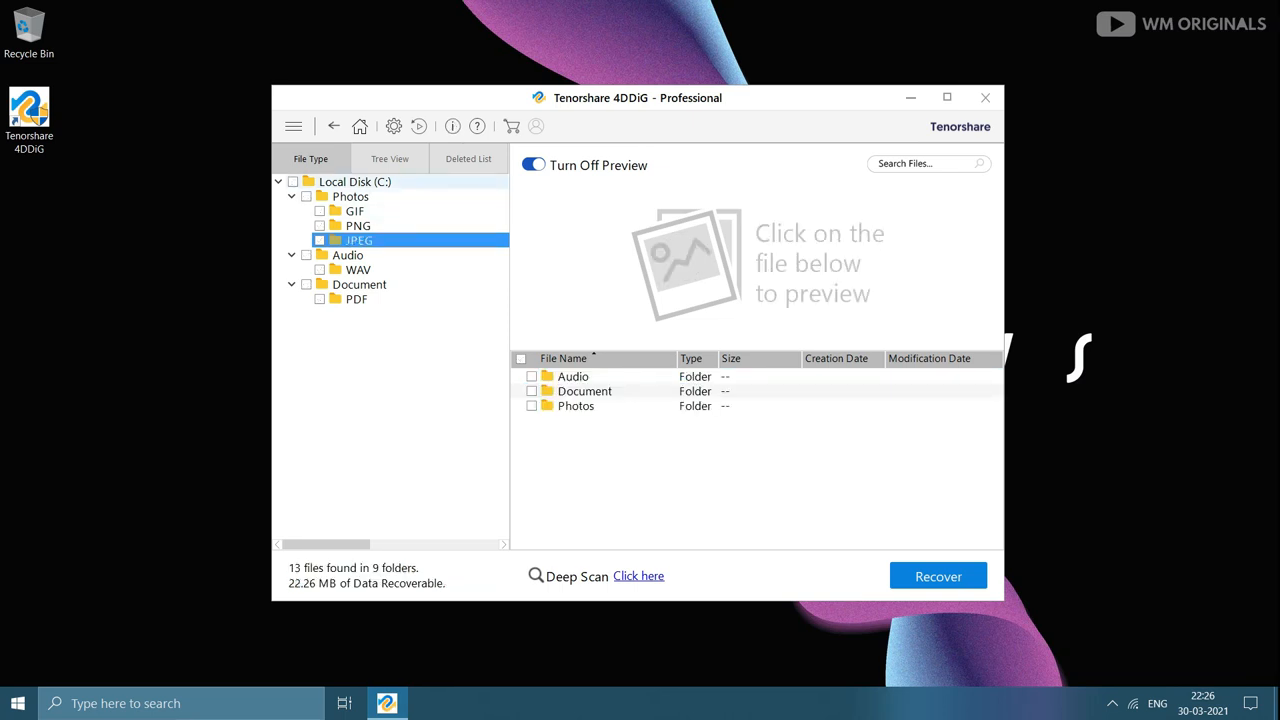
Mark wmmerch.pdf, the WAV music file and spotifybanner.jpg, then start Recover.
click(356, 300)
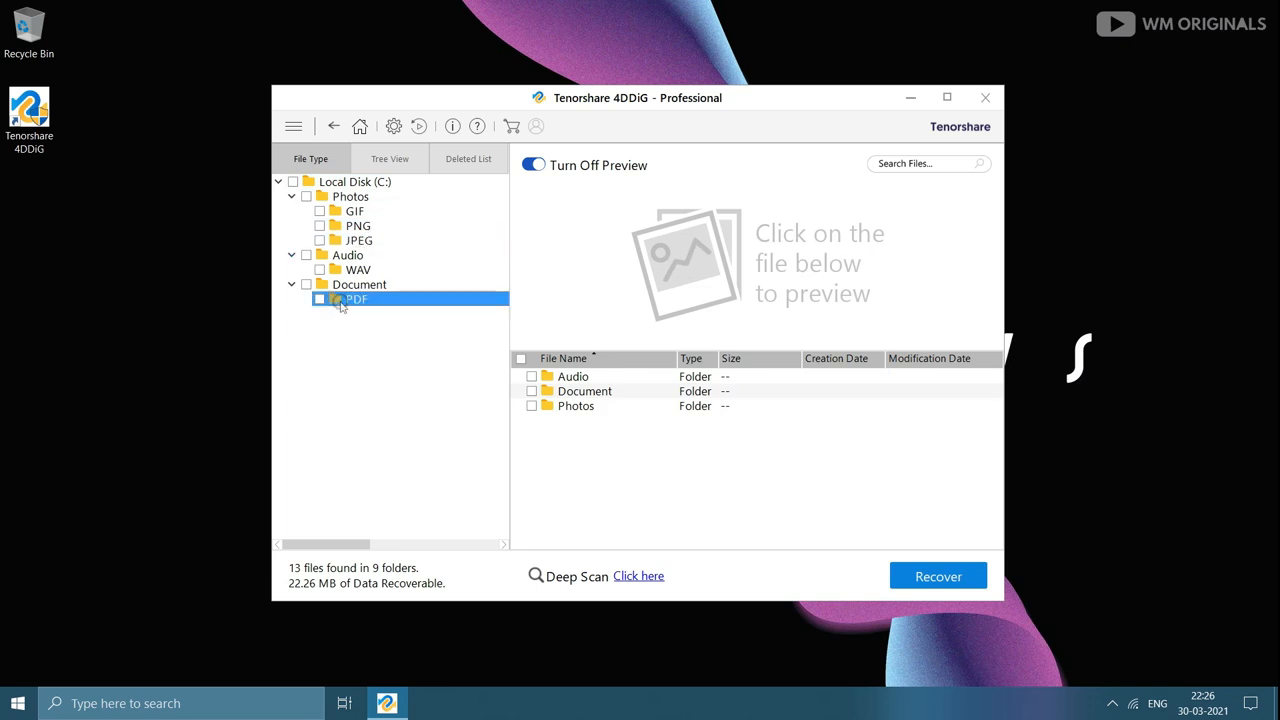
click(356, 300)
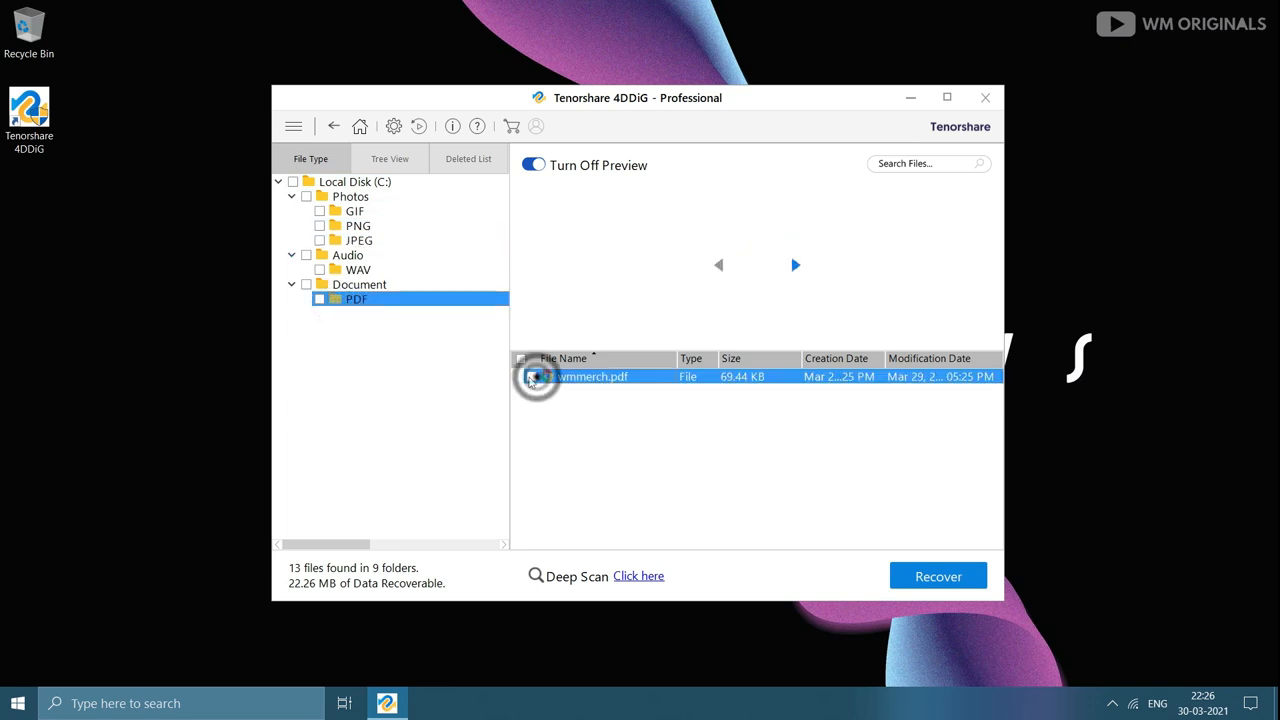
click(532, 376)
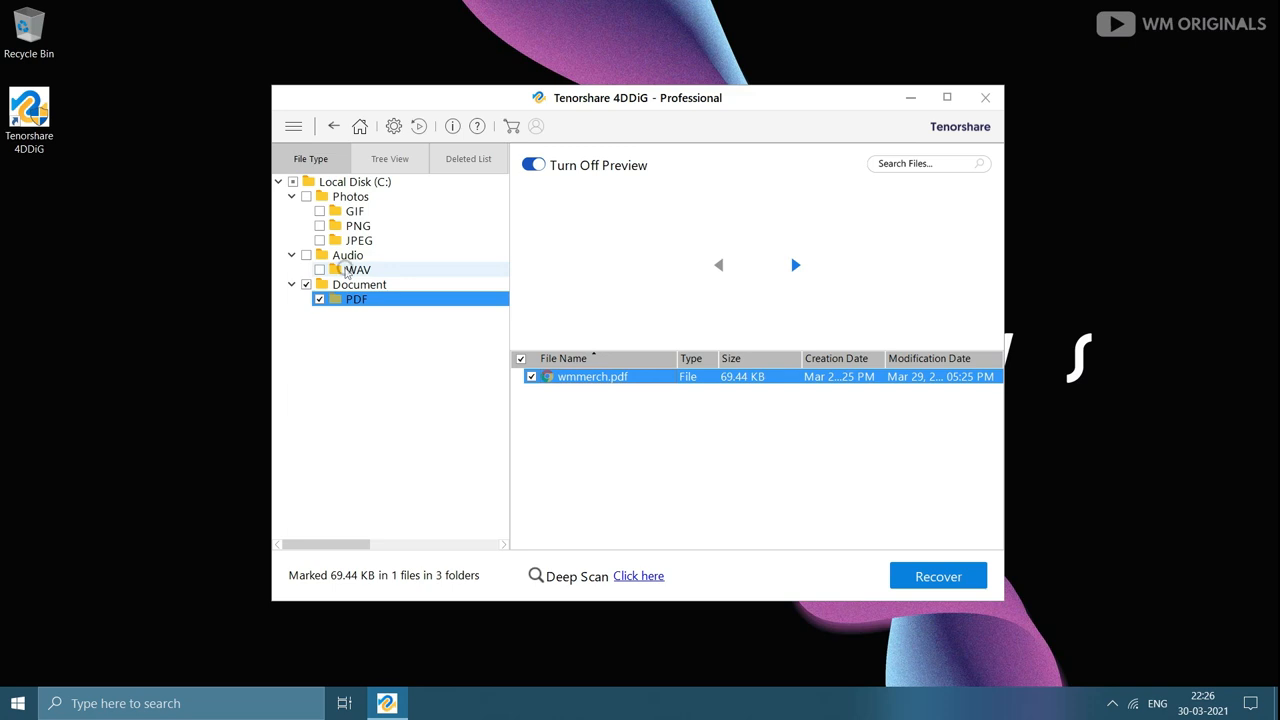
click(320, 268)
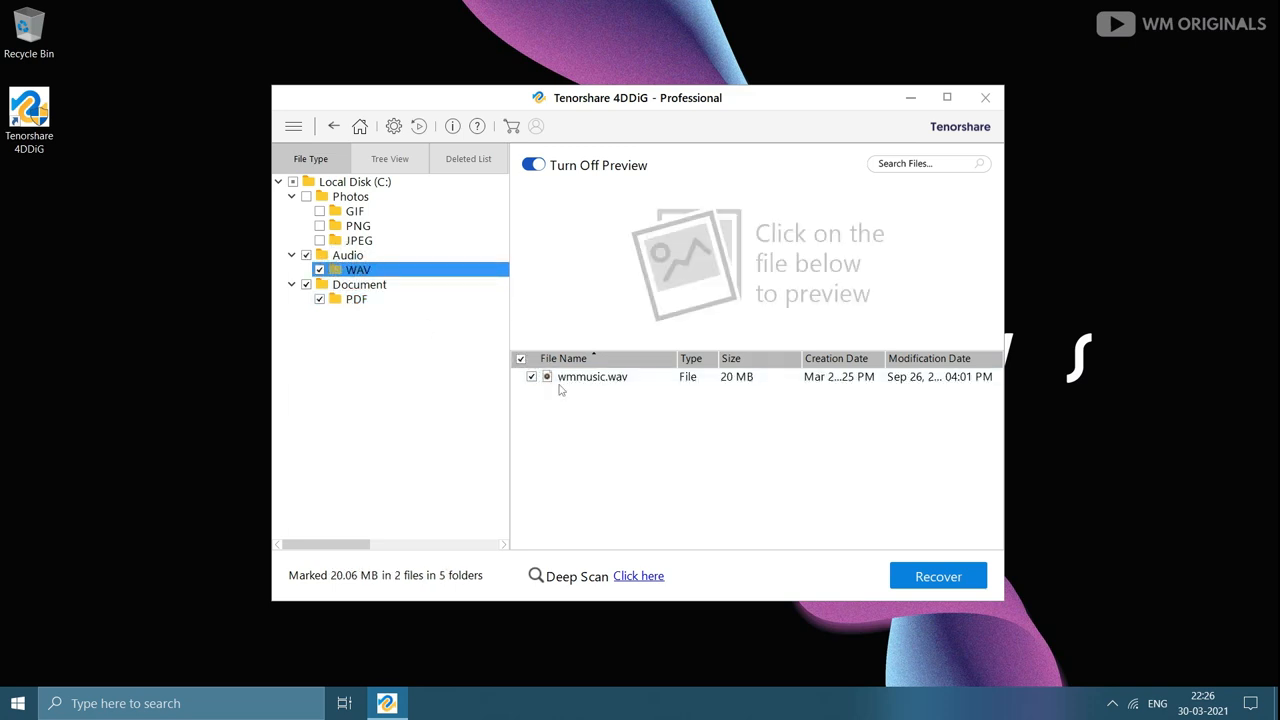
click(358, 240)
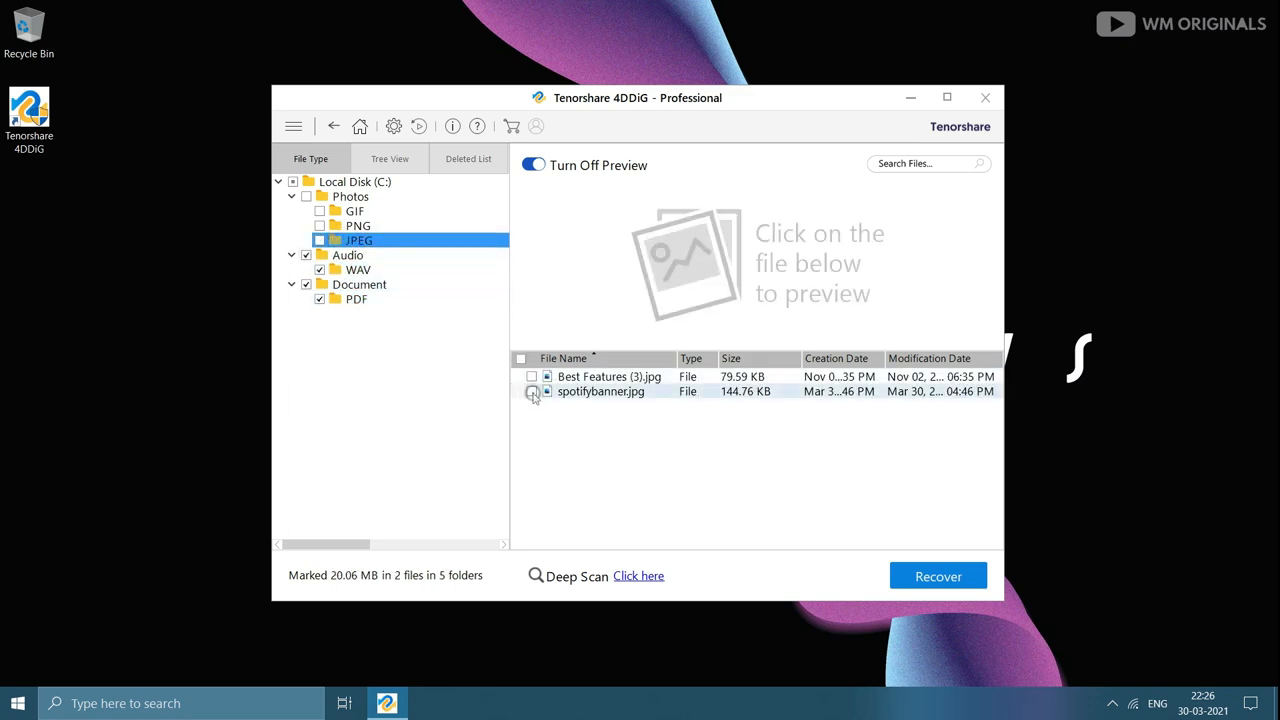
click(532, 390)
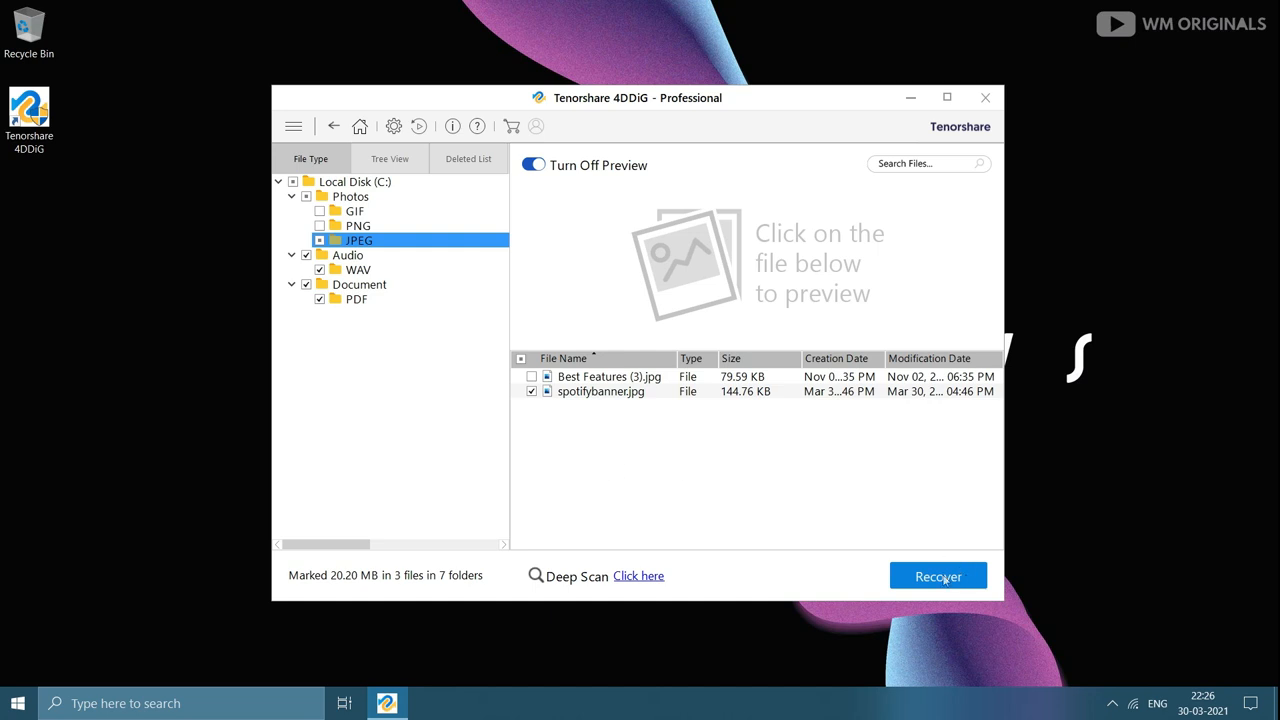
click(938, 576)
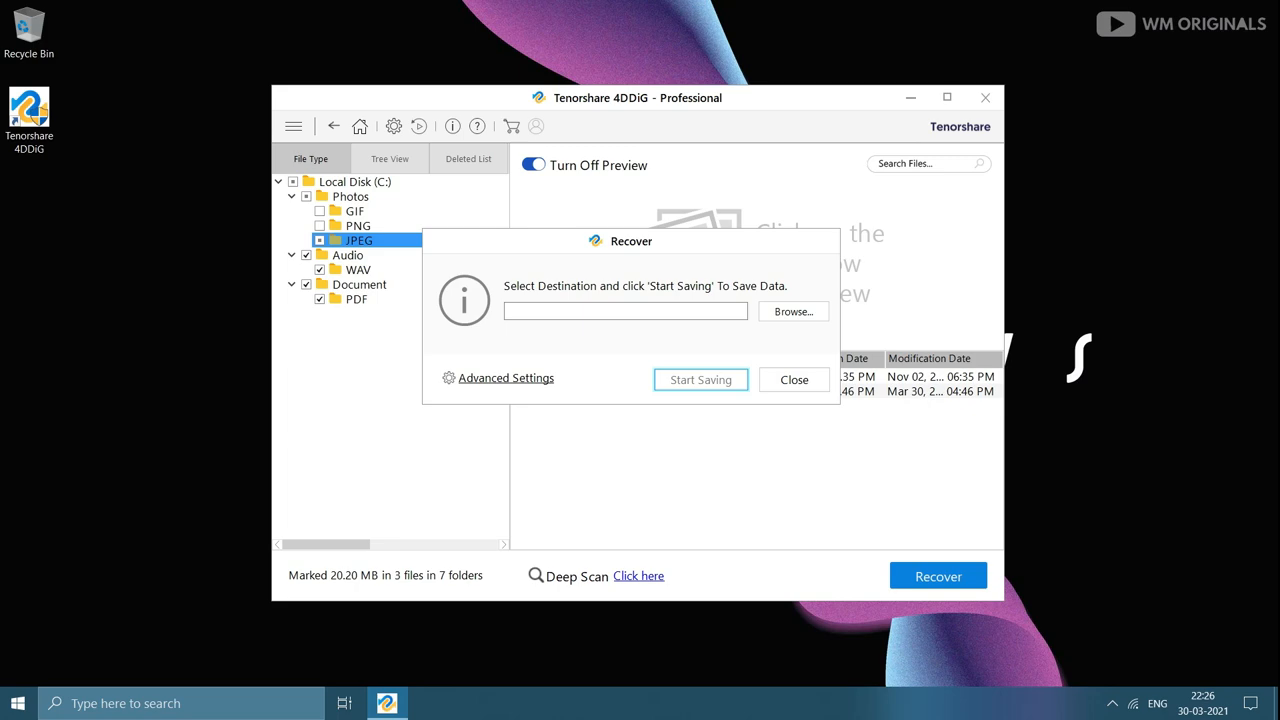
mouse_move(750, 318)
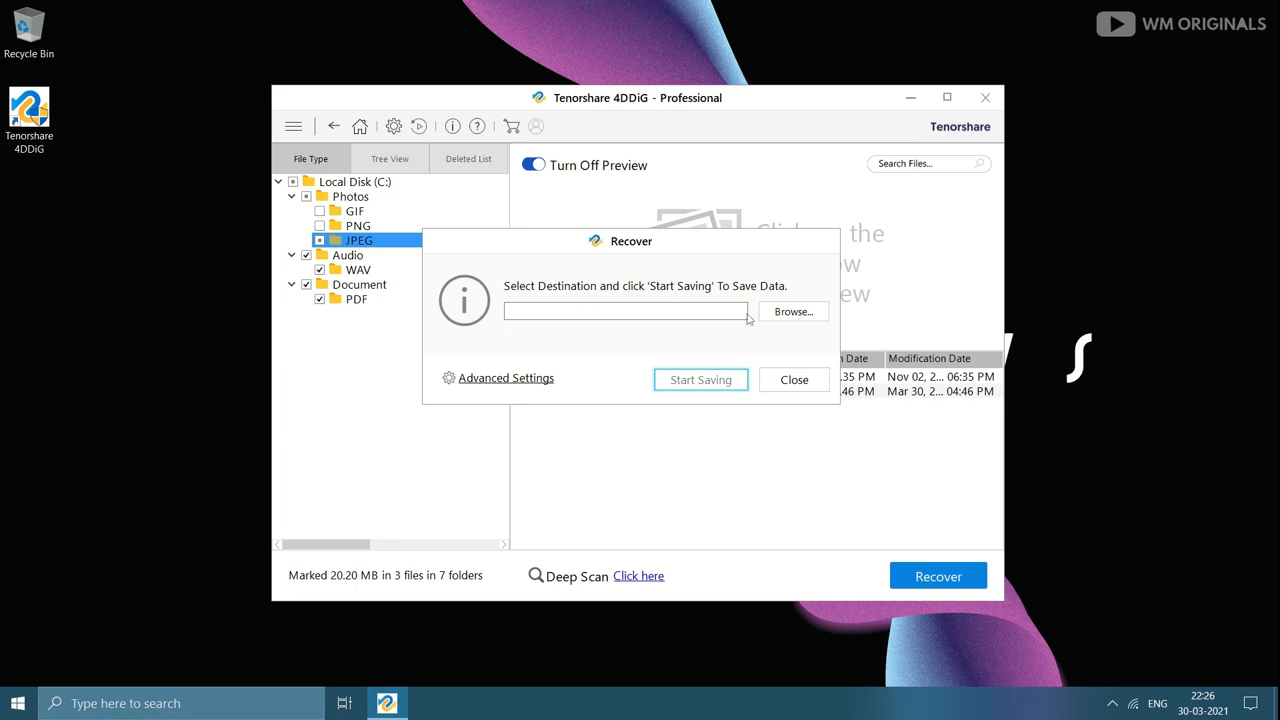
Browse to Local Disk (F:) as the destination and start saving the recovered files there.
click(792, 312)
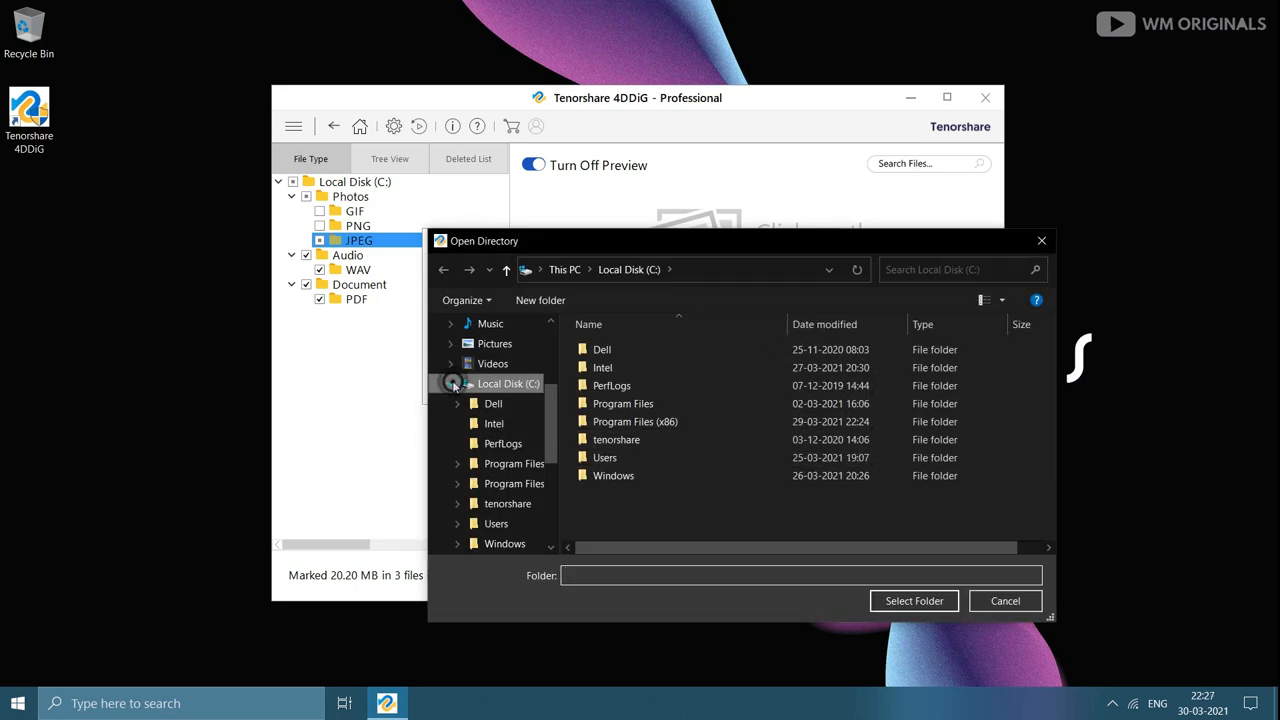
click(504, 444)
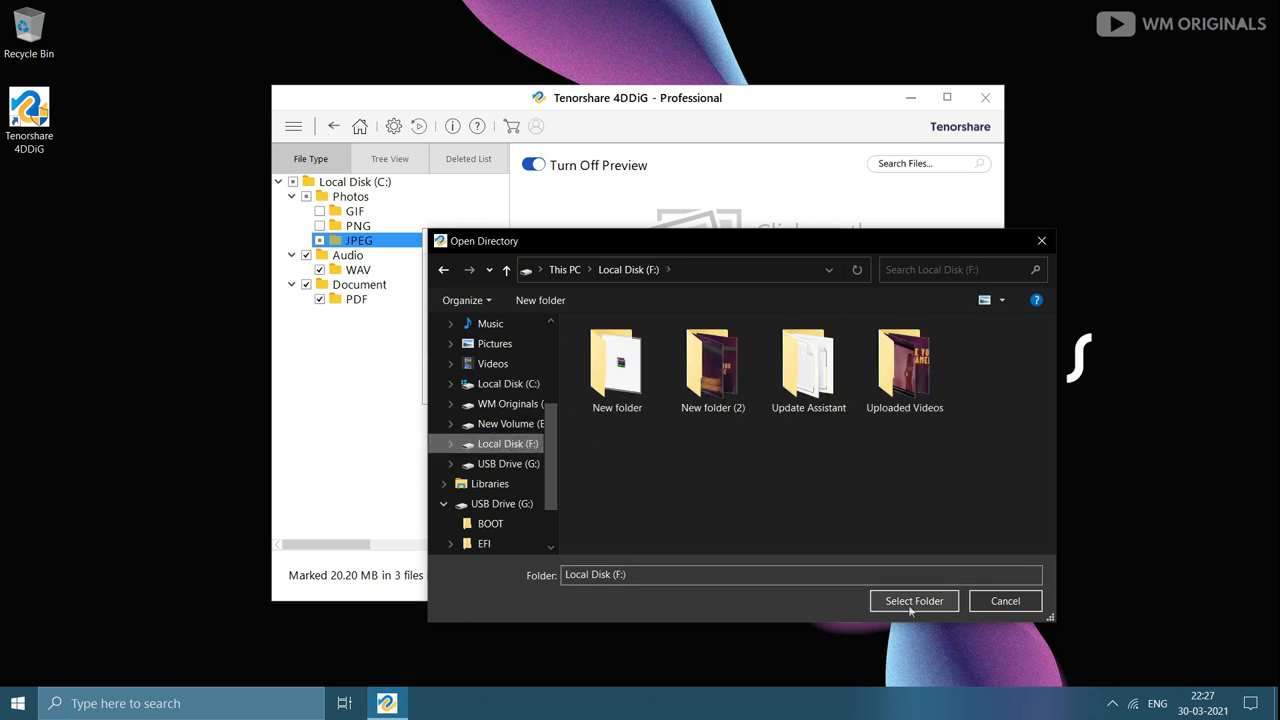
click(912, 600)
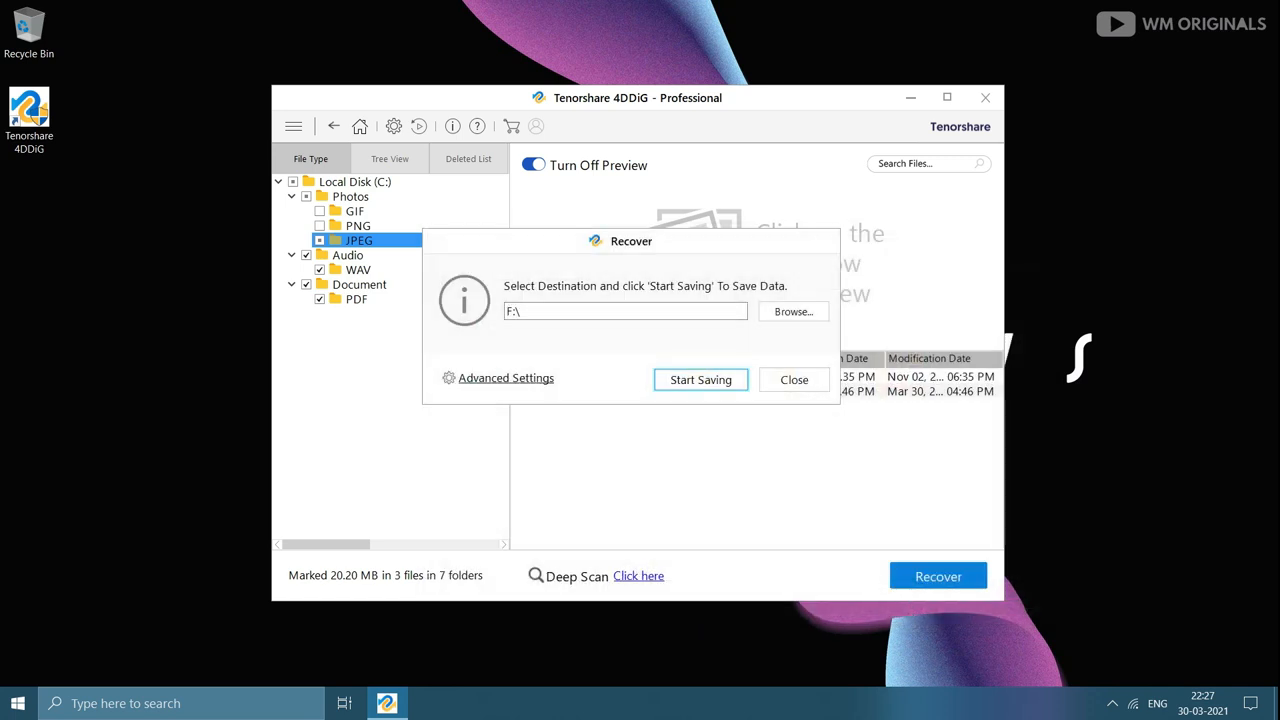
click(792, 380)
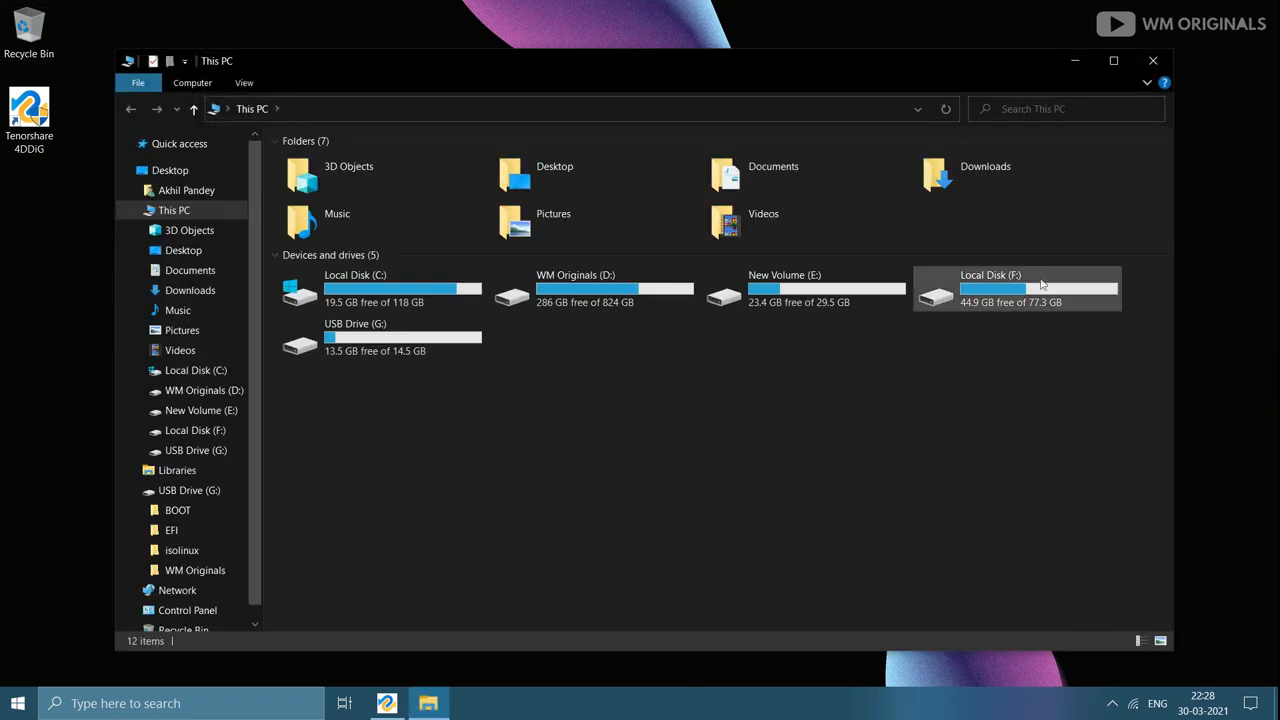
Navigate into the #Root recovery folder on Local Disk (F:).
double_click(1016, 288)
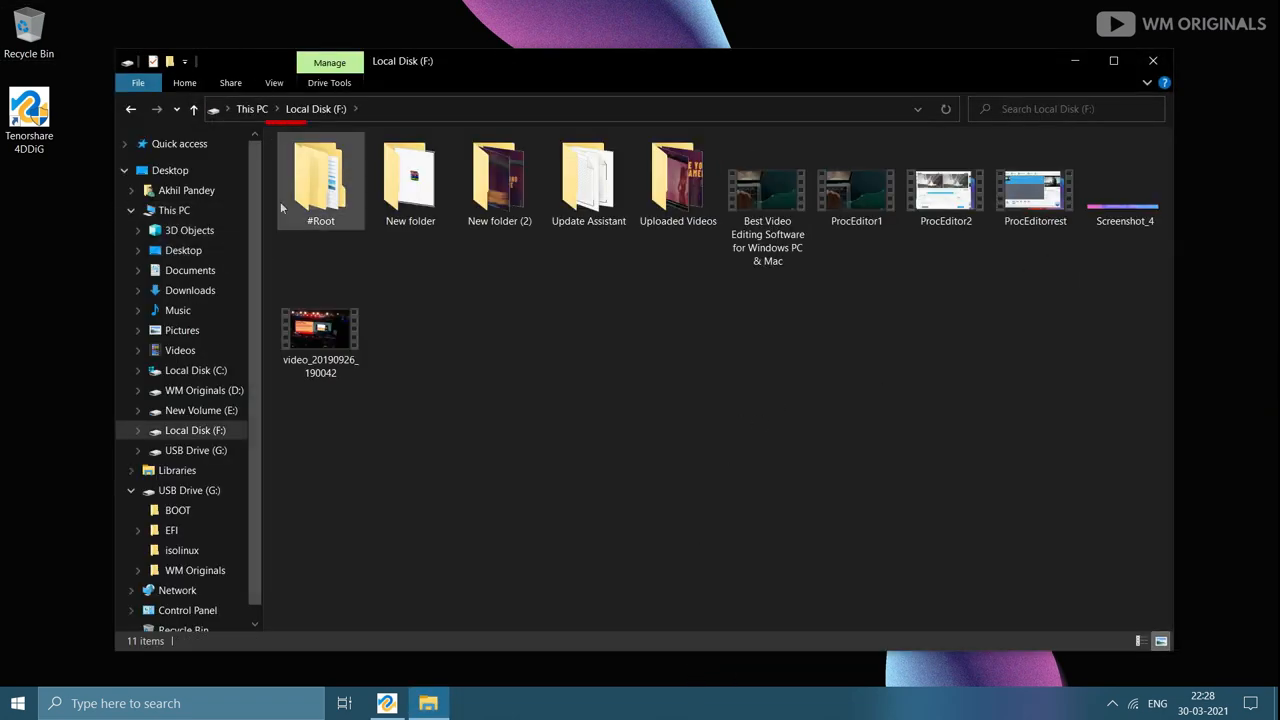
click(320, 180)
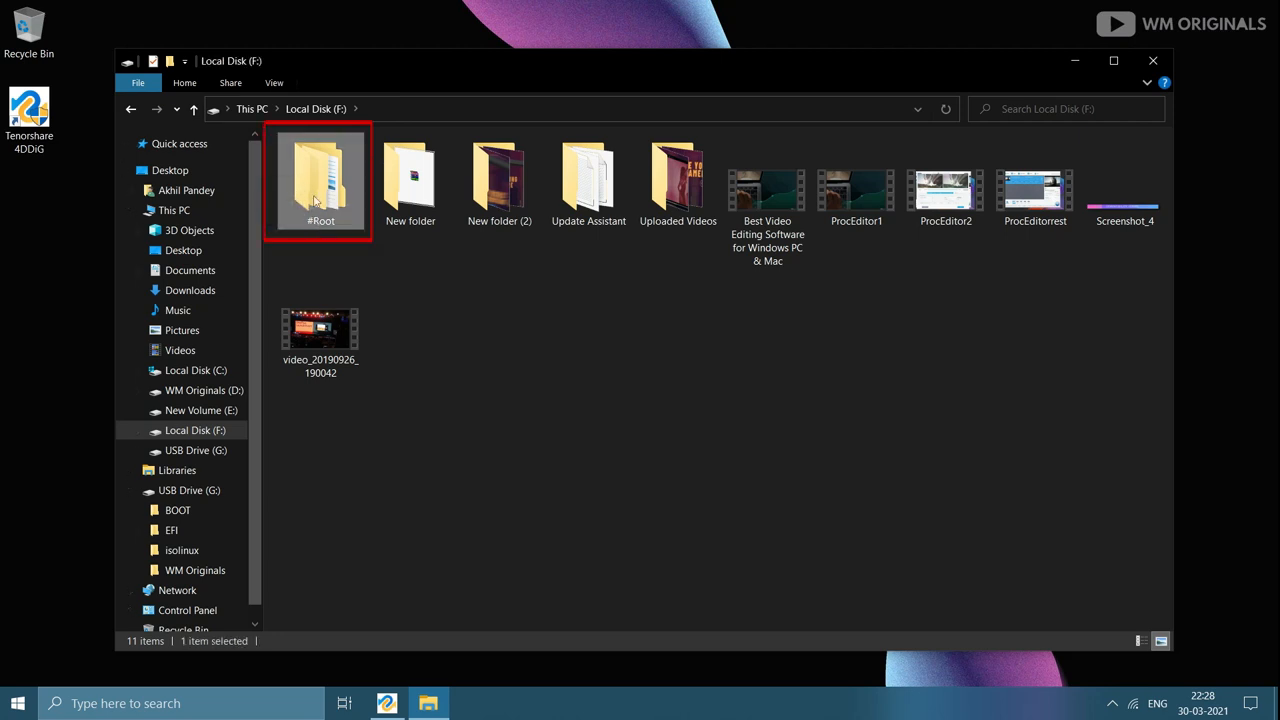
double_click(318, 180)
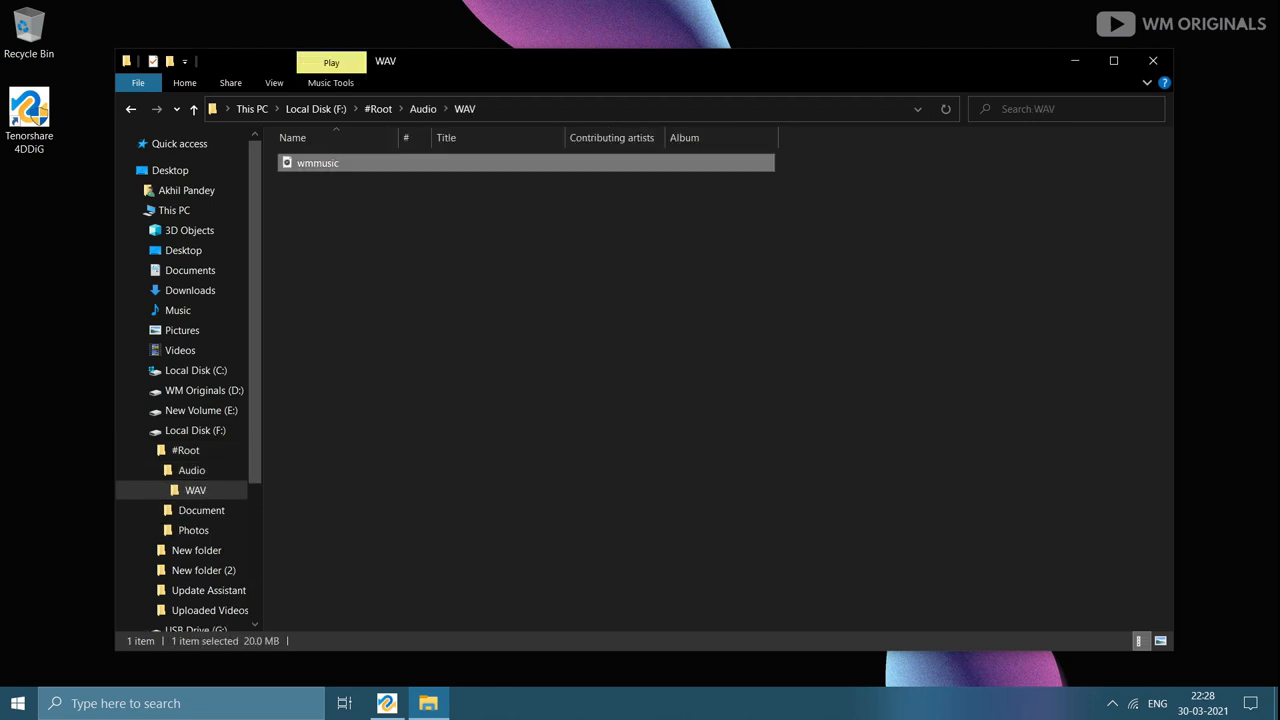
Check the recovered wmmusic WAV file, return to #Root, and close File Explorer.
double_click(316, 162)
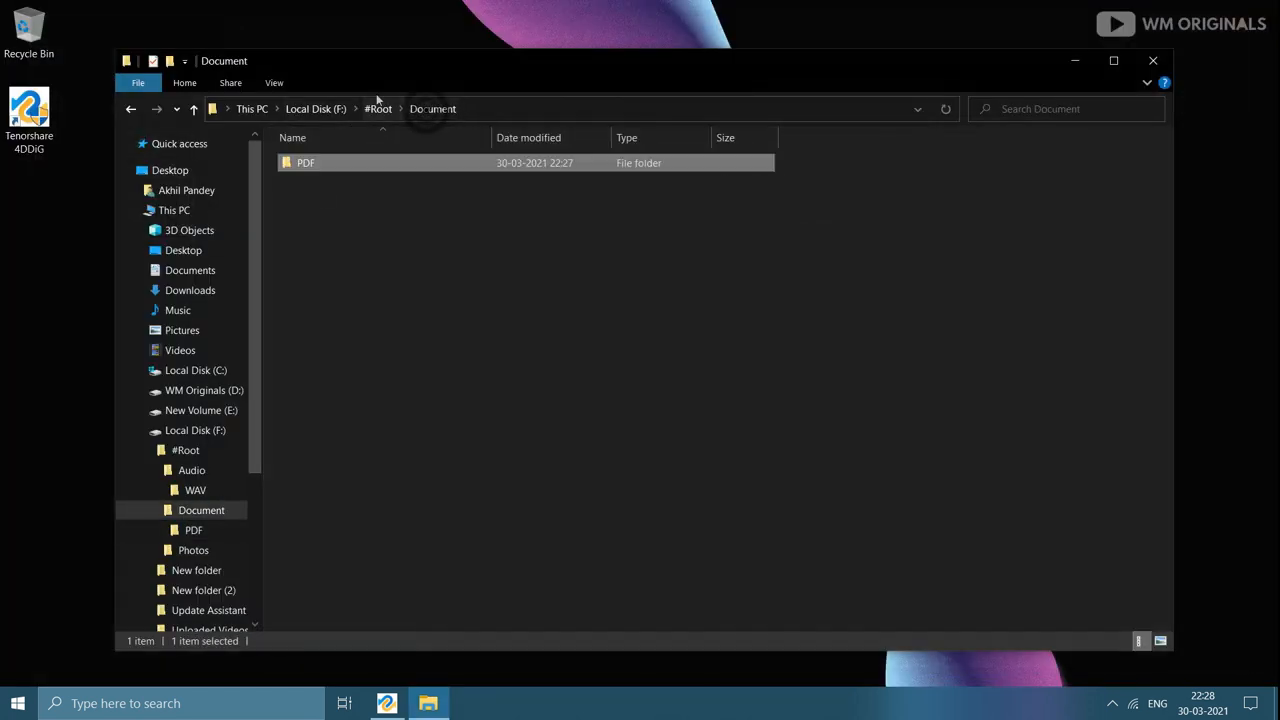
click(192, 550)
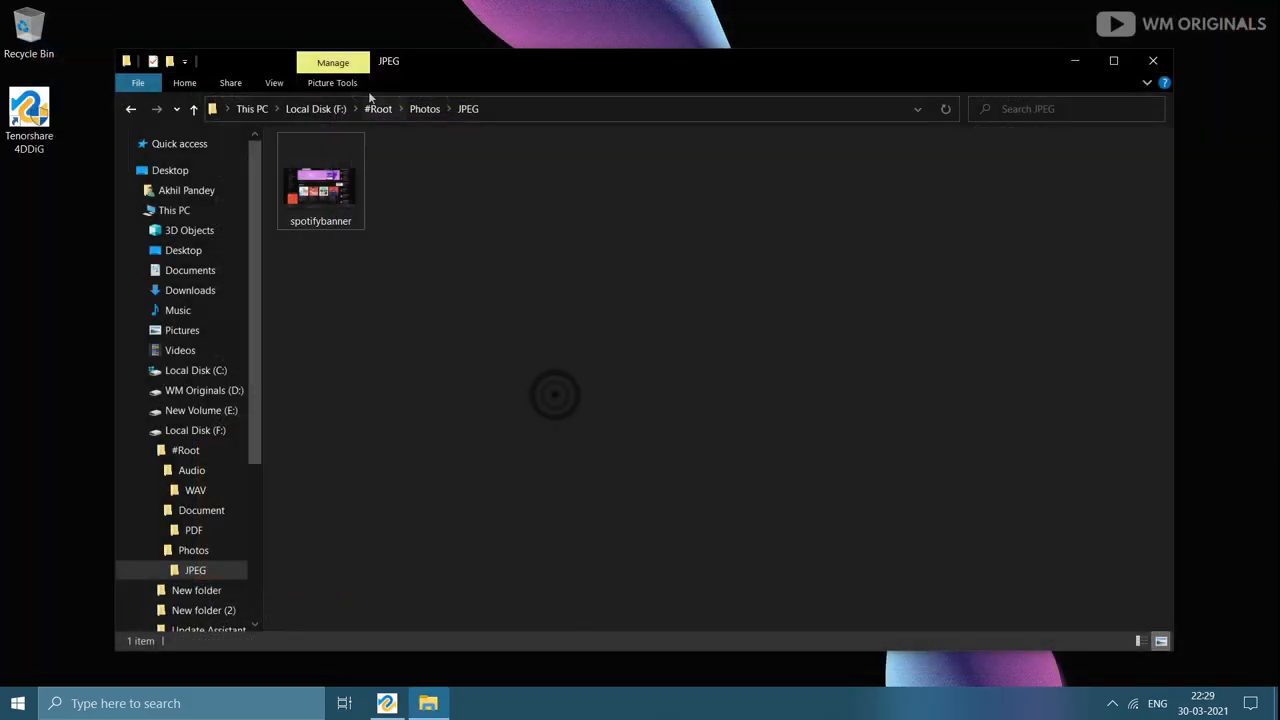
click(322, 108)
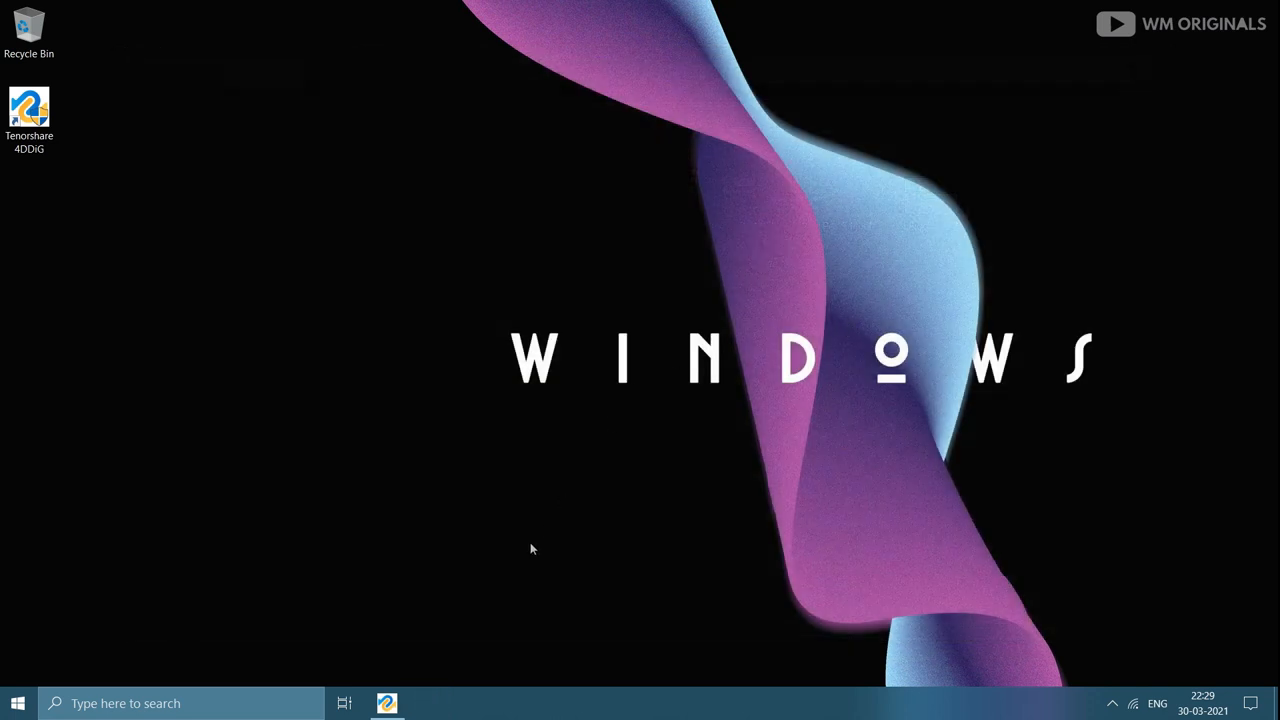
Restore the 4DDiG window with the scan results from the taskbar.
click(386, 704)
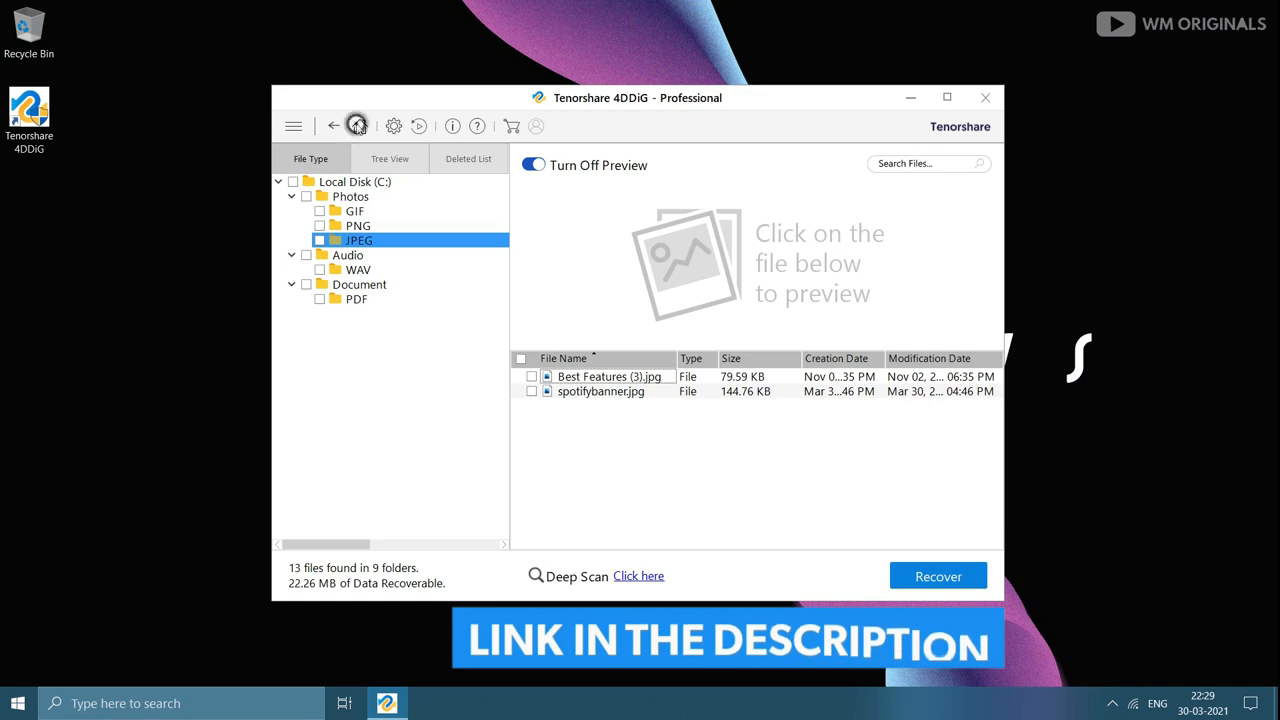
click(356, 124)
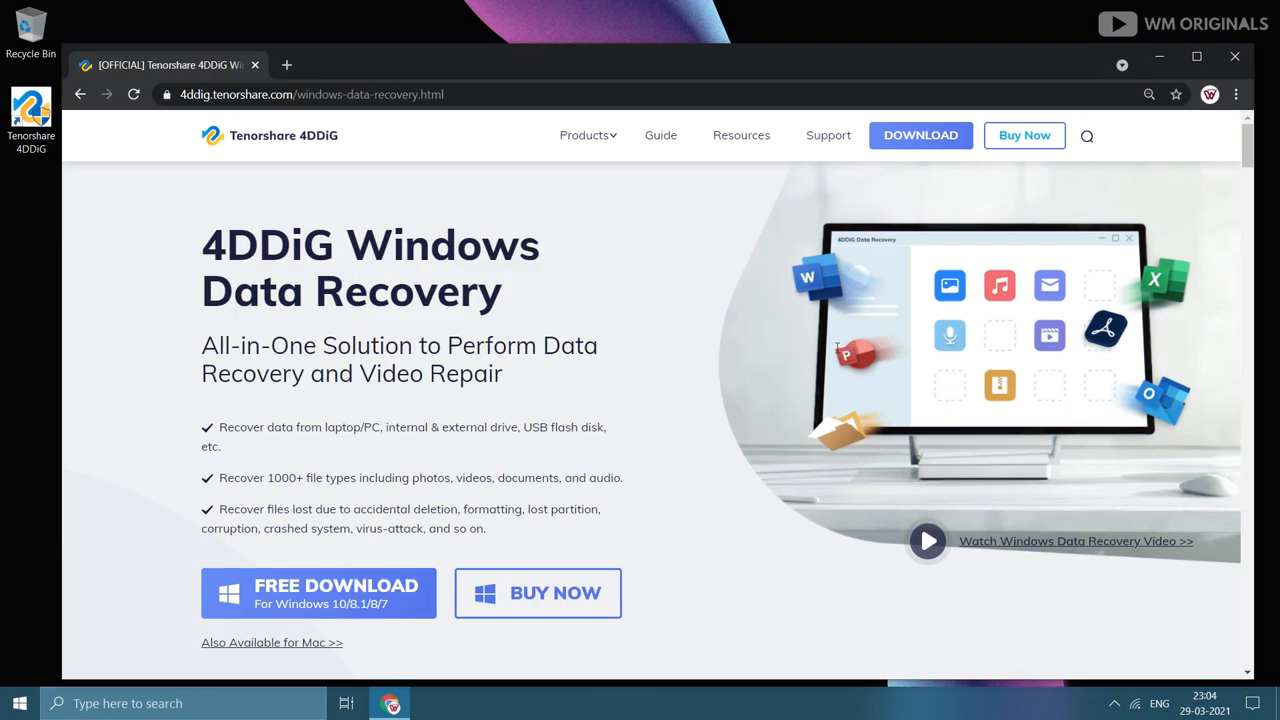
mouse_move(524, 594)
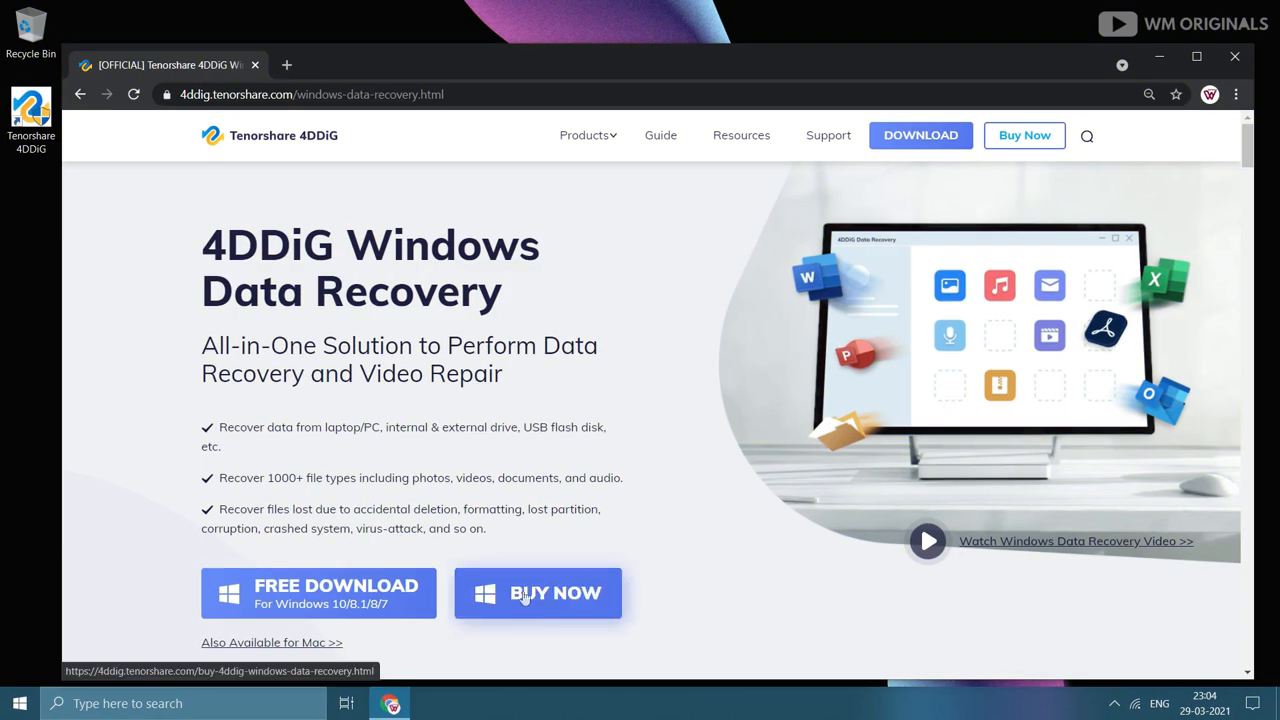
Go to the Buy 4DDiG Windows Data Recovery page showing the $49.99 Standard Version.
click(538, 592)
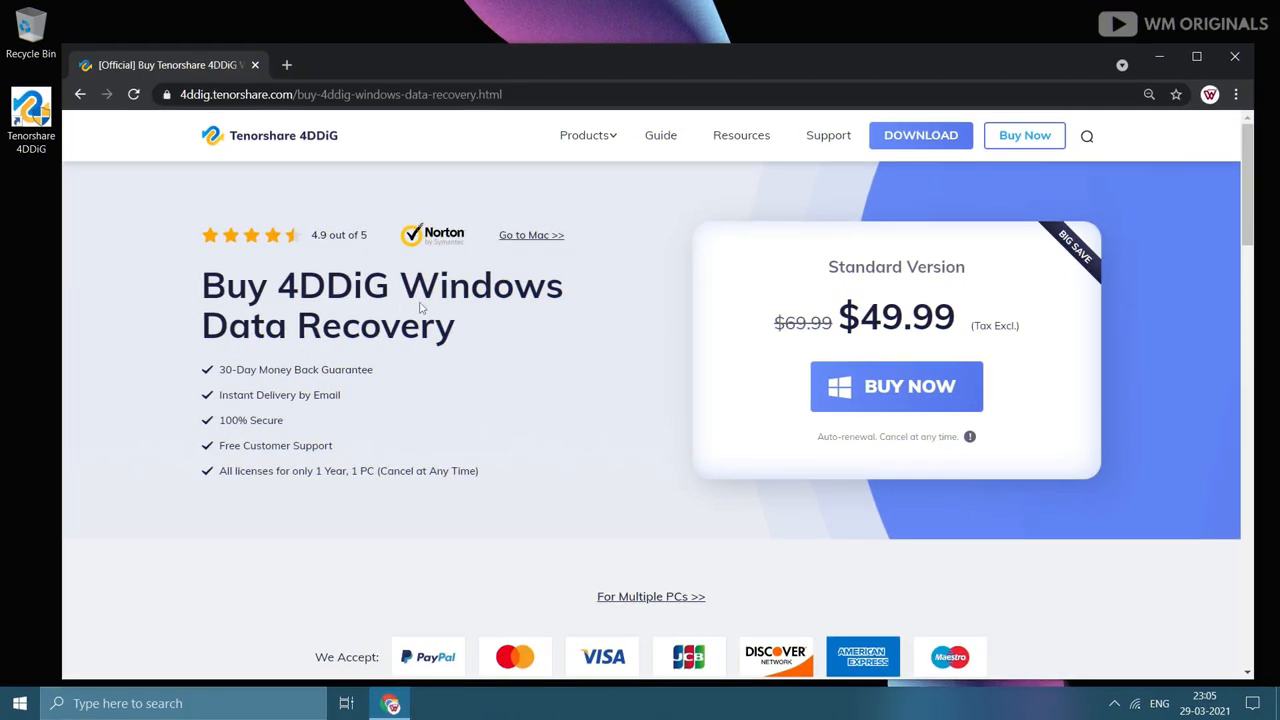
mouse_move(252, 368)
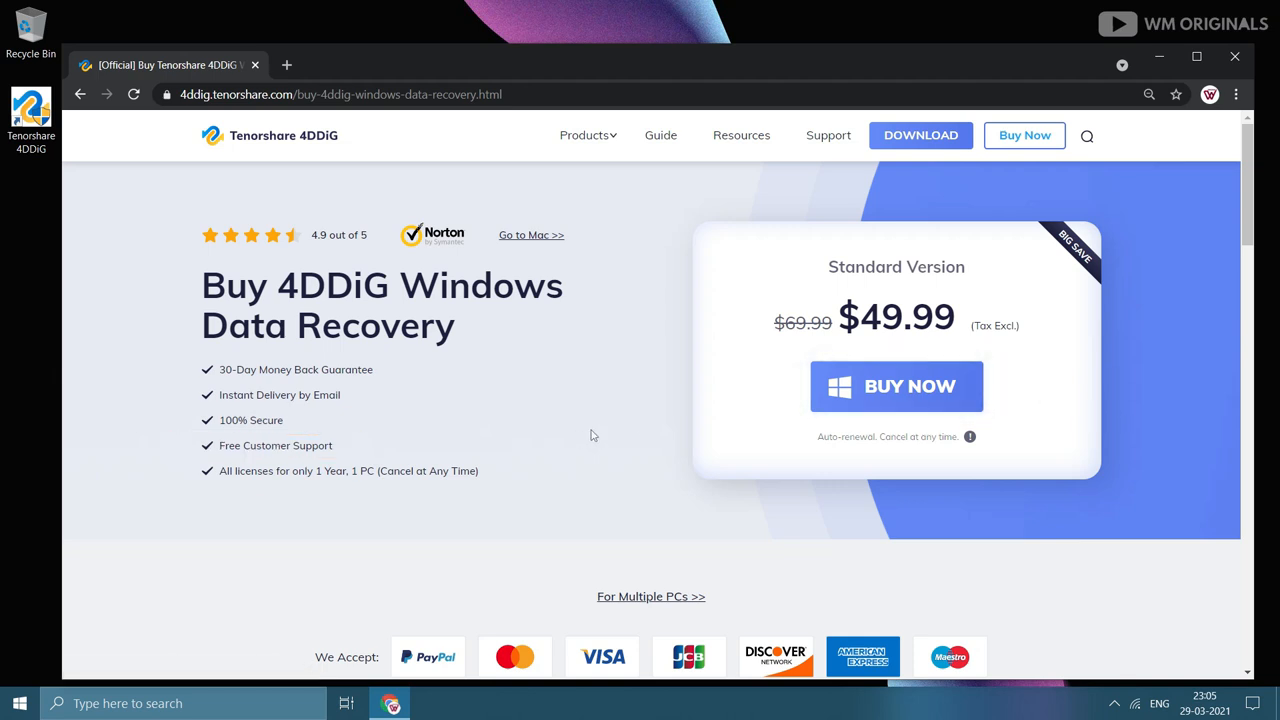
Scroll to the Standard $49.99, Professional $79.99 and Premium $99.99 comparison table.
scroll(down, 3)
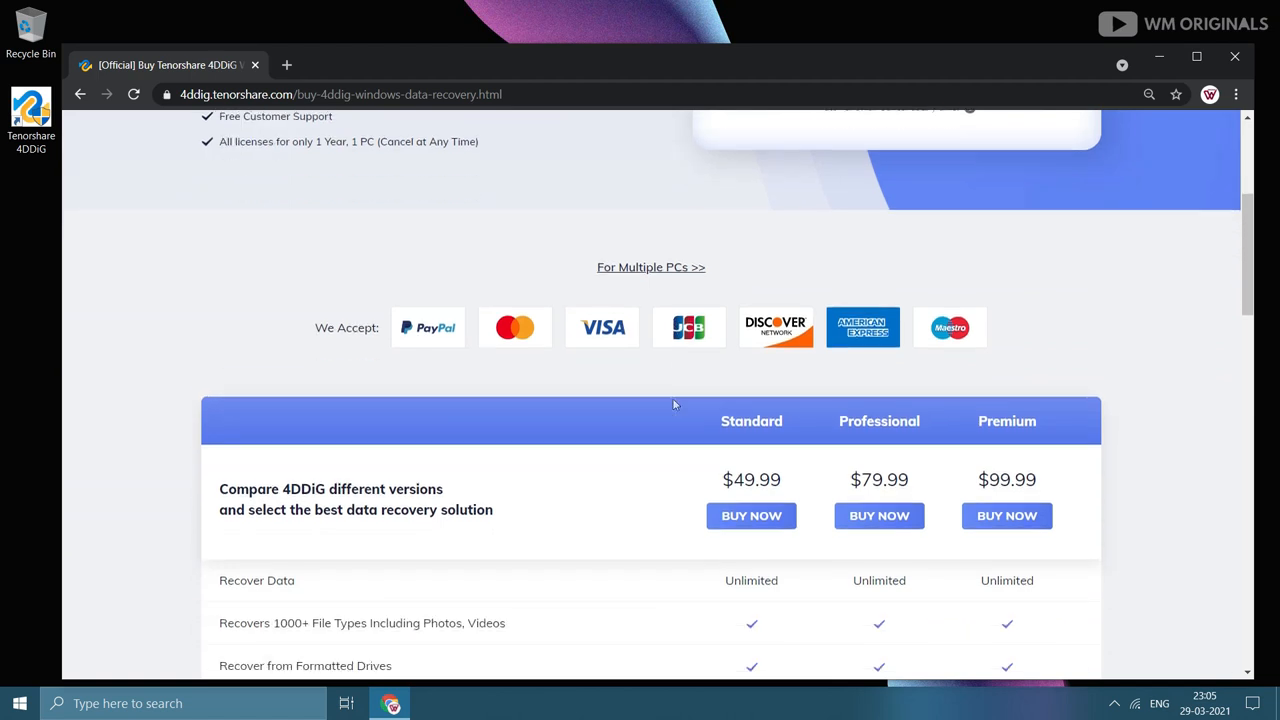
scroll(down, 3)
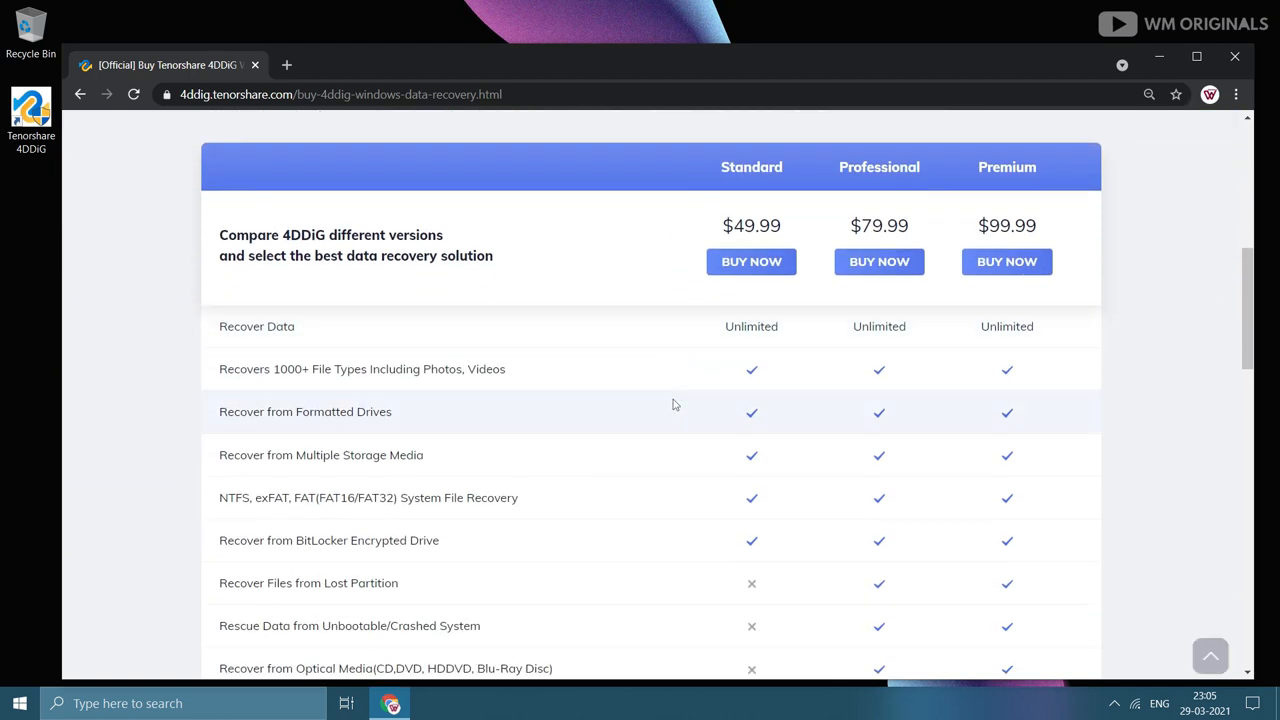
scroll(down, 3)
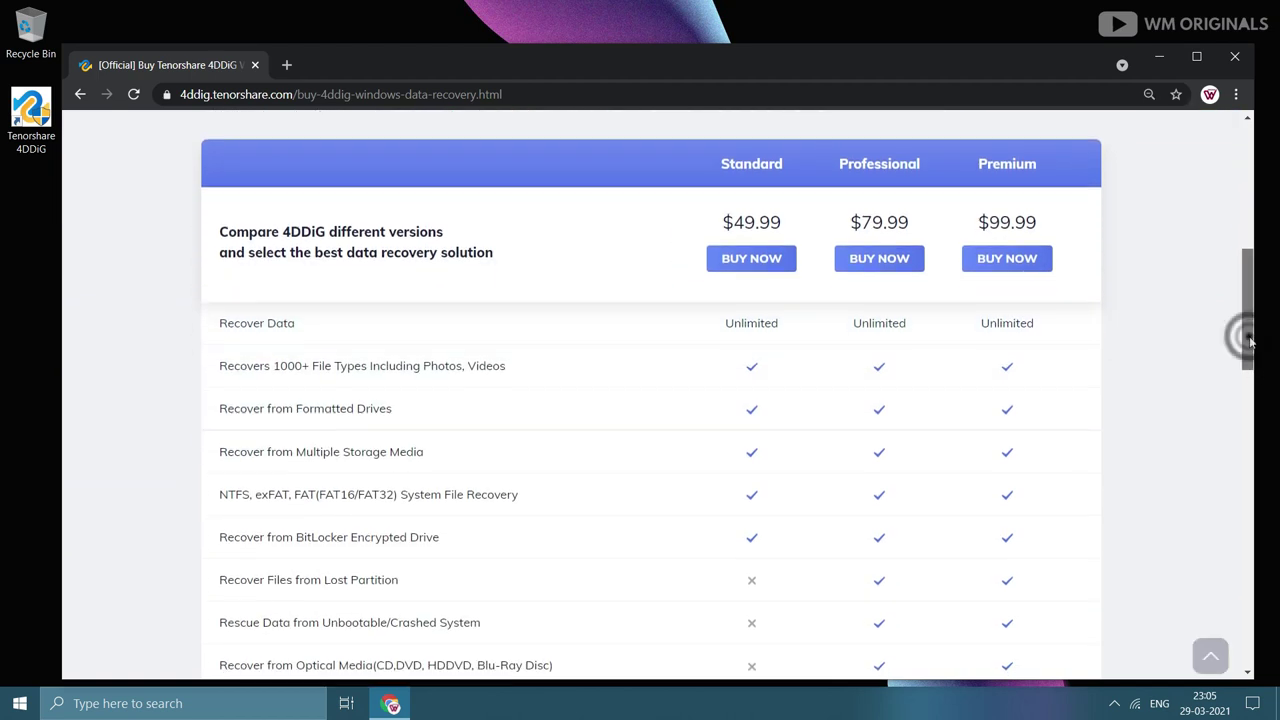
scroll(down, 3)
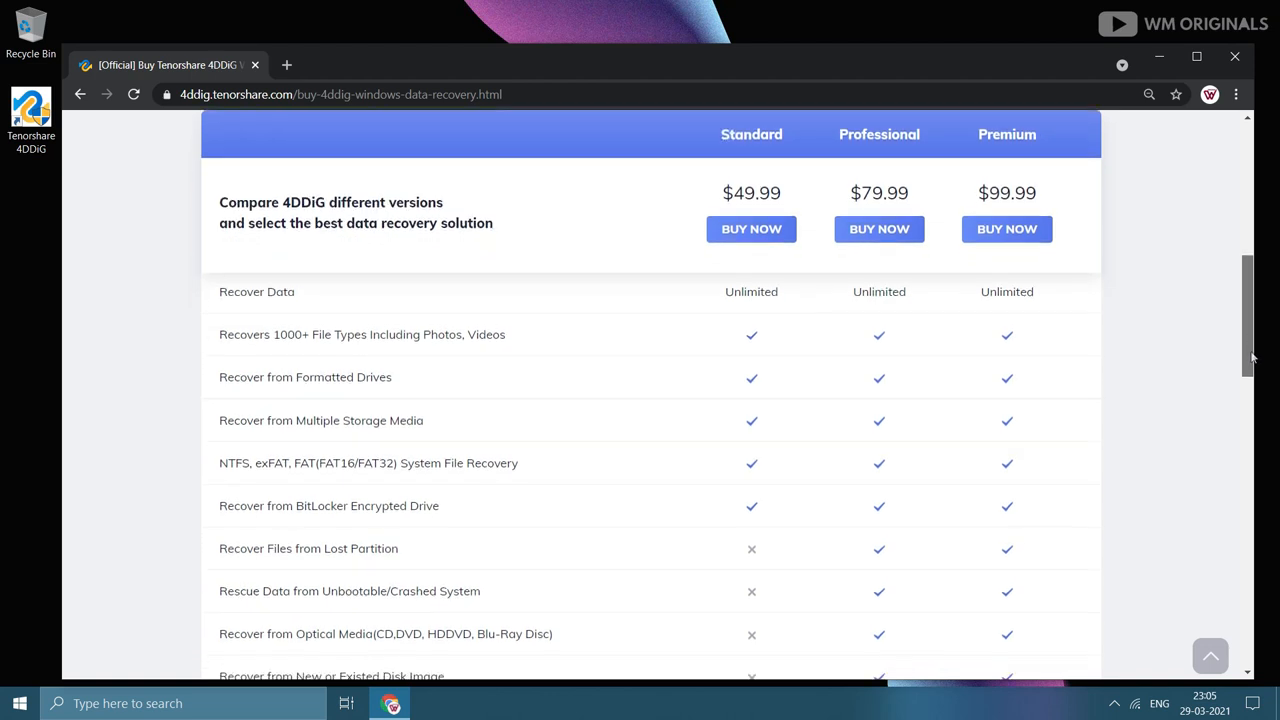
scroll(down, 3)
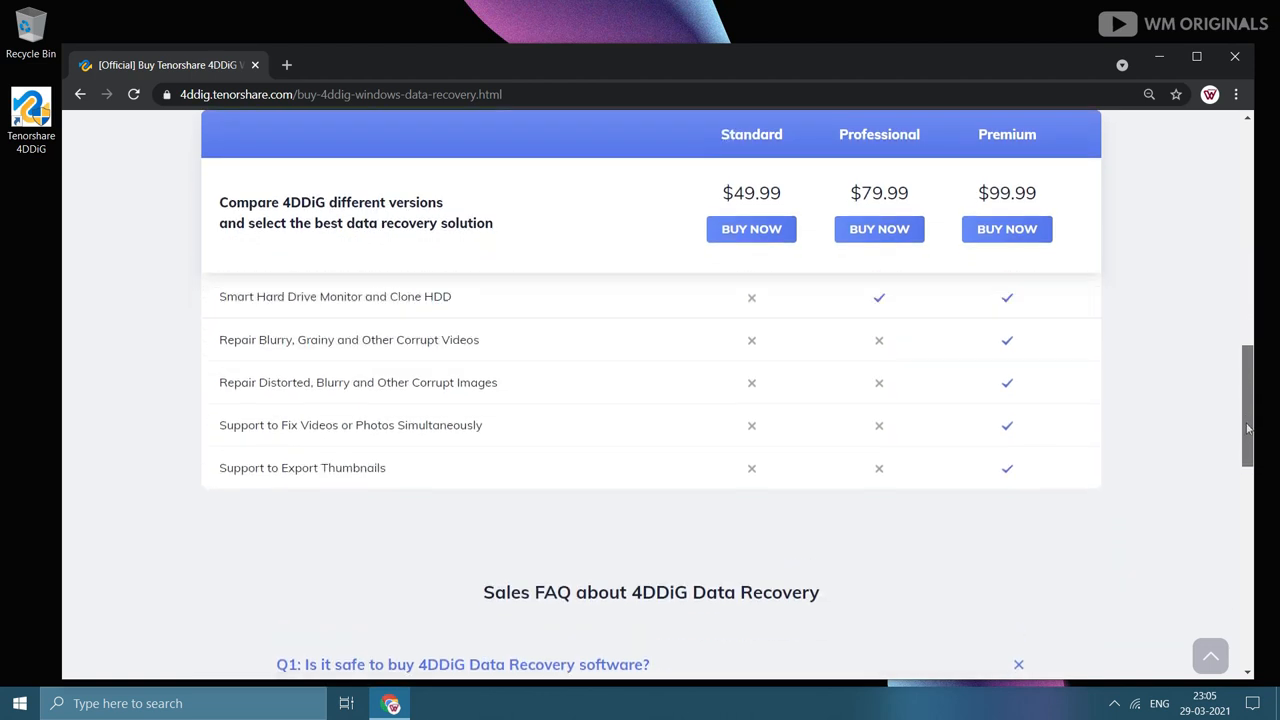
scroll(up, 3)
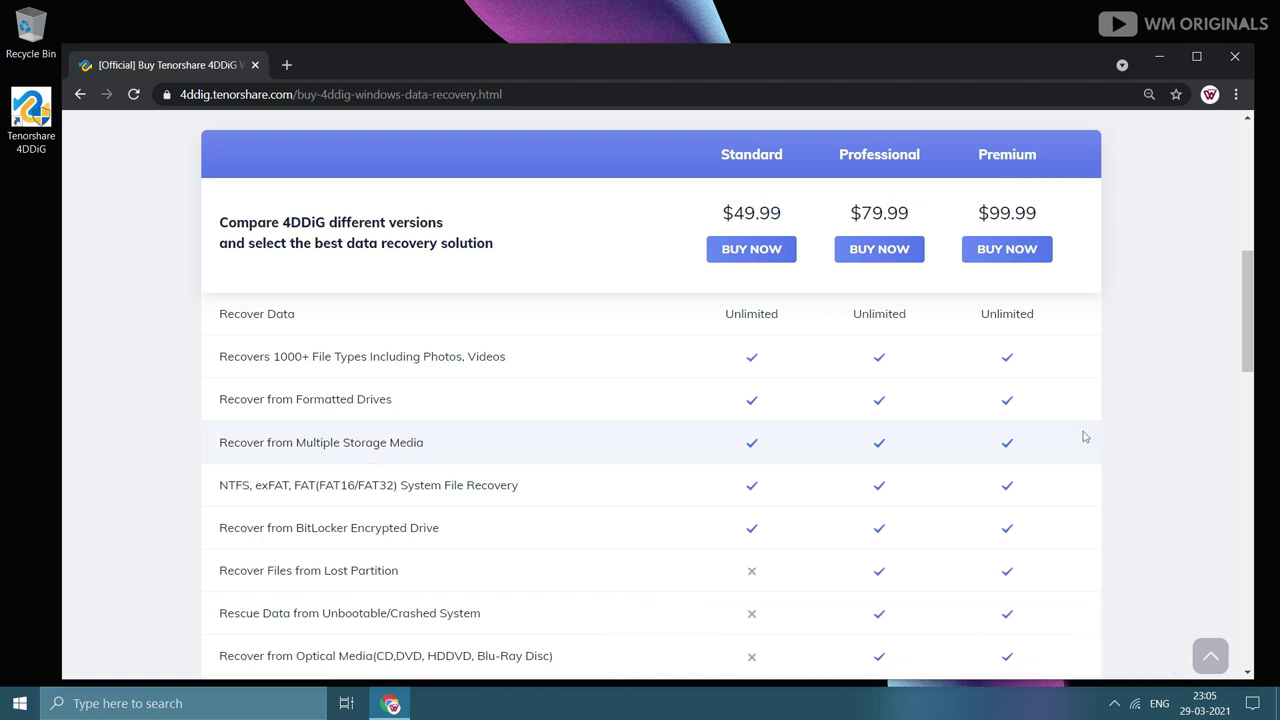
scroll(down, 3)
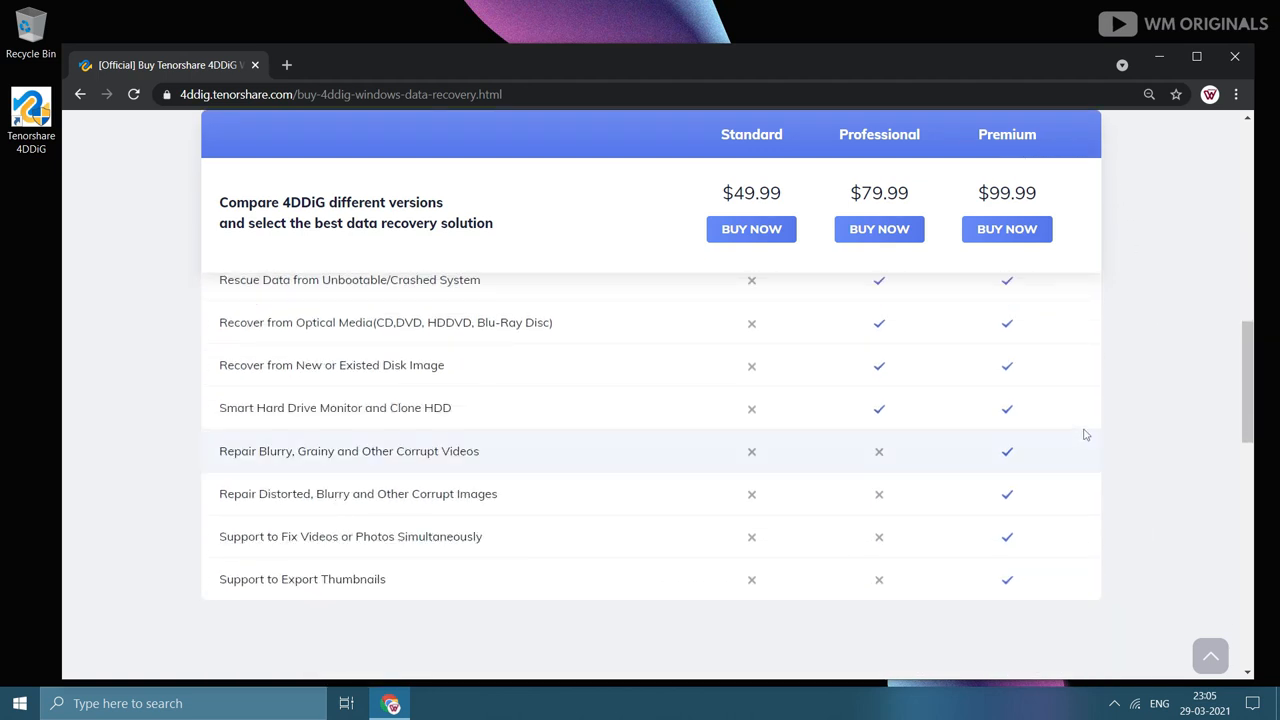
mouse_move(908, 510)
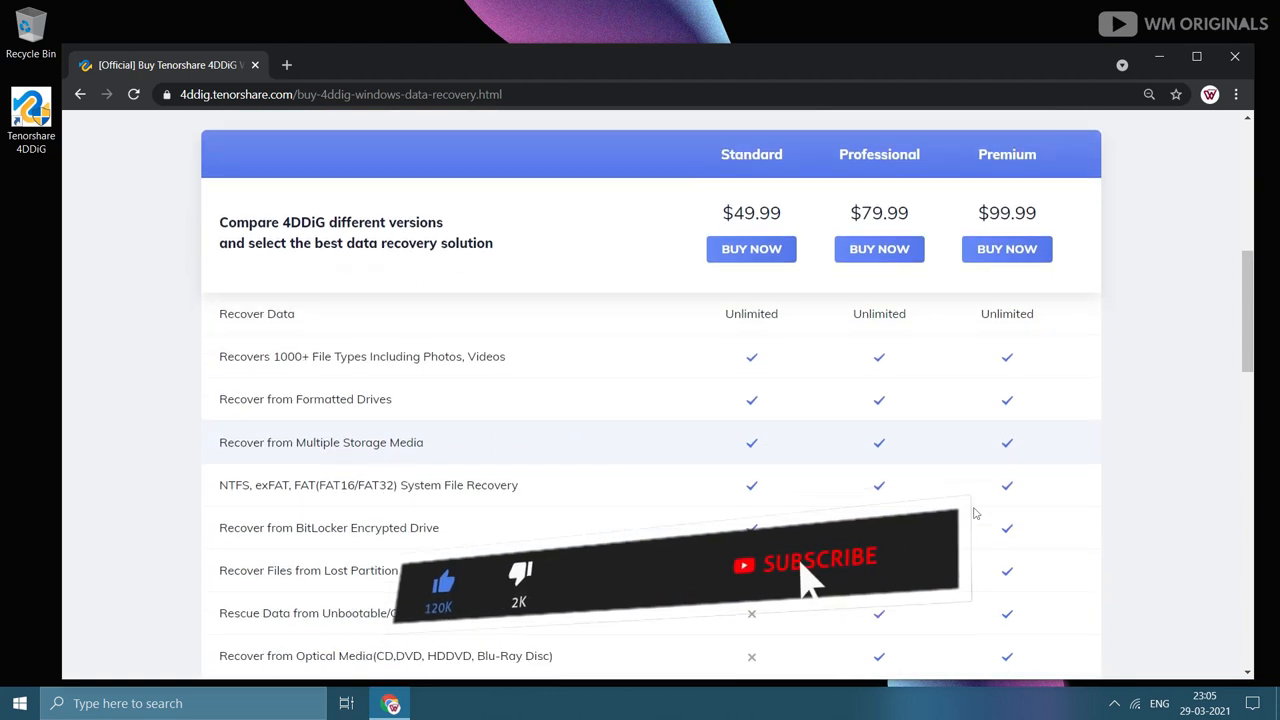
Close the Chrome window, leaving the Windows desktop showing.
click(820, 560)
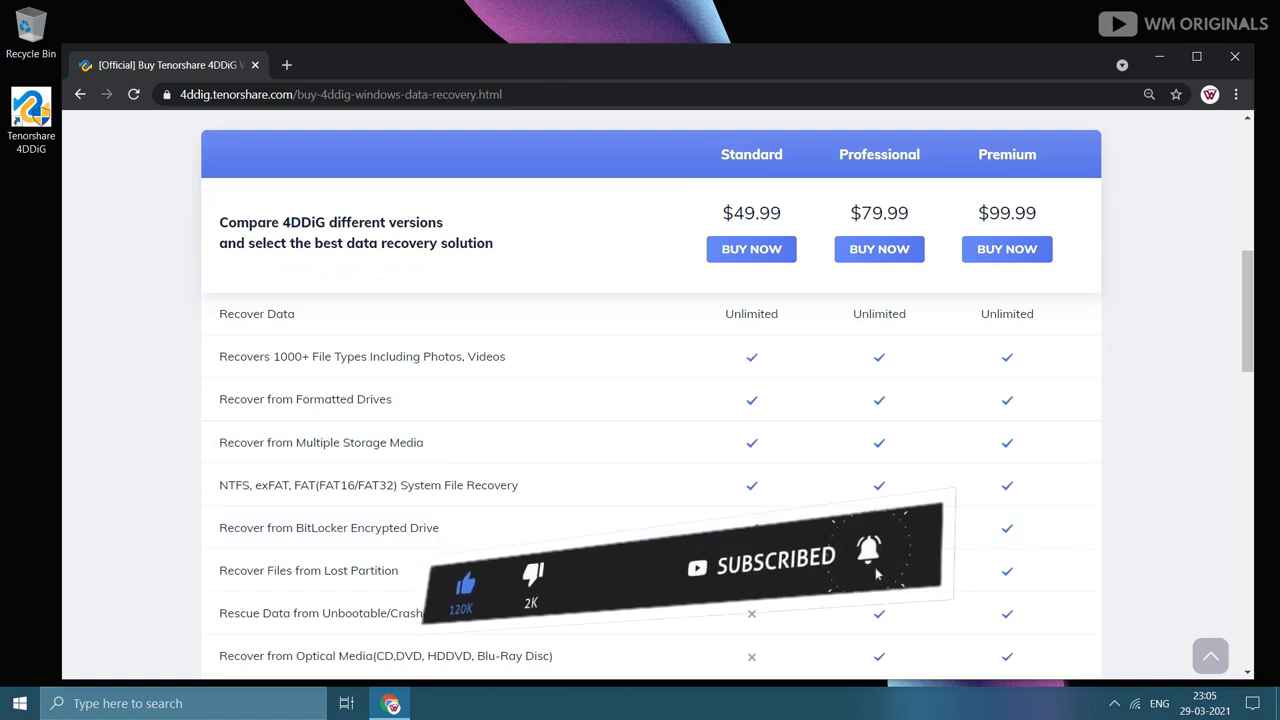
click(1236, 56)
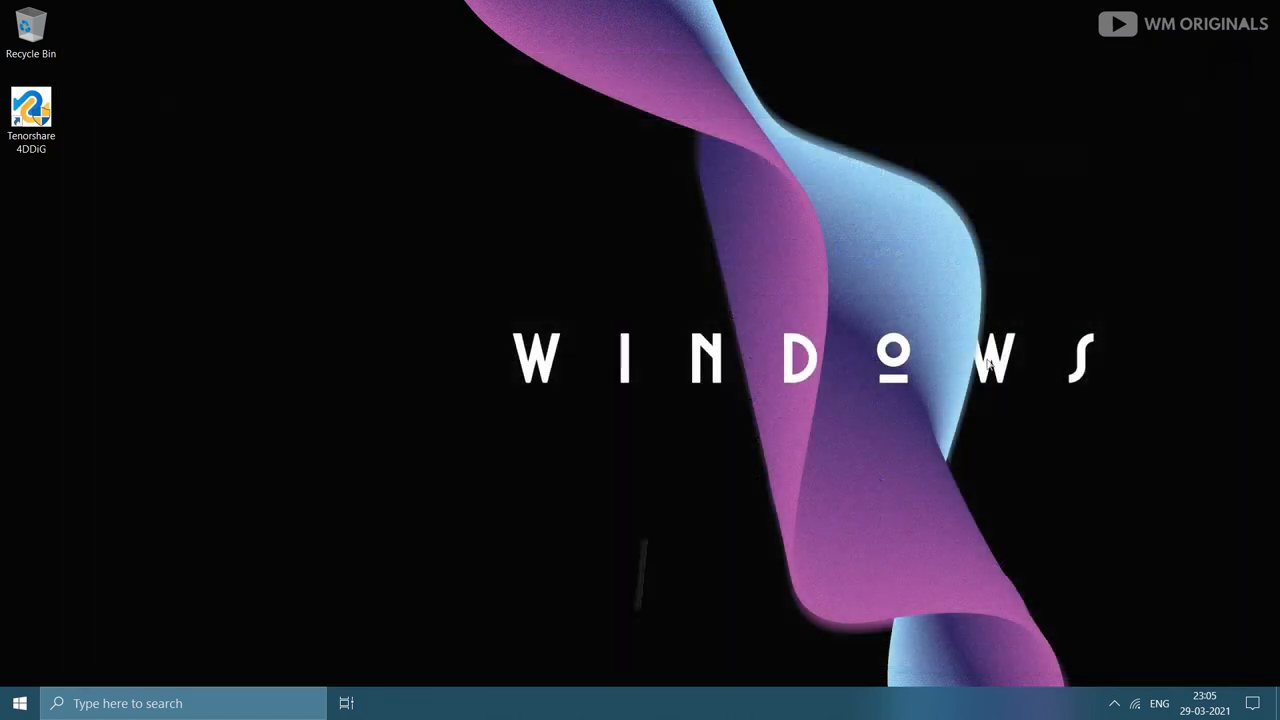
mouse_move(64, 600)
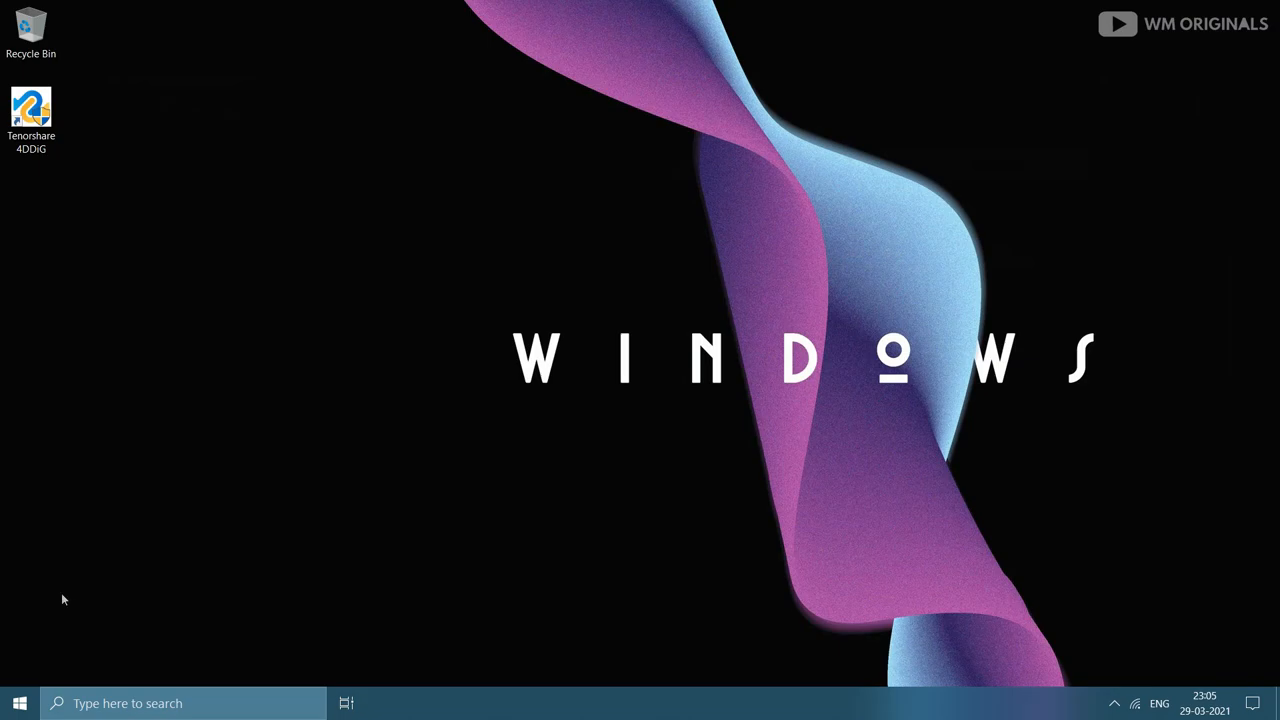